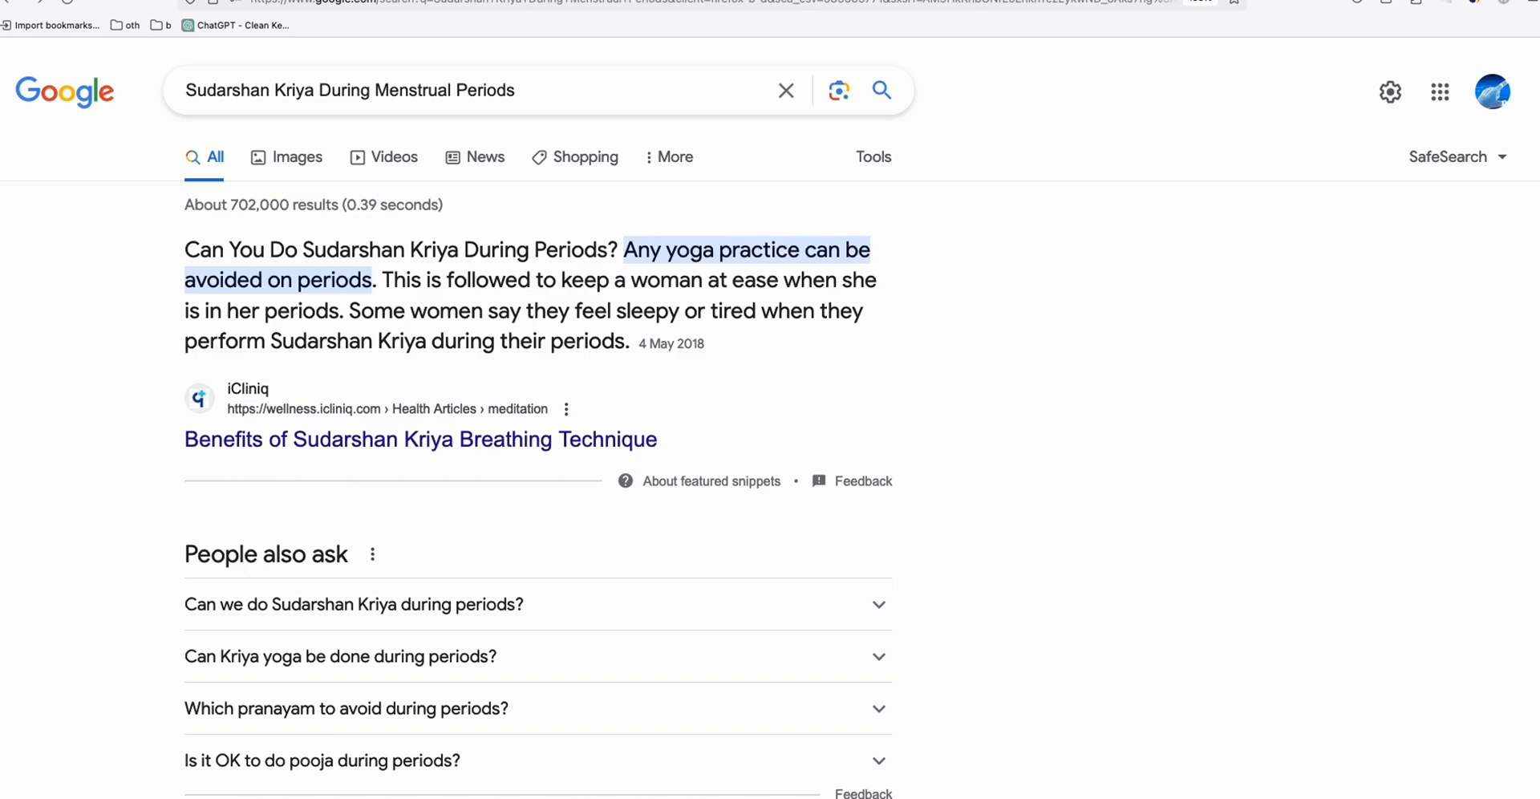
pyautogui.moveTo(1078, 493)
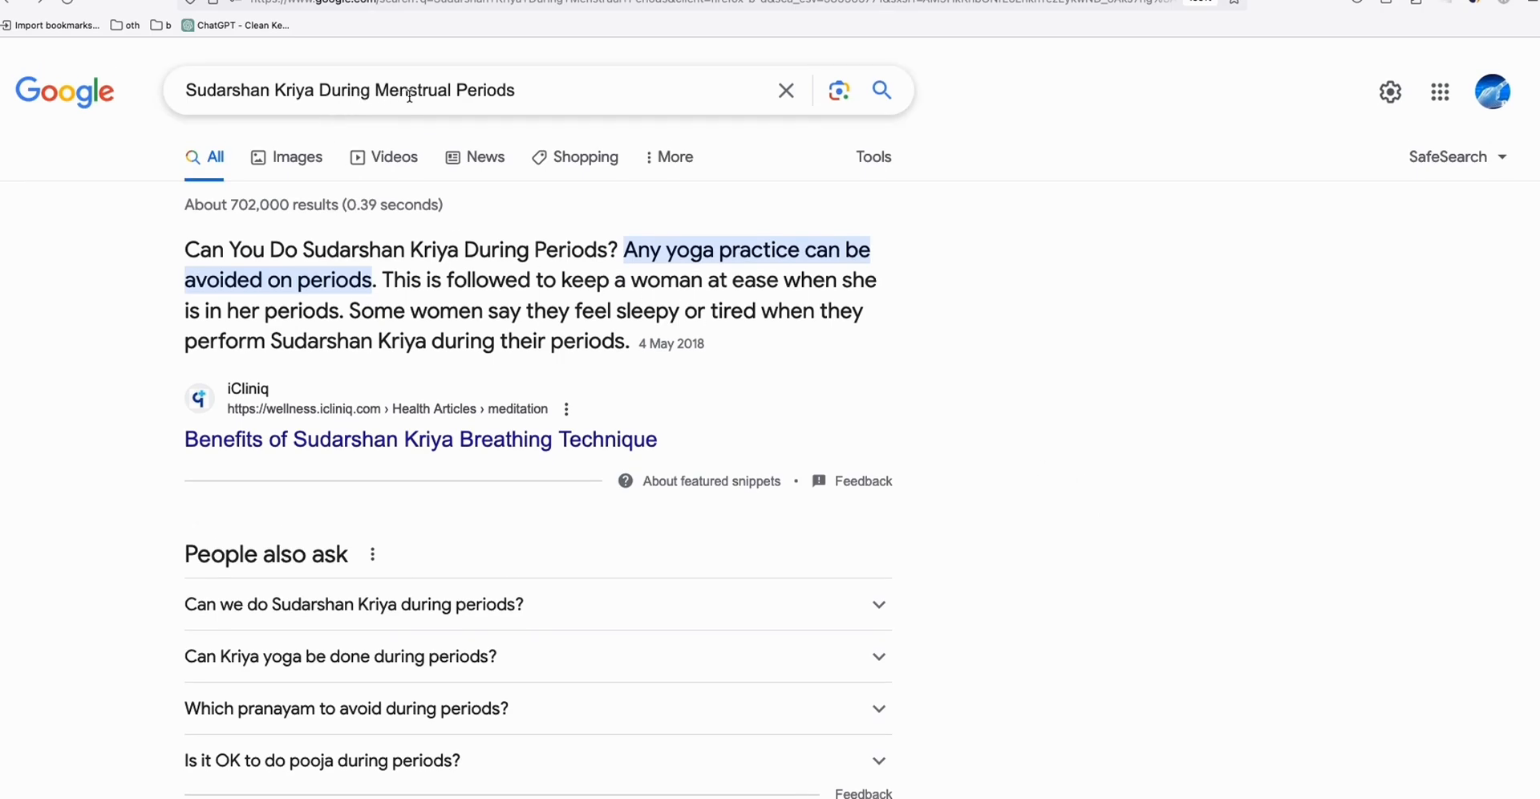
# Step: Scroll the 'Sudarshan Kriya During Menstrual Periods' results until the Circuit AI Medium story appears
pyautogui.scroll(-3)
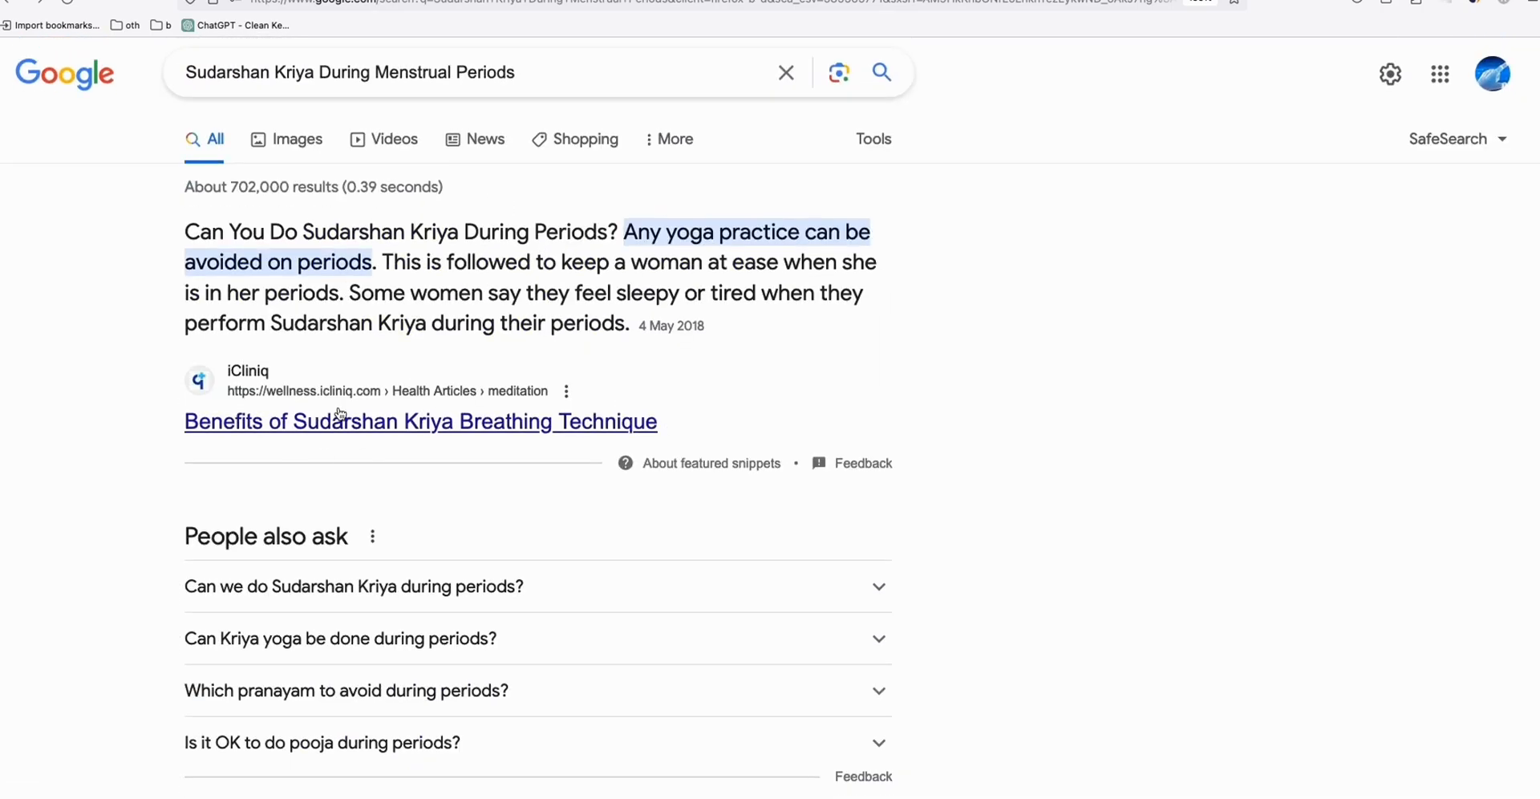
pyautogui.scroll(-3)
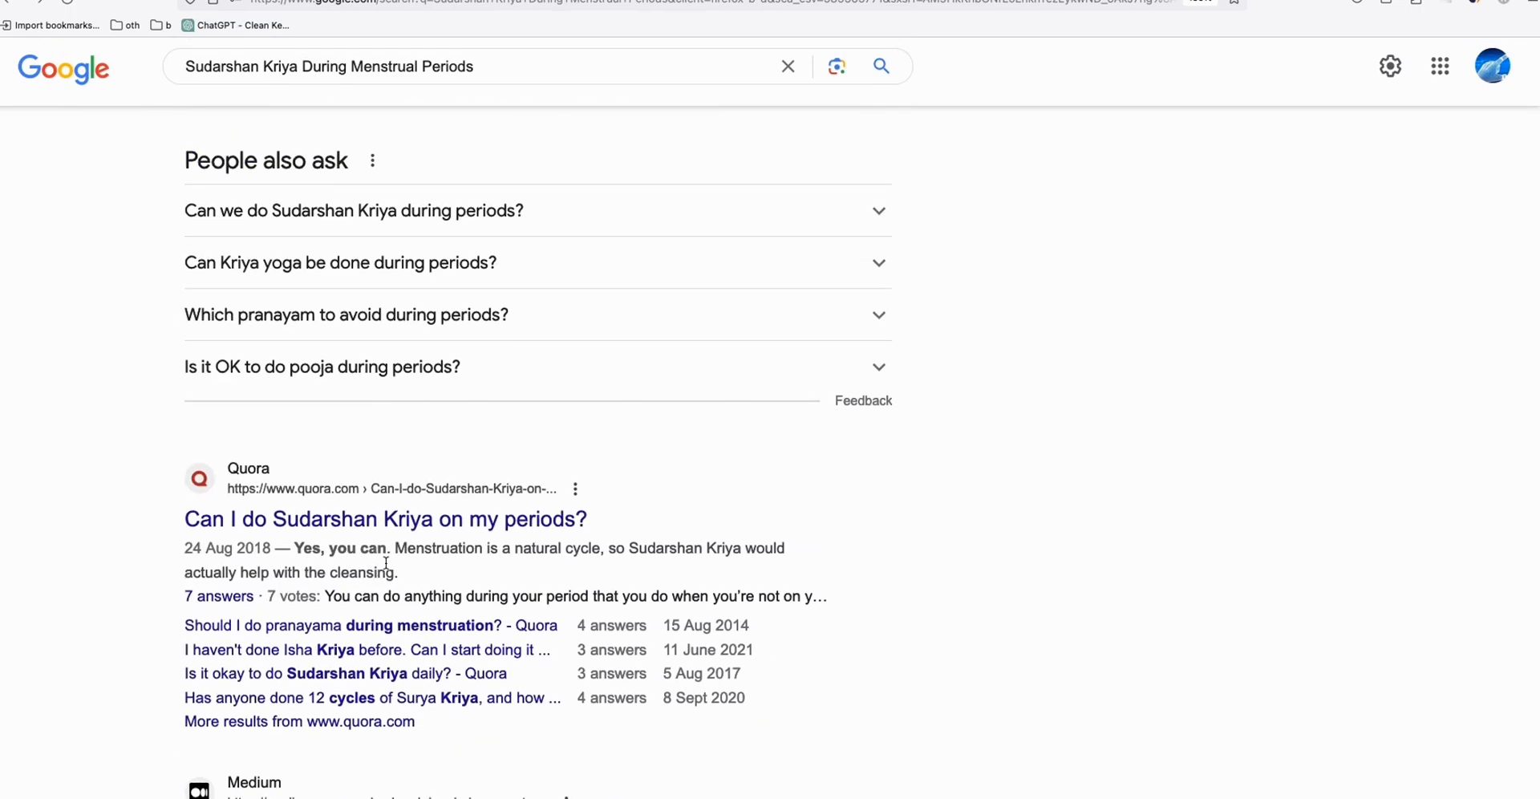
pyautogui.scroll(-3)
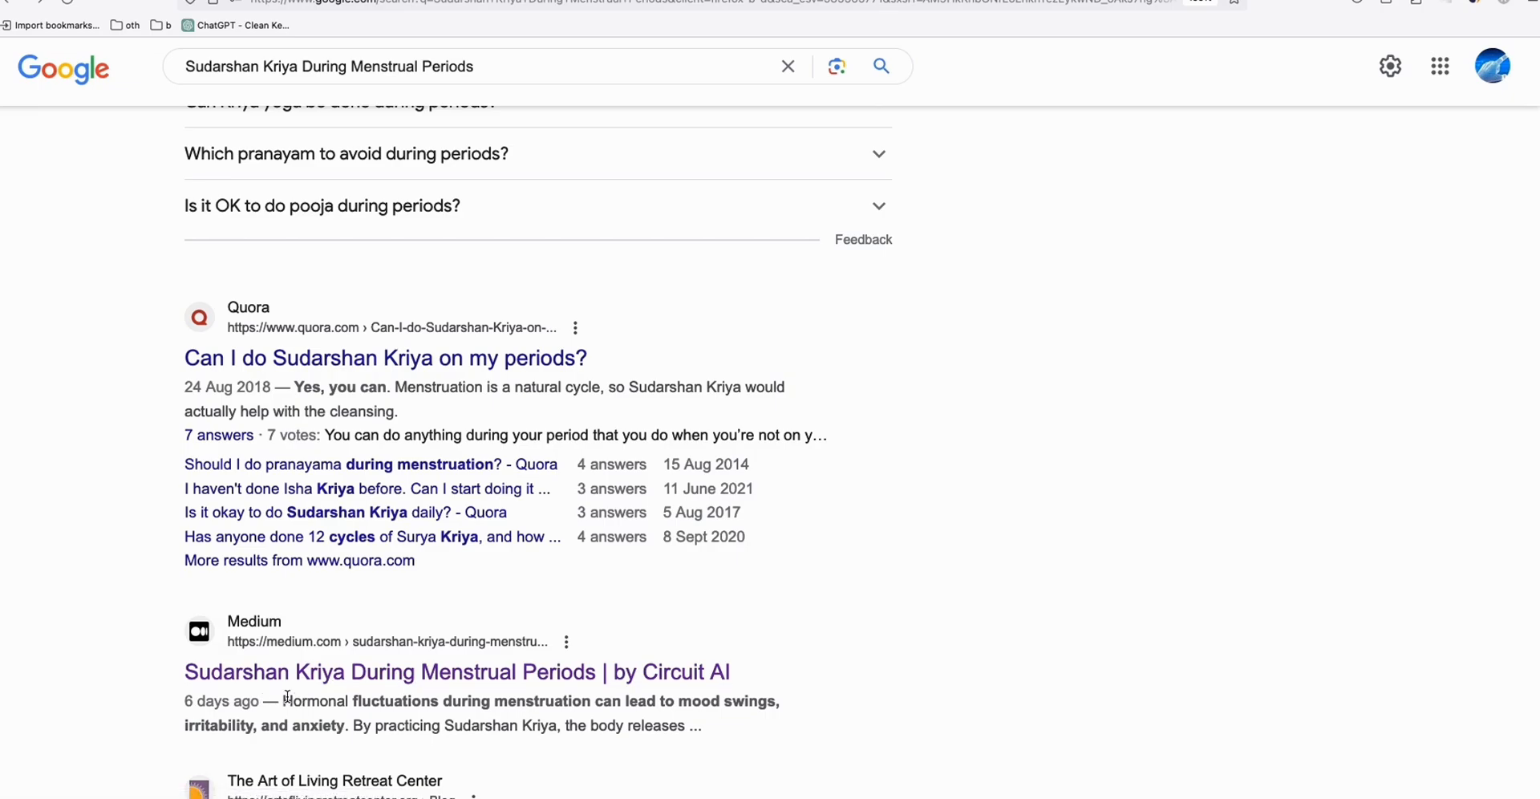
pyautogui.moveTo(277, 699)
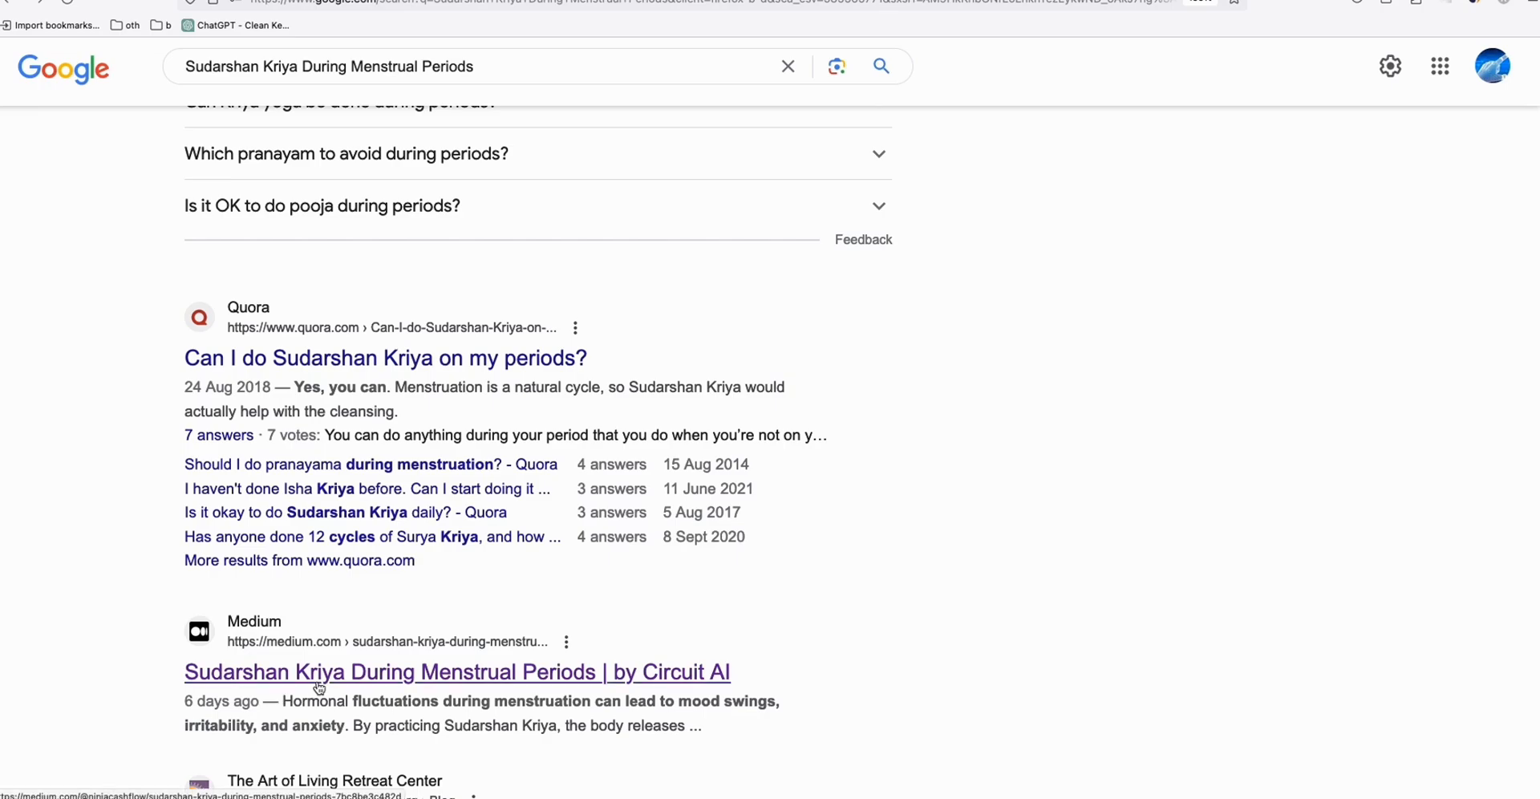
pyautogui.moveTo(441, 680)
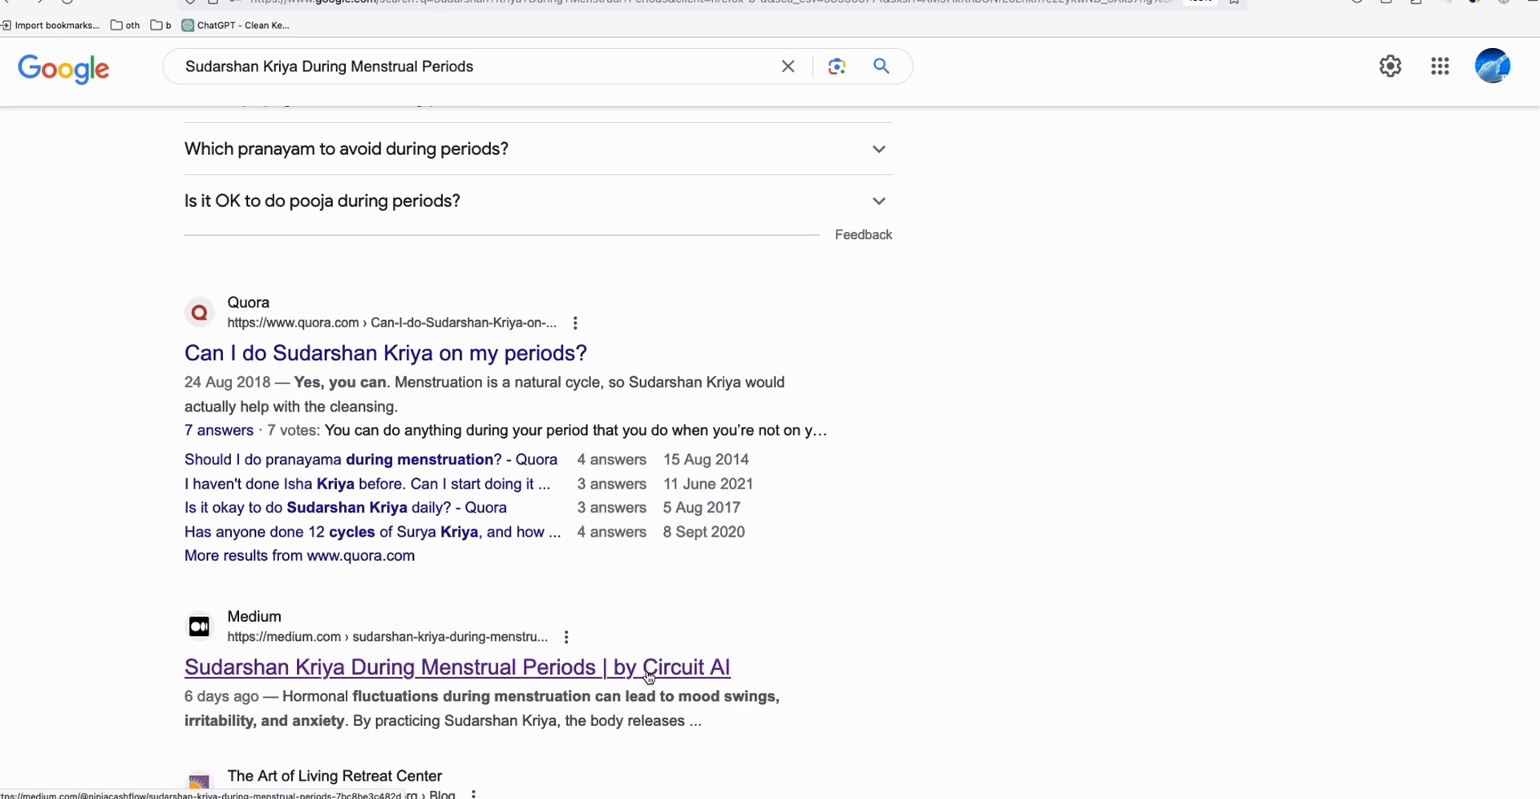
pyautogui.scroll(-3)
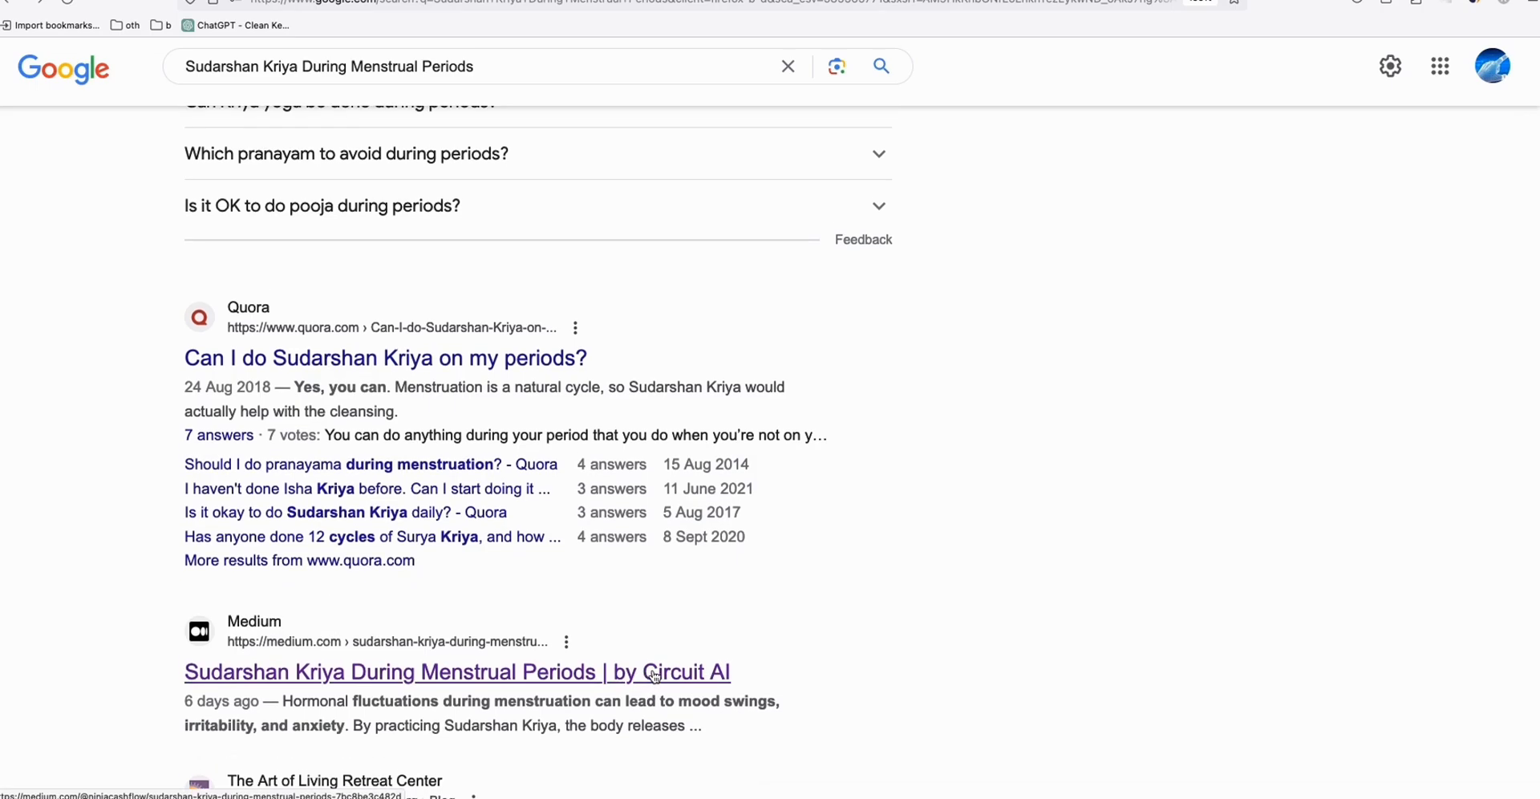
pyautogui.scroll(-3)
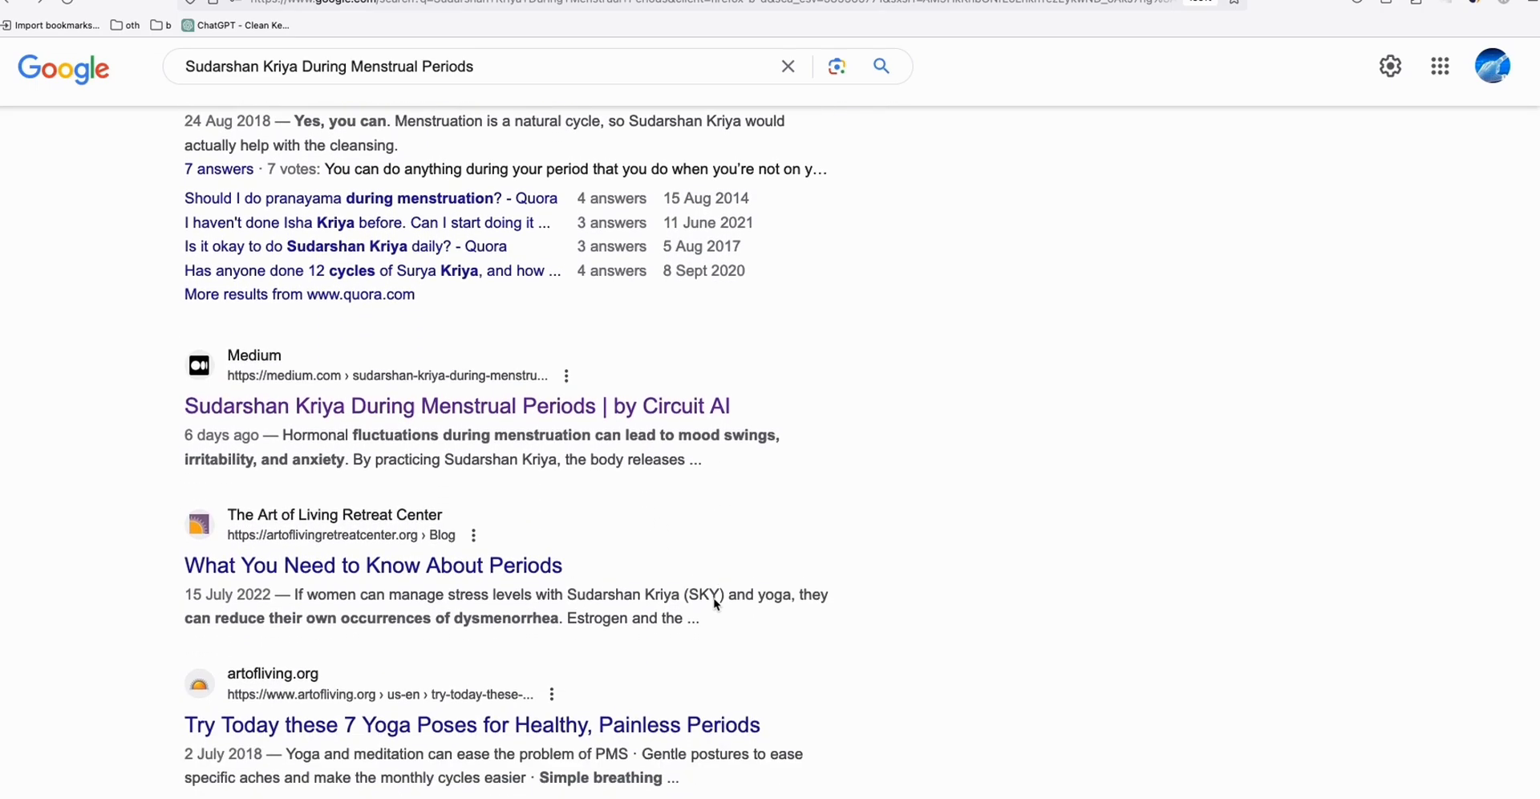
pyautogui.scroll(-3)
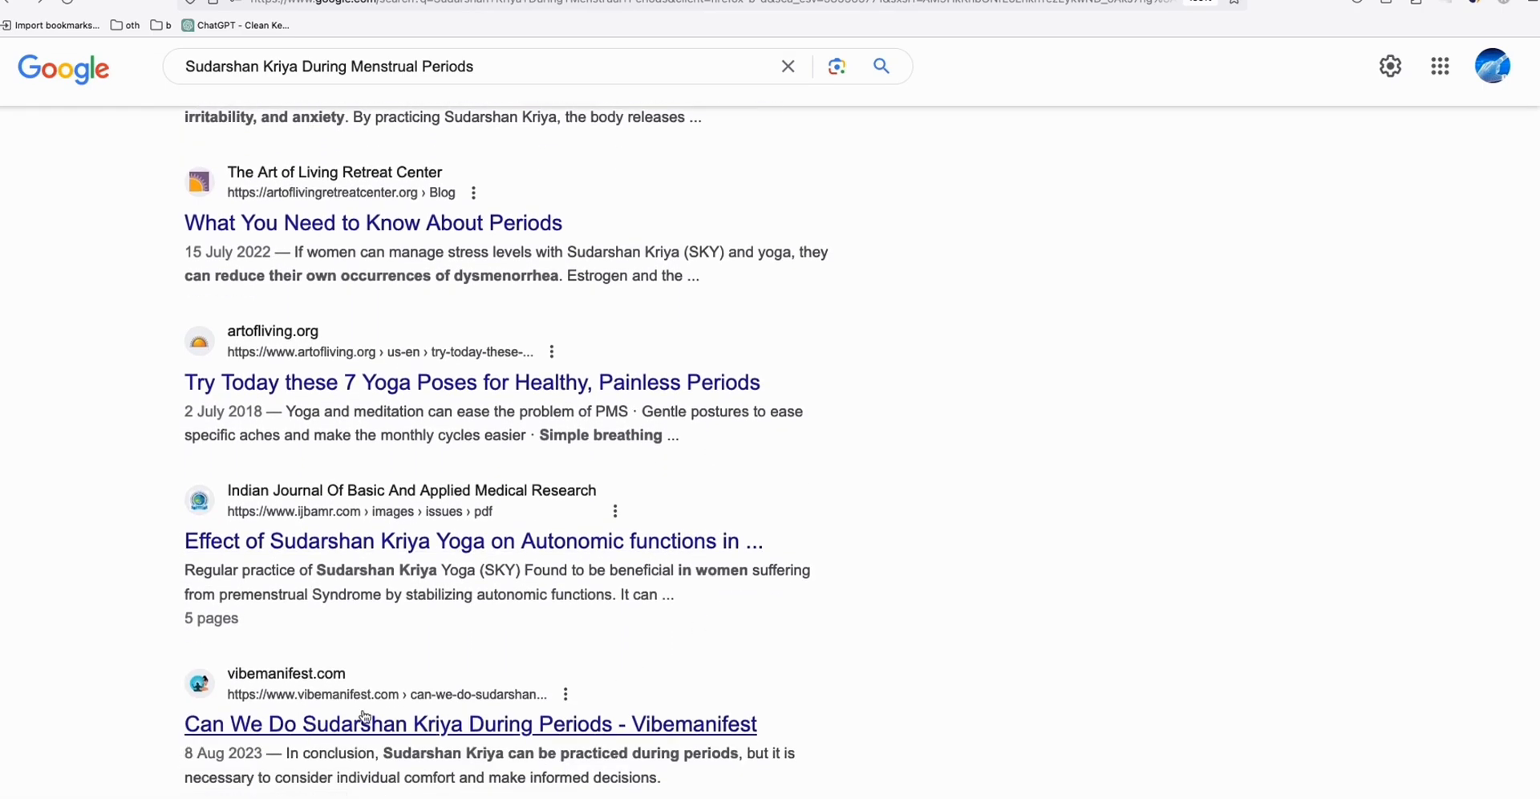
pyautogui.scroll(-3)
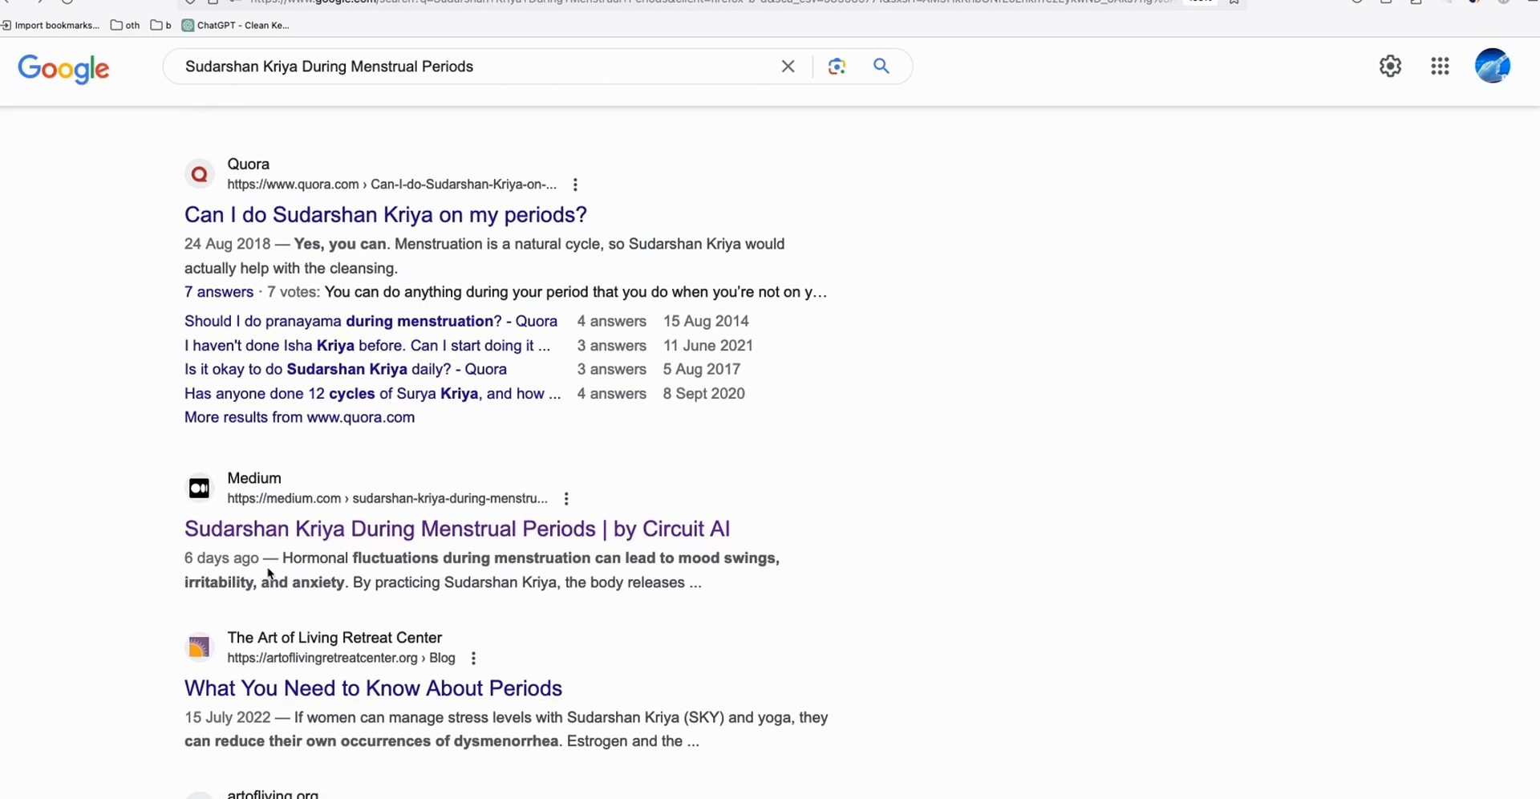
pyautogui.scroll(-3)
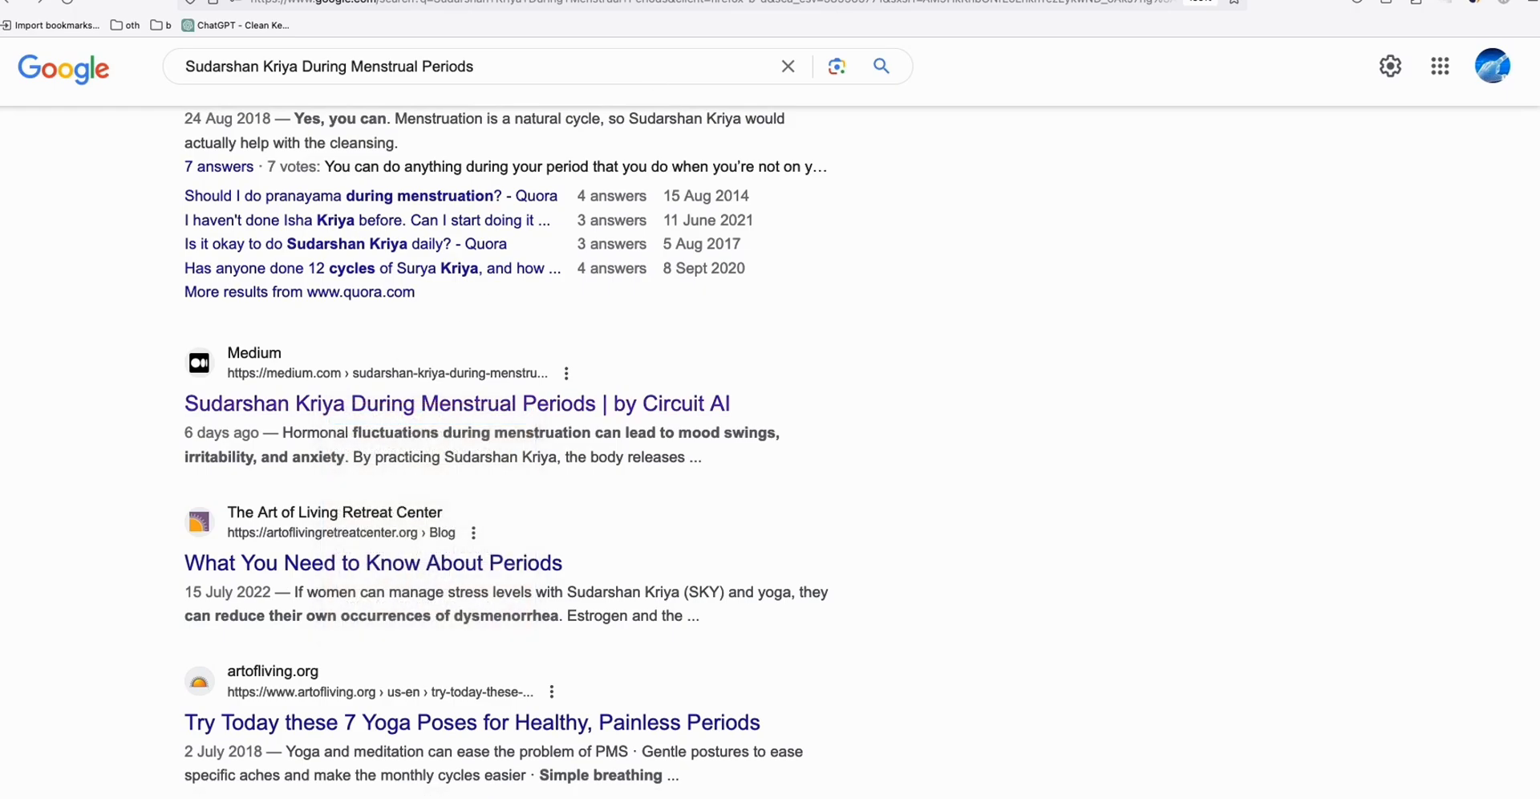
# Step: Open the Medium story from the results and scroll to its 'Read also about' vibemanifest backlink
pyautogui.click(455, 403)
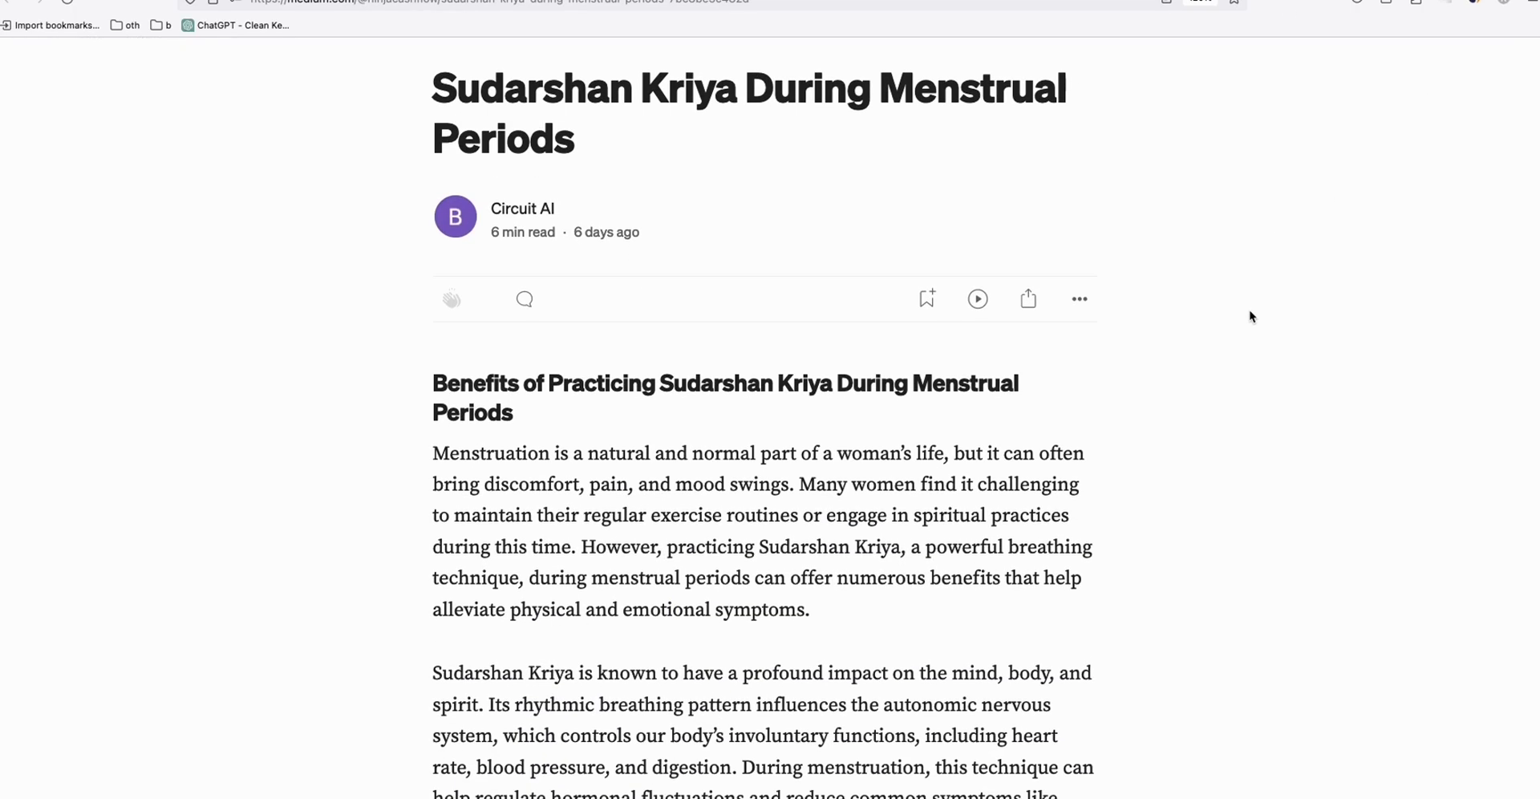
pyautogui.scroll(-3)
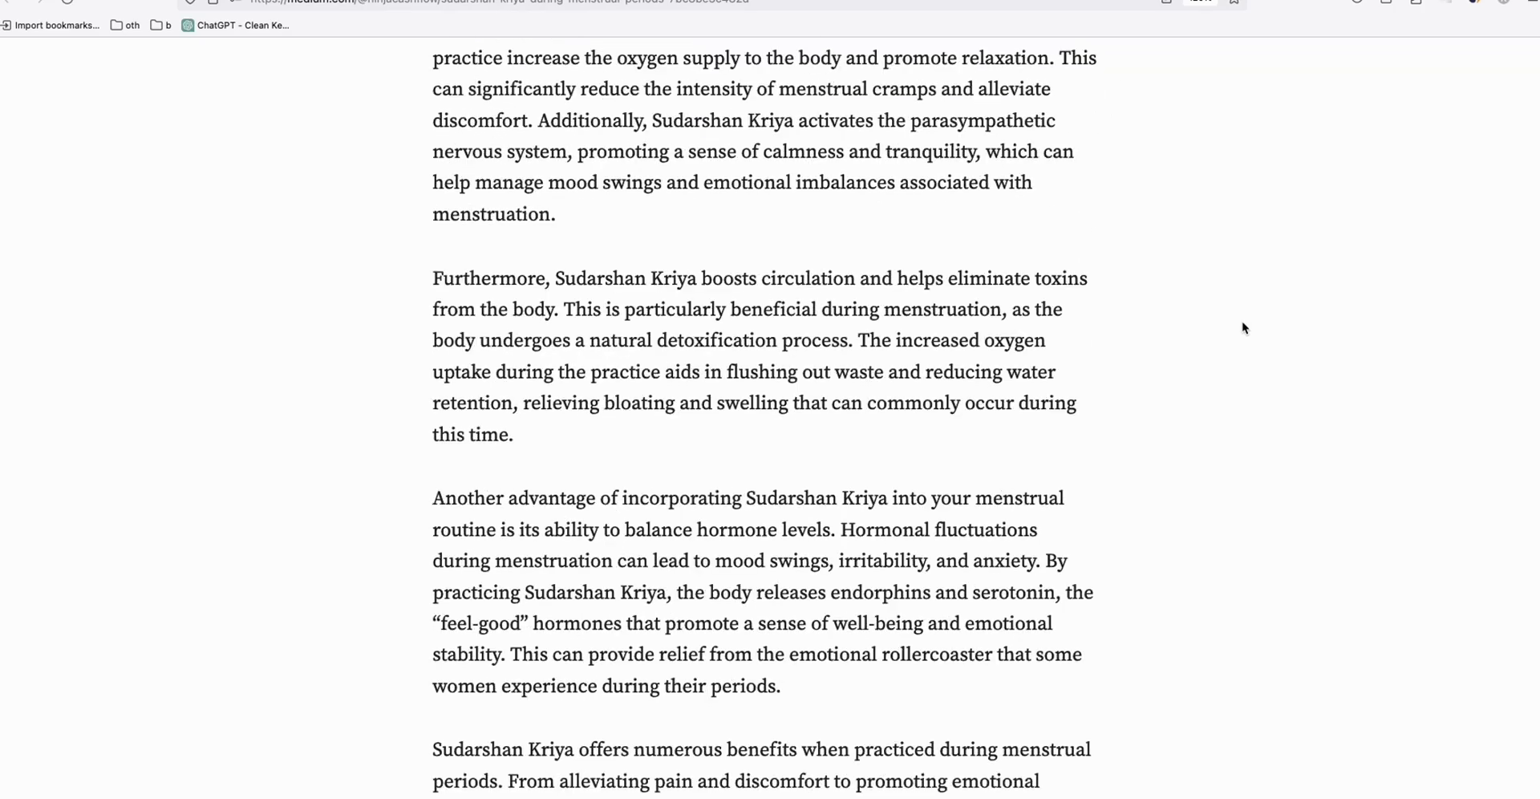
pyautogui.scroll(-3)
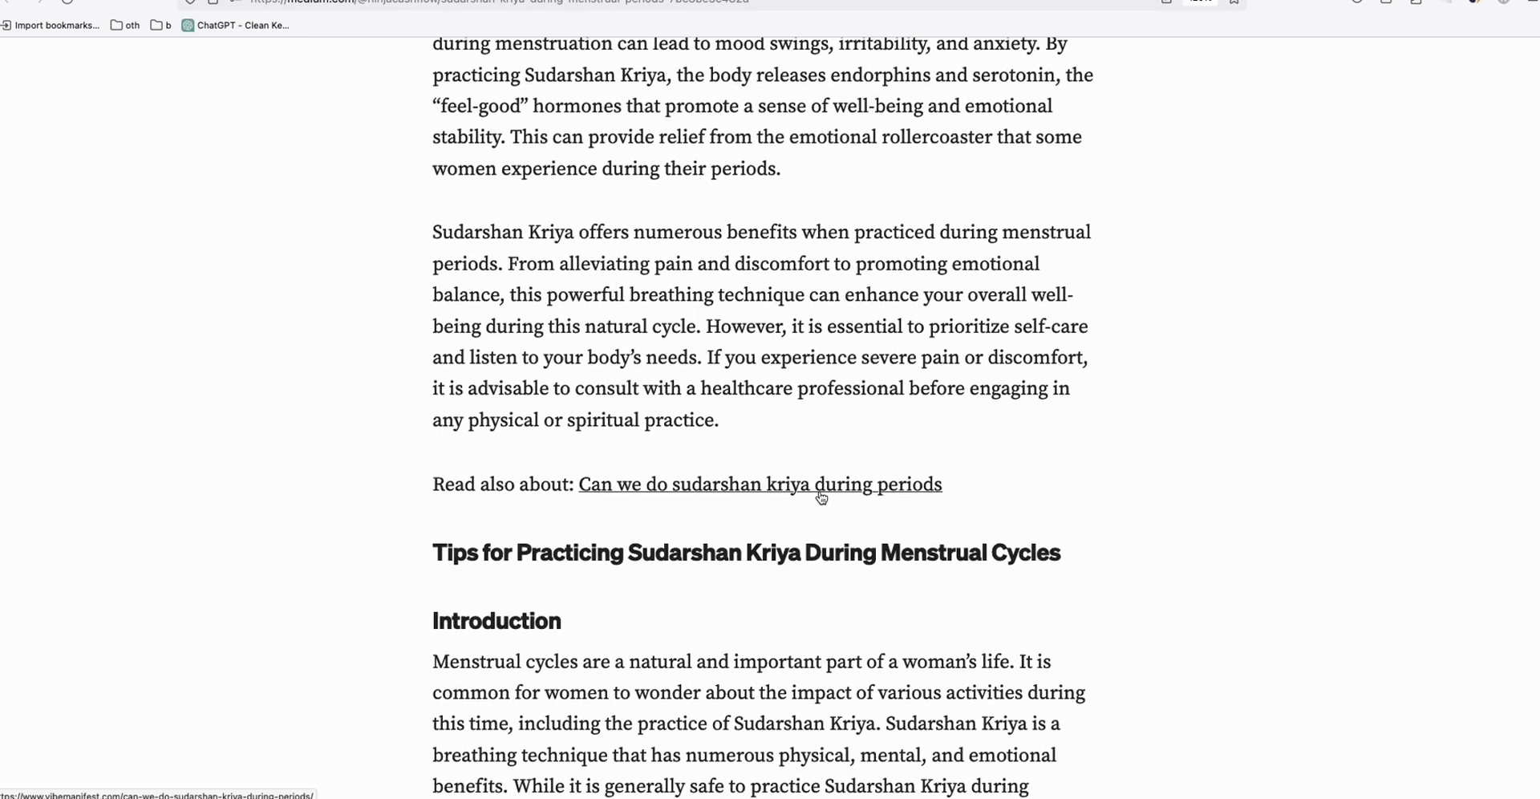
pyautogui.moveTo(758, 491)
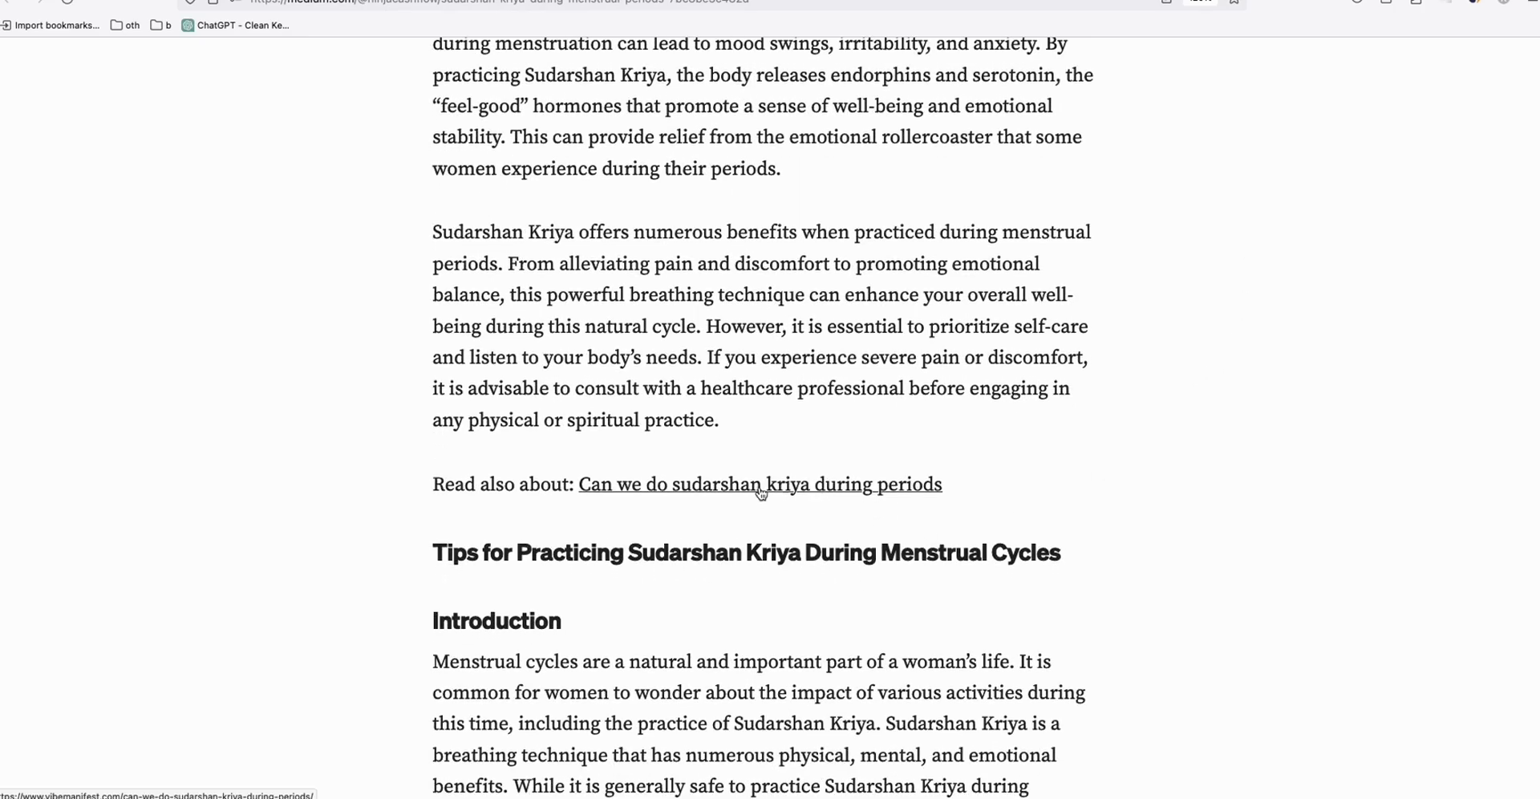
pyautogui.moveTo(817, 445)
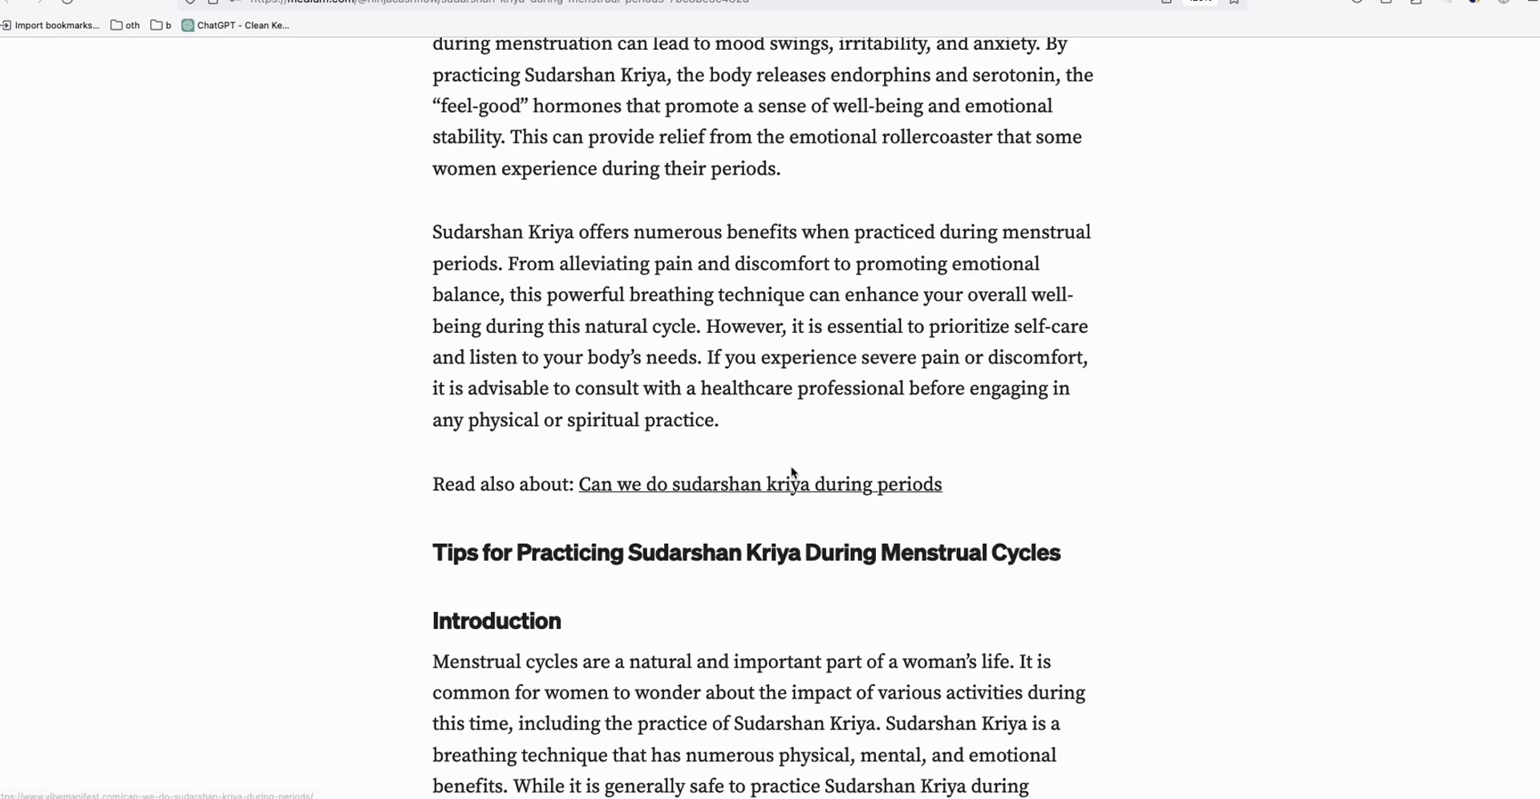
pyautogui.scroll(3)
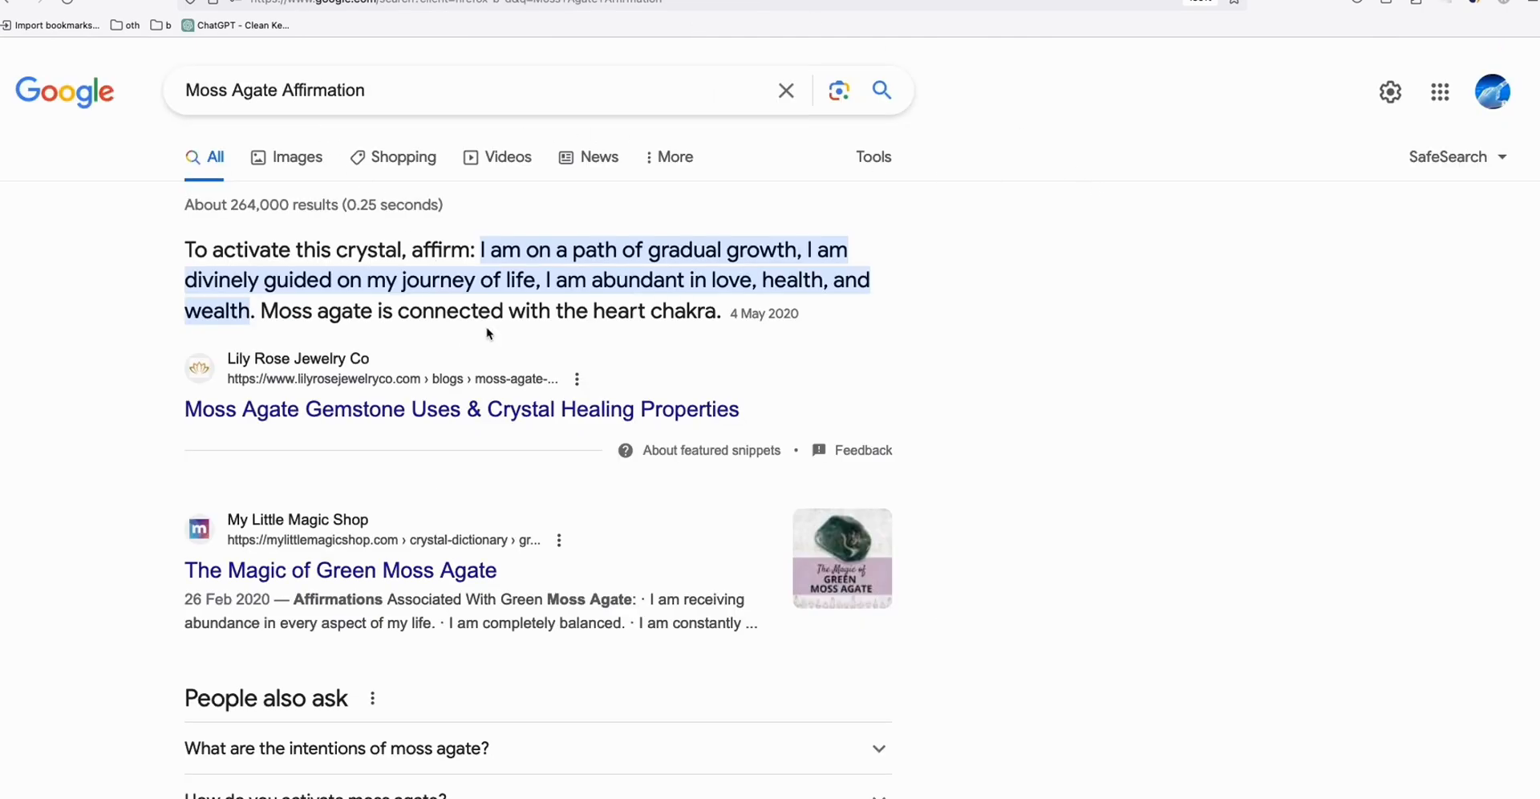
# Step: Scroll the 'Moss Agate Affirmation' results past the images block to the Medium story entry
pyautogui.scroll(-3)
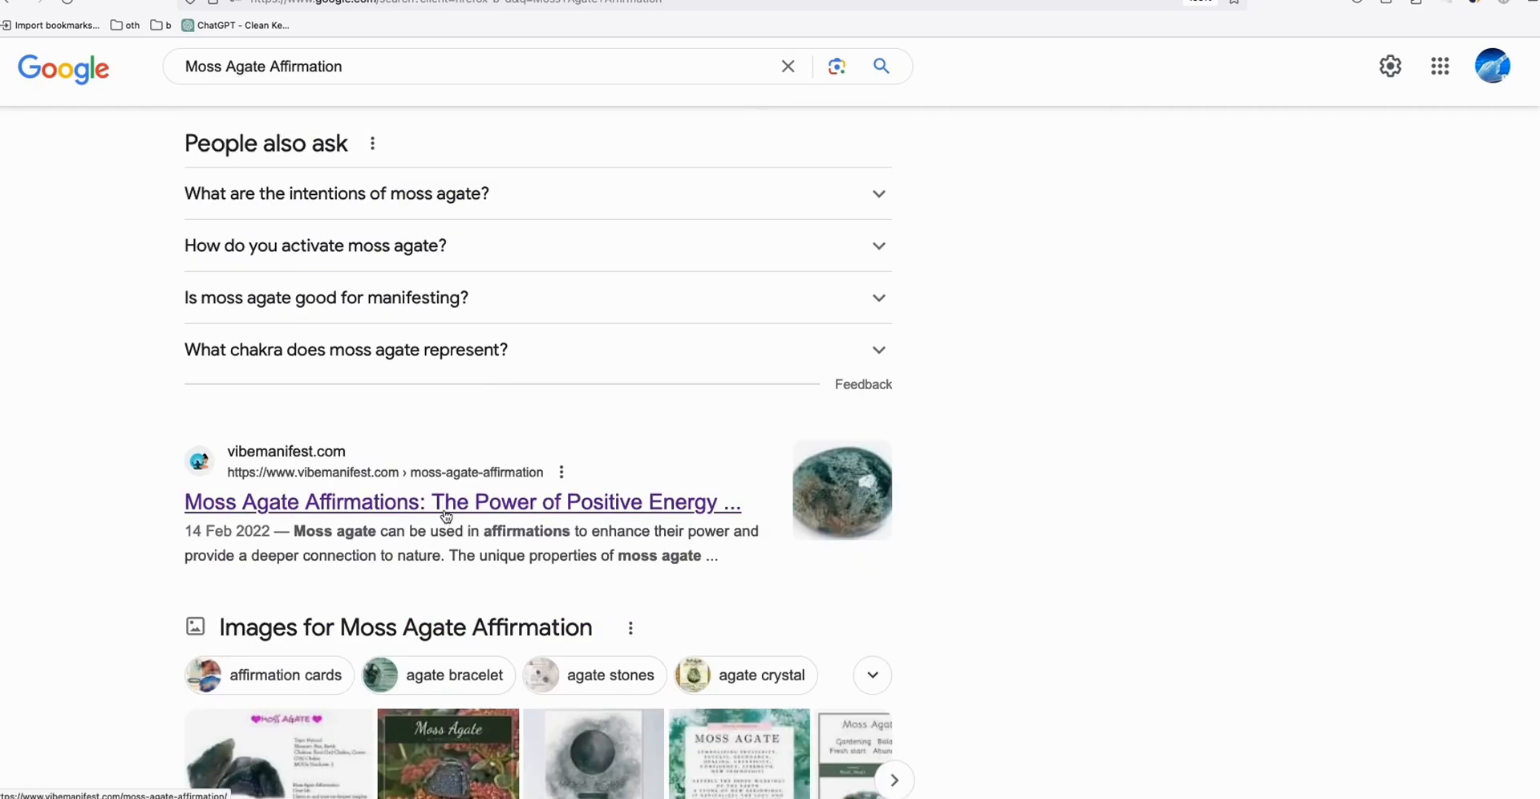
pyautogui.moveTo(454, 549)
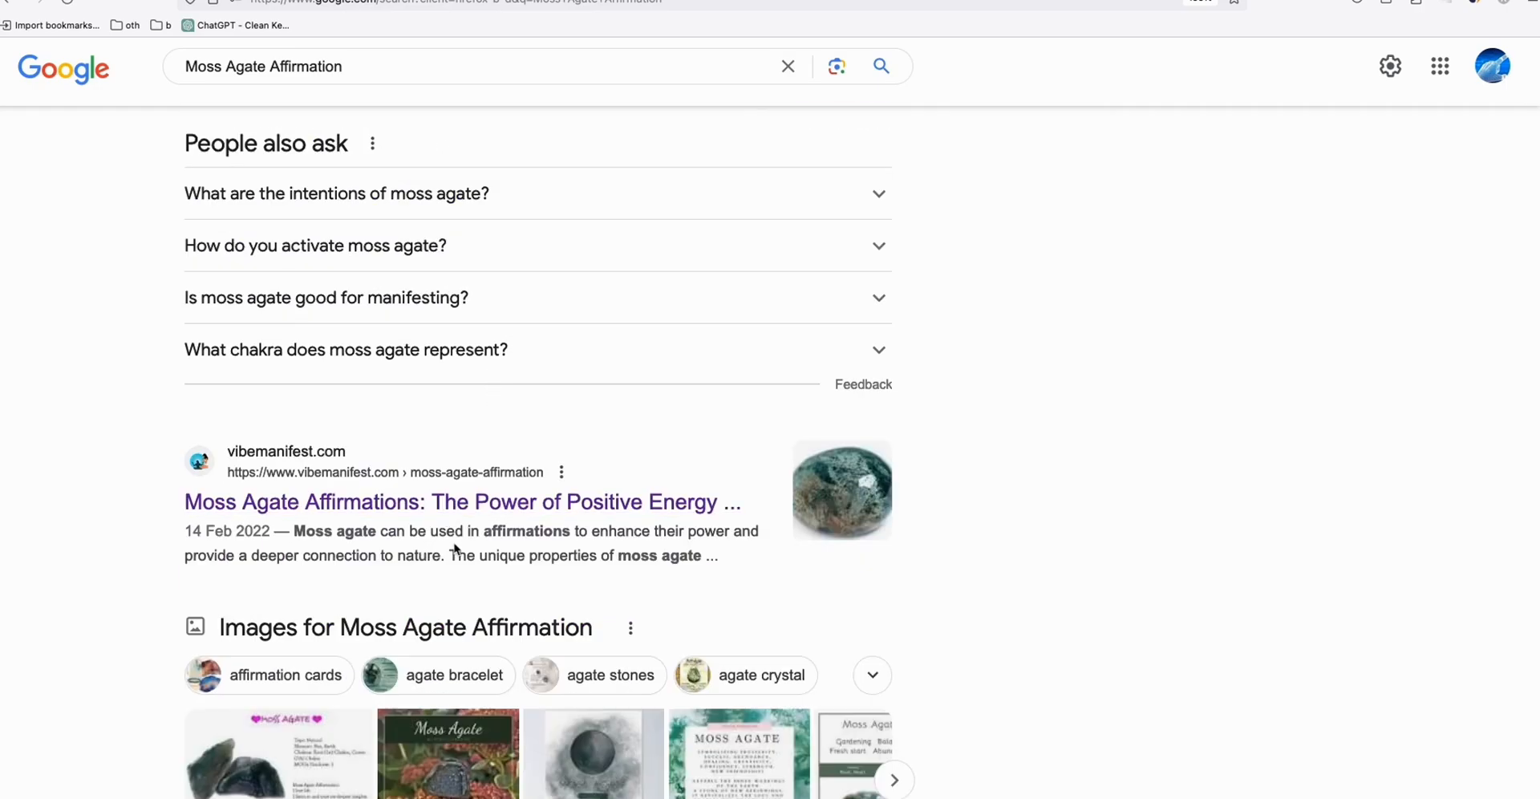
pyautogui.scroll(-3)
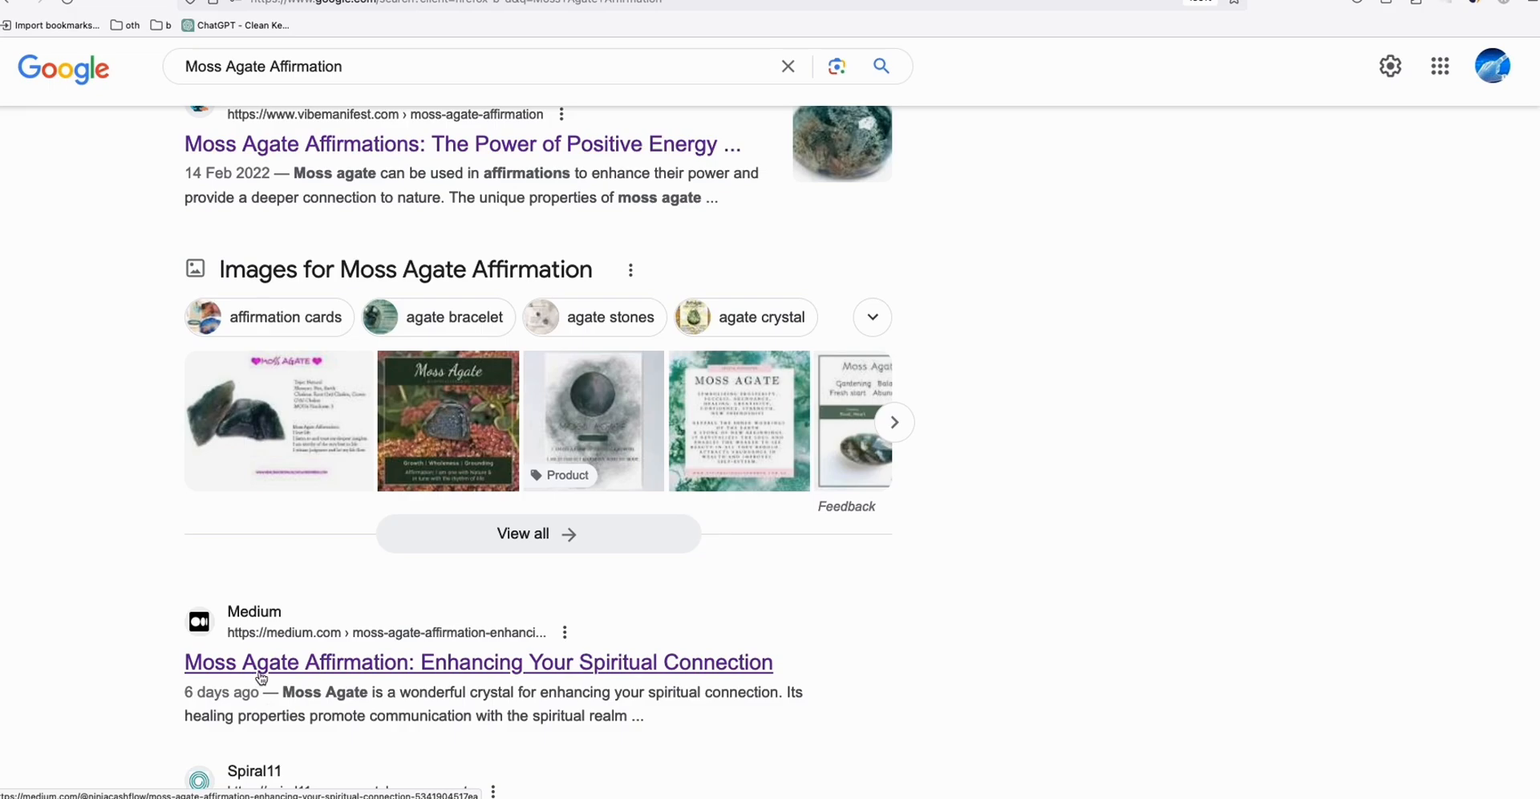
pyautogui.moveTo(300, 637)
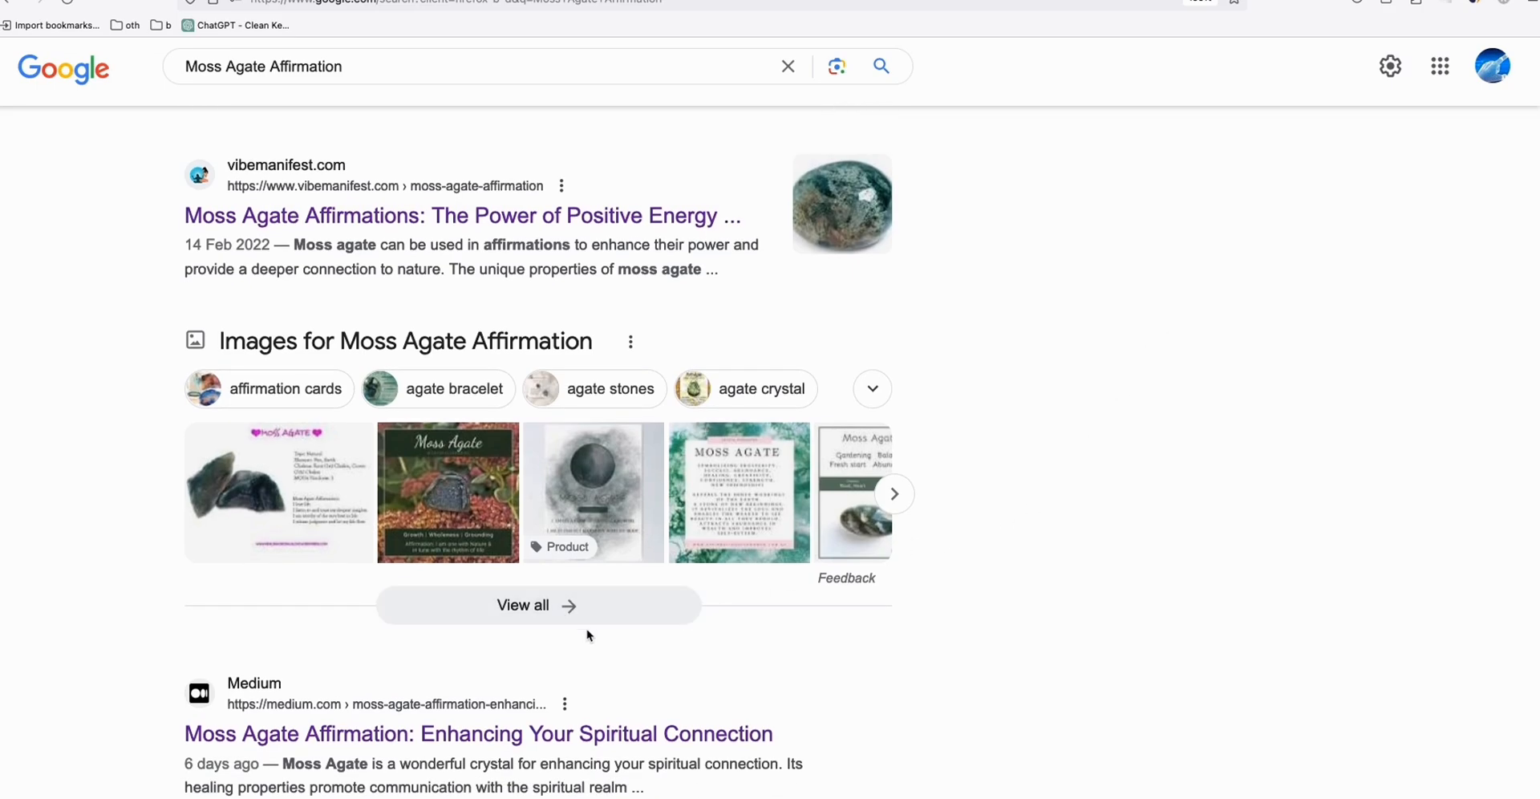
pyautogui.scroll(-3)
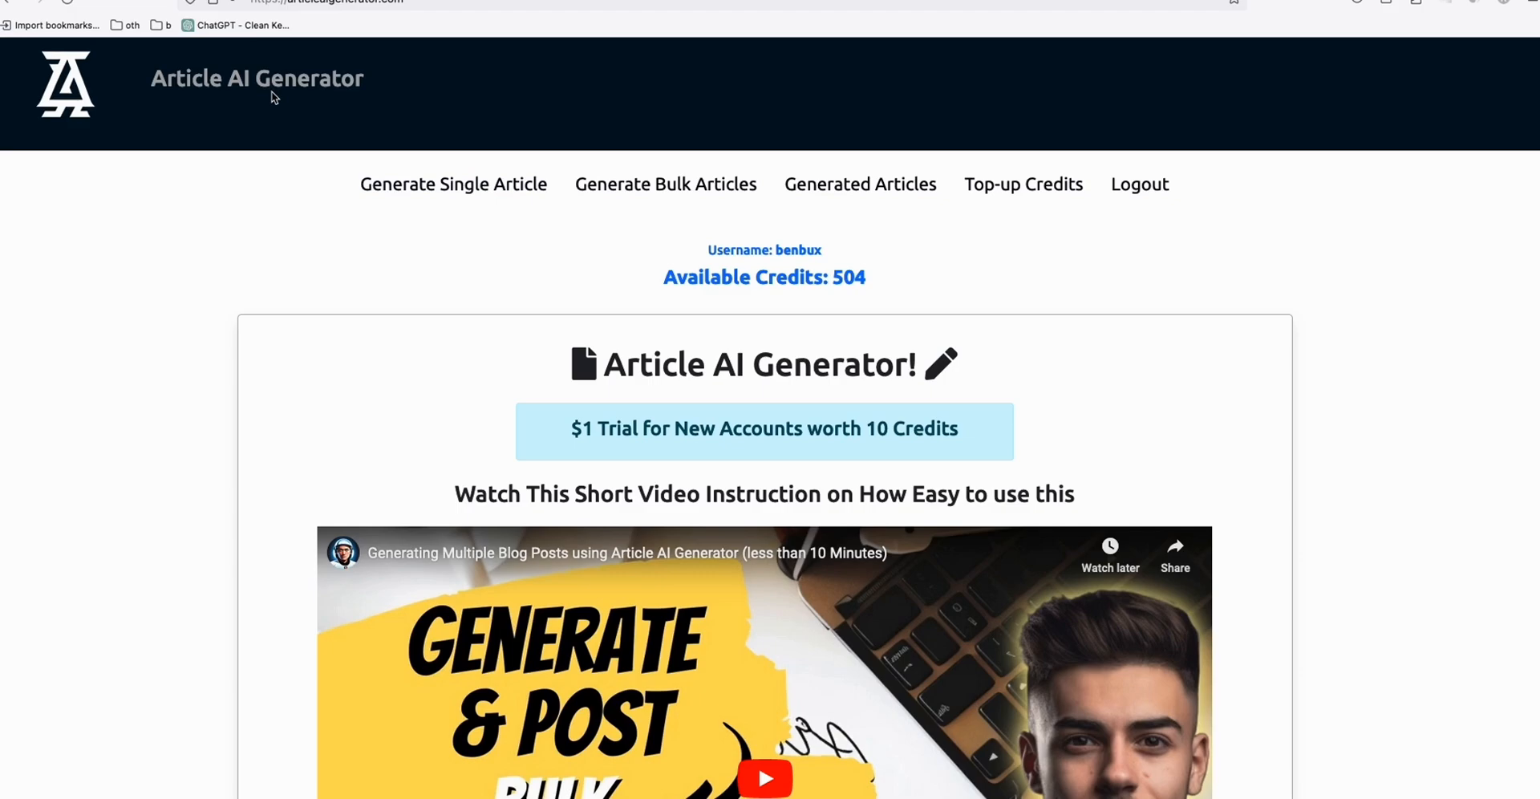
pyautogui.moveTo(593, 288)
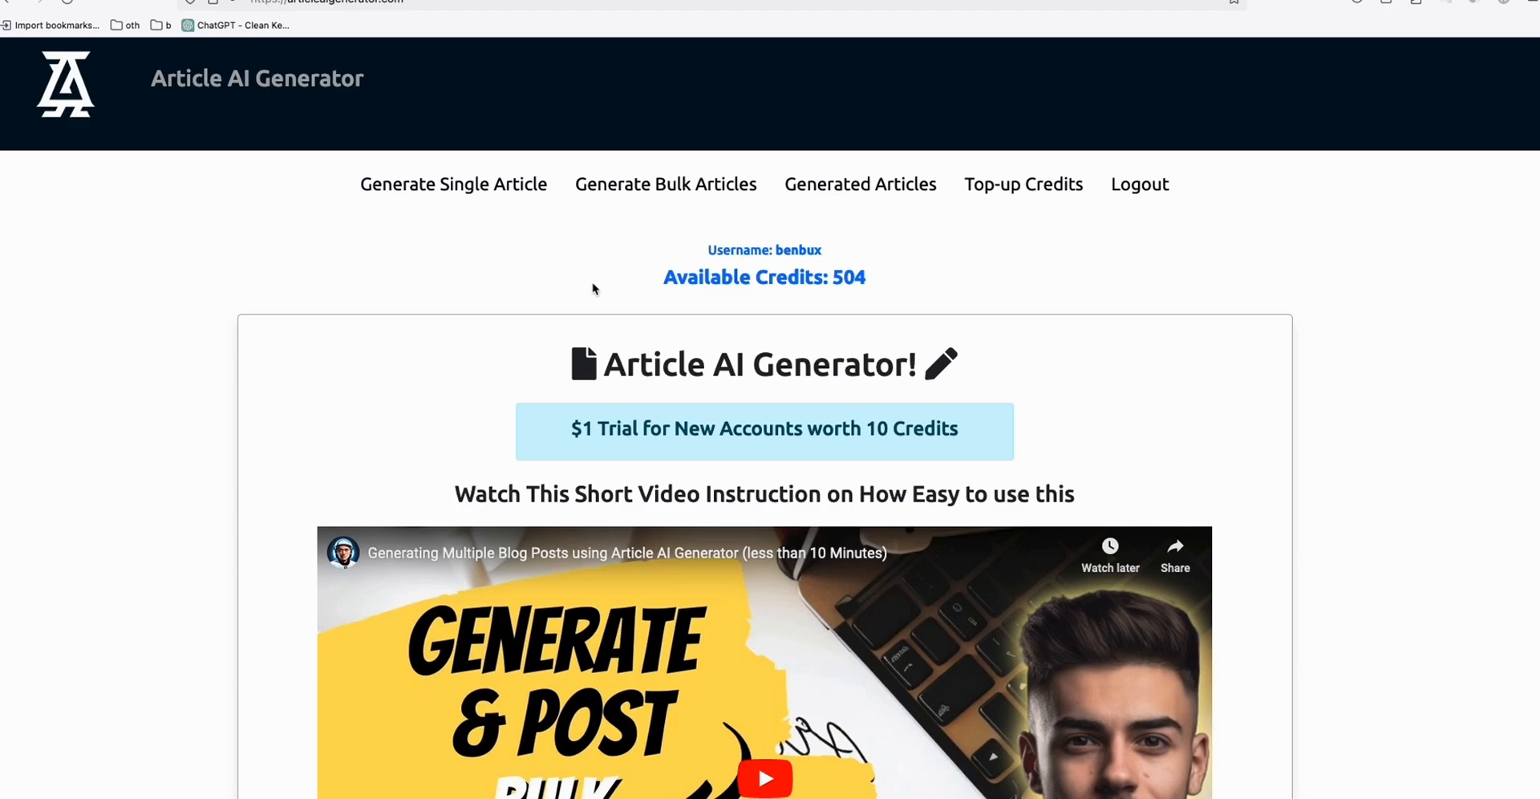
pyautogui.moveTo(664, 185)
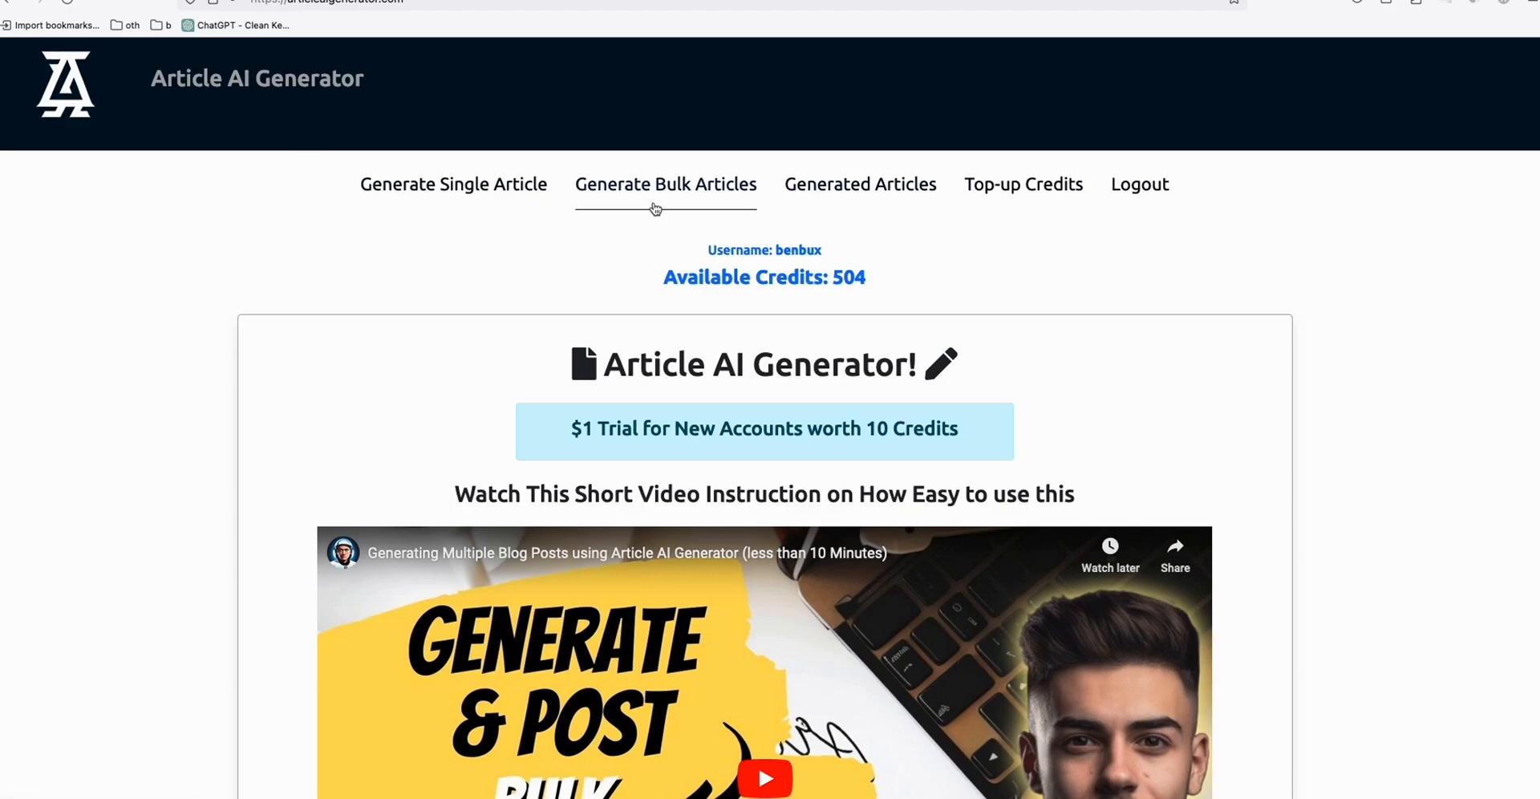
# Step: Switch to the Generate Single Article form in Article AI Generator
pyautogui.click(452, 184)
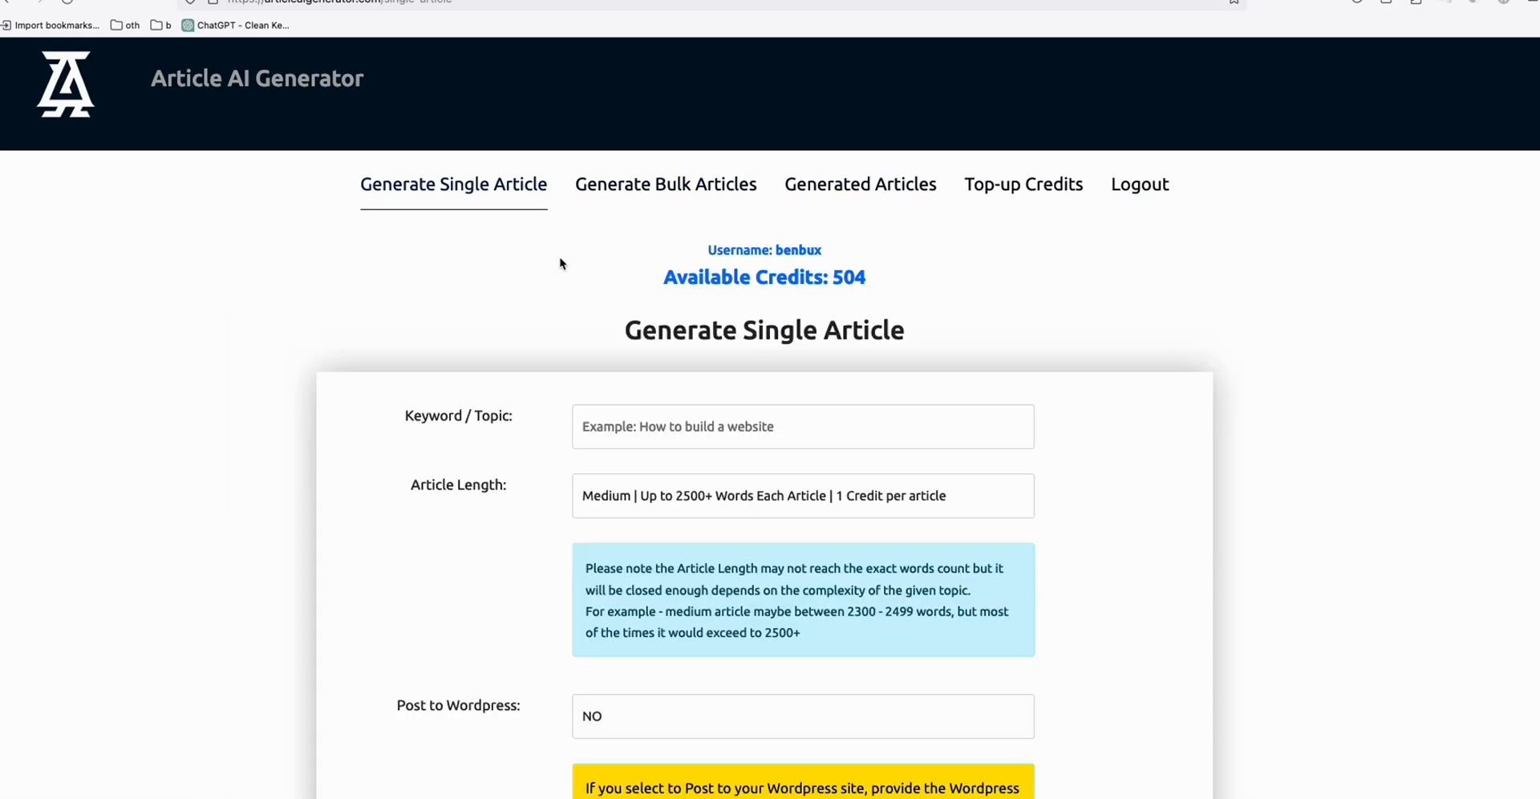
pyautogui.click(239, 24)
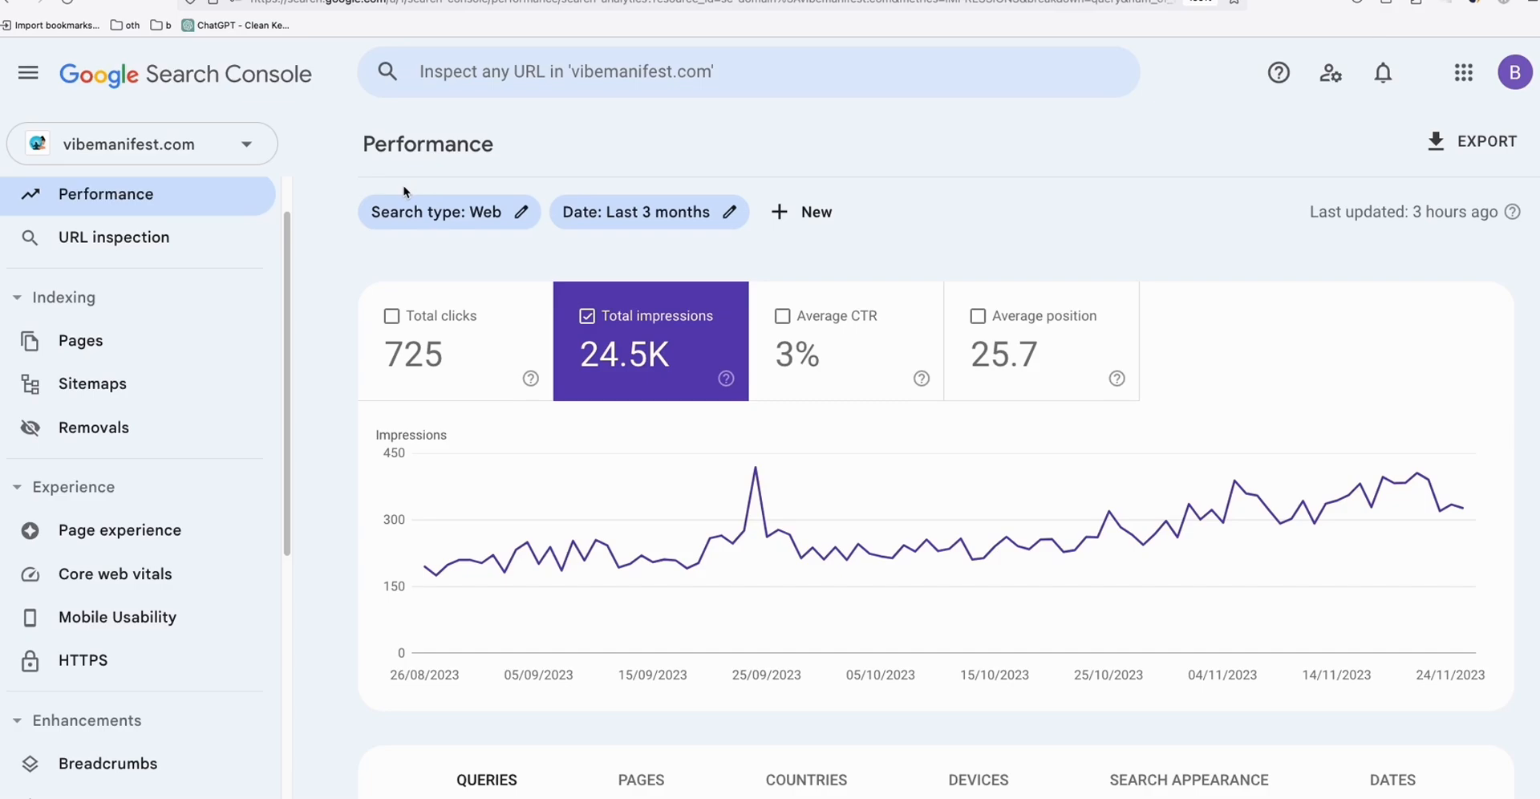
pyautogui.moveTo(247, 202)
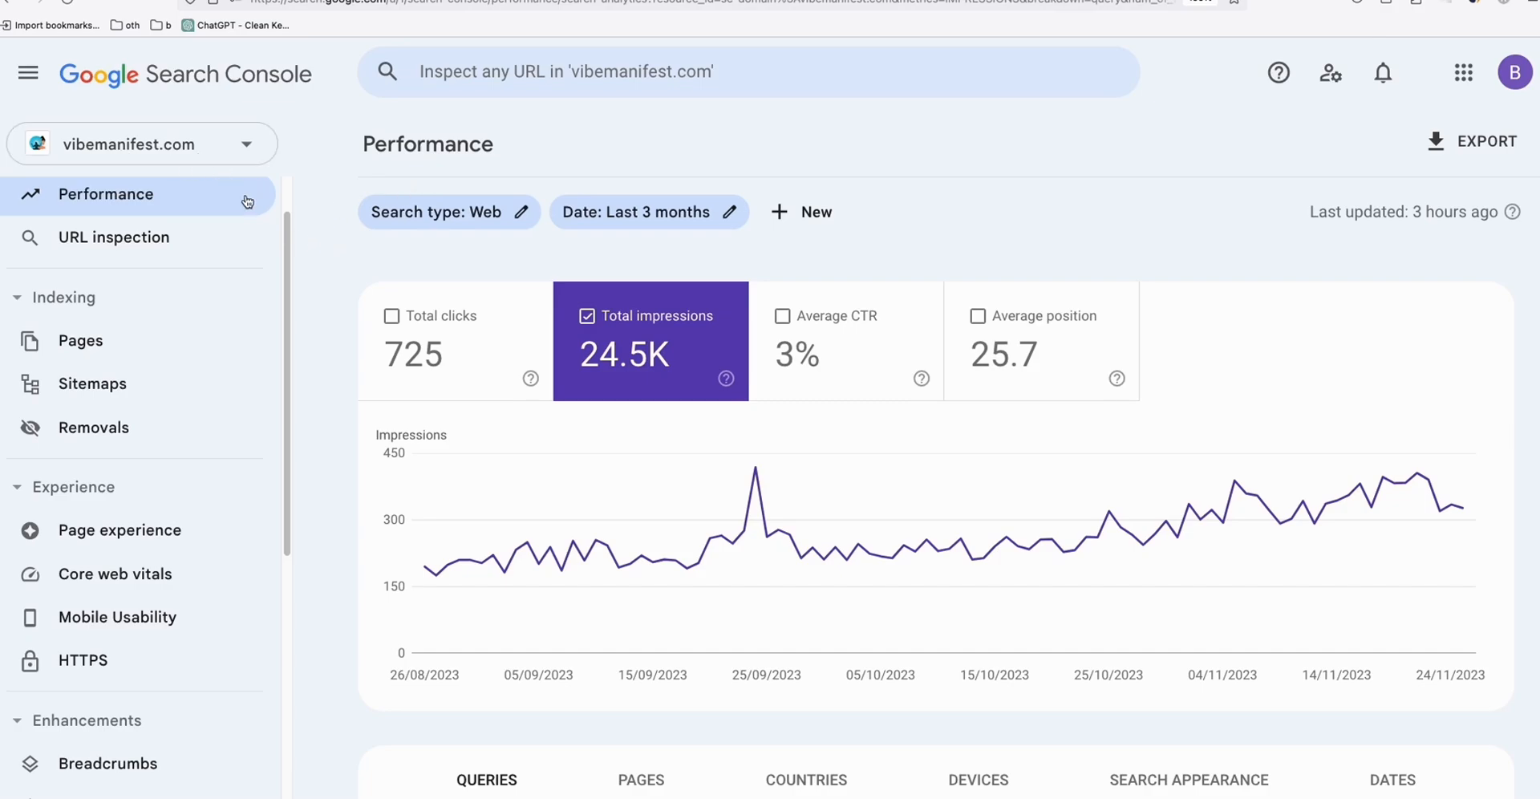
# Step: Scroll to the Queries table and select the 'manifestation quantum physics' query text
pyautogui.scroll(-3)
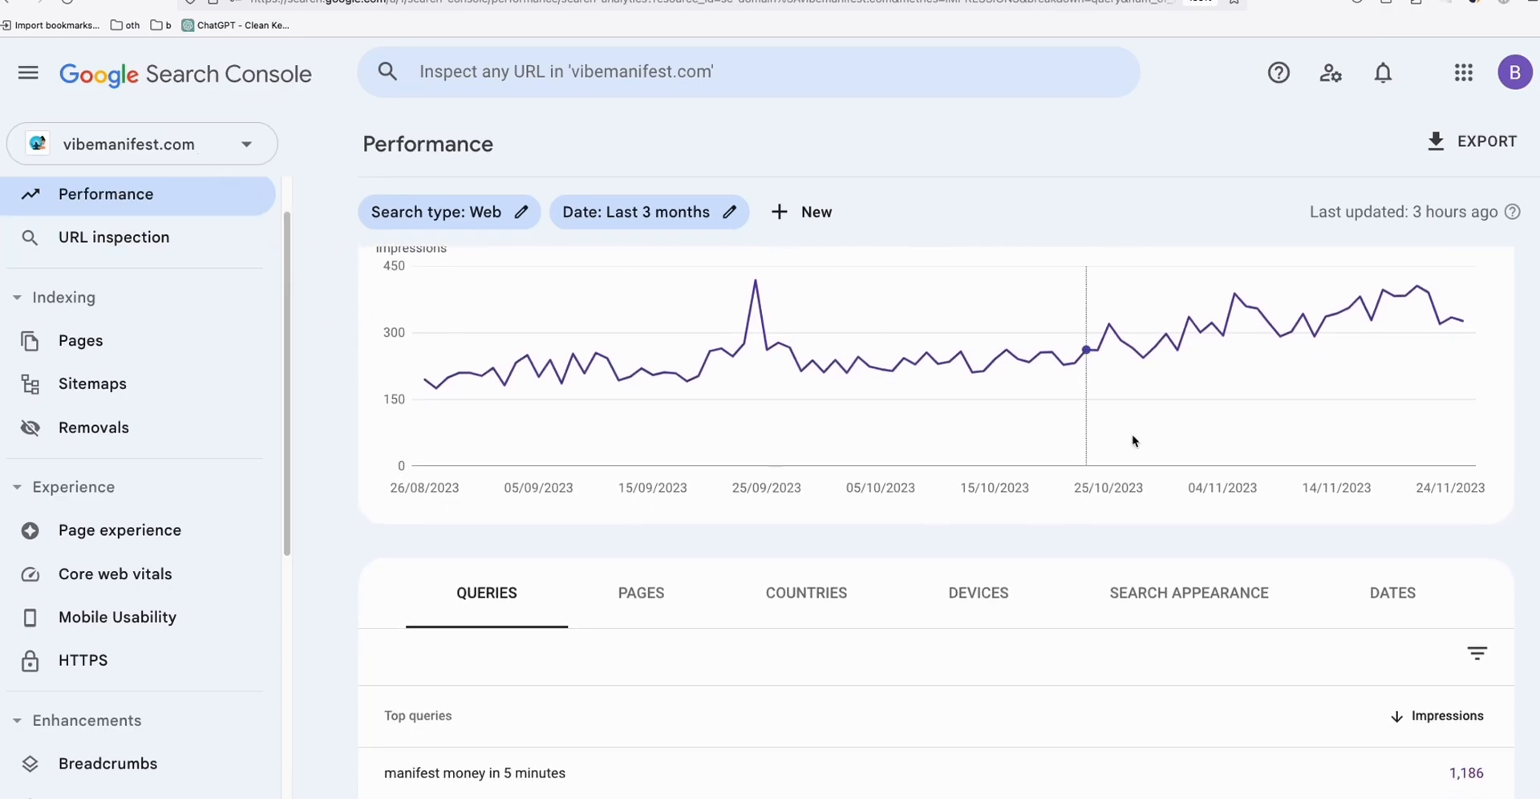
pyautogui.scroll(-3)
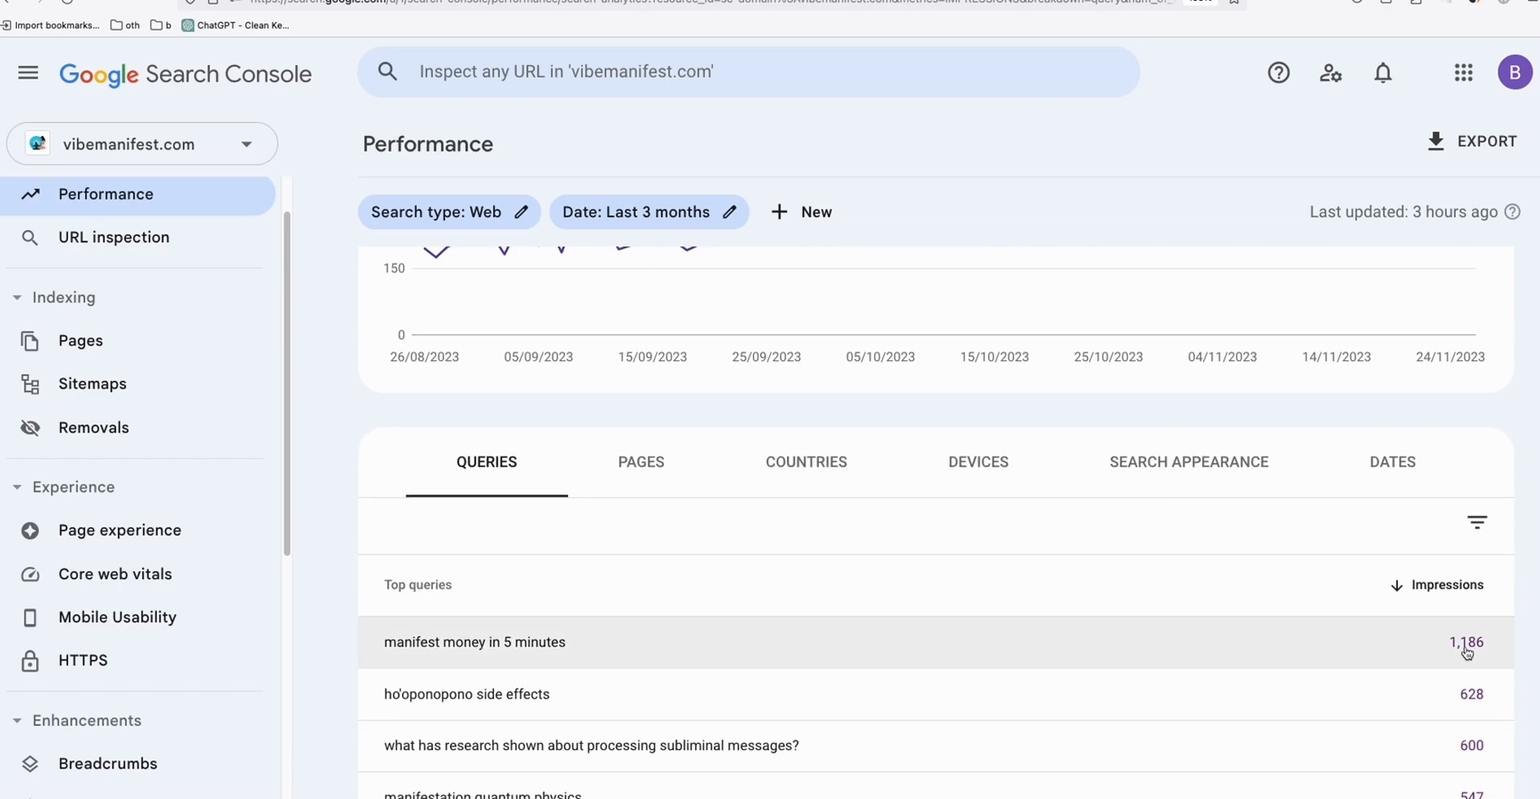
pyautogui.scroll(-3)
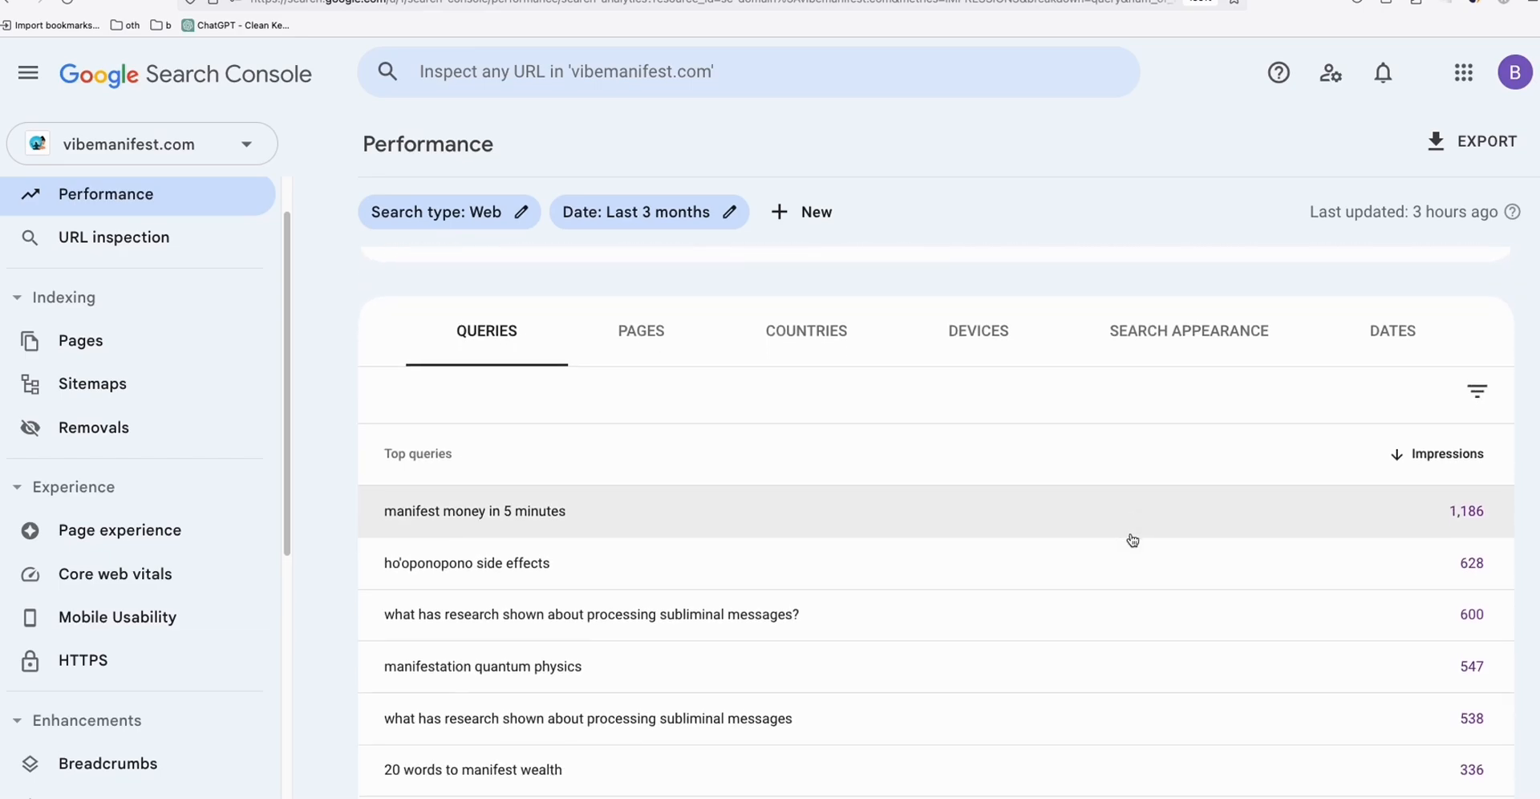
pyautogui.moveTo(505, 688)
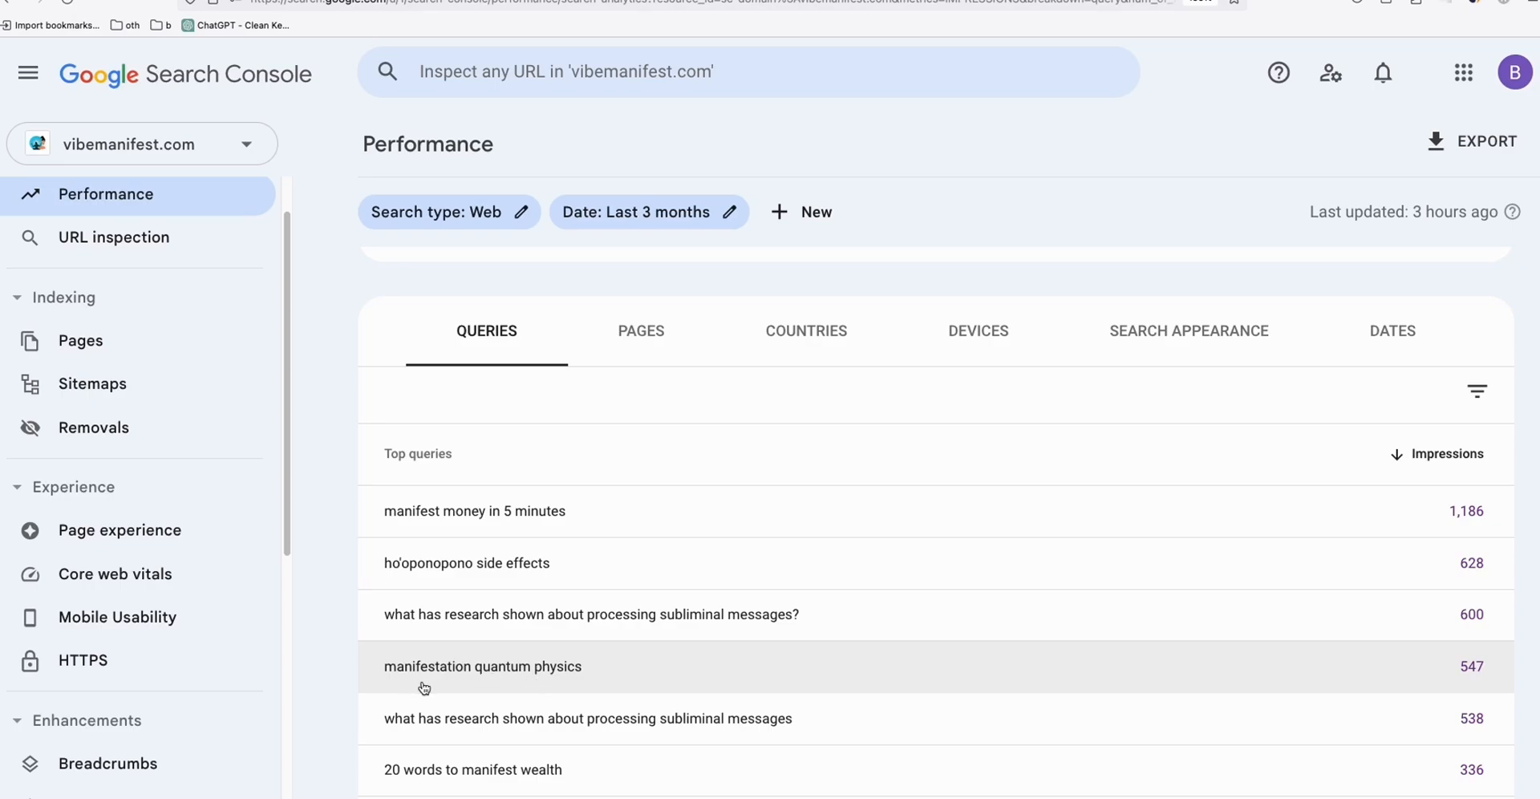
pyautogui.doubleClick(427, 666)
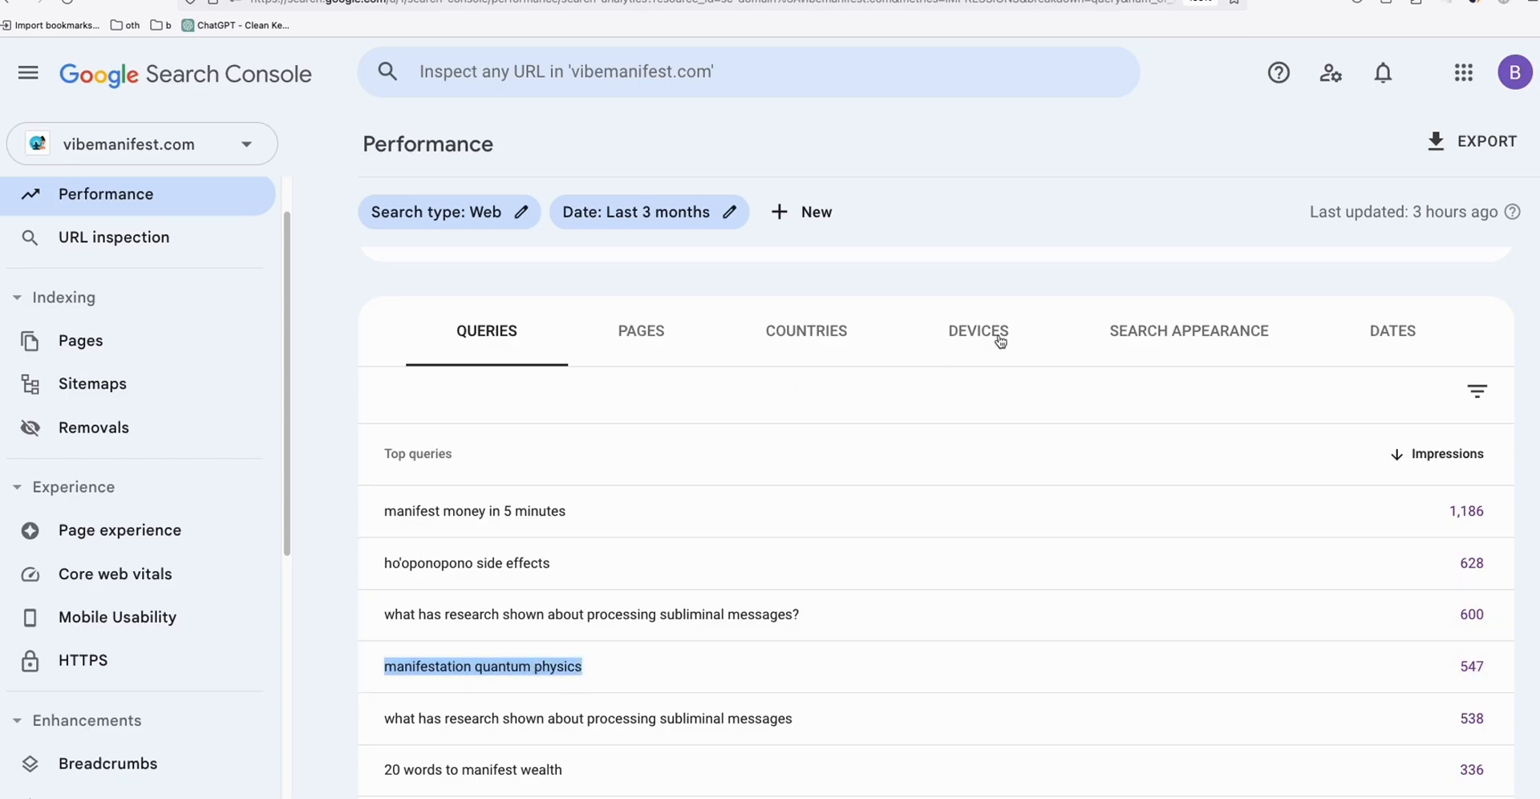
# Step: Write a ChatGPT prompt asking for 5 blog topics from 'manifestation quantum physics', including the main keyword
pyautogui.click(242, 24)
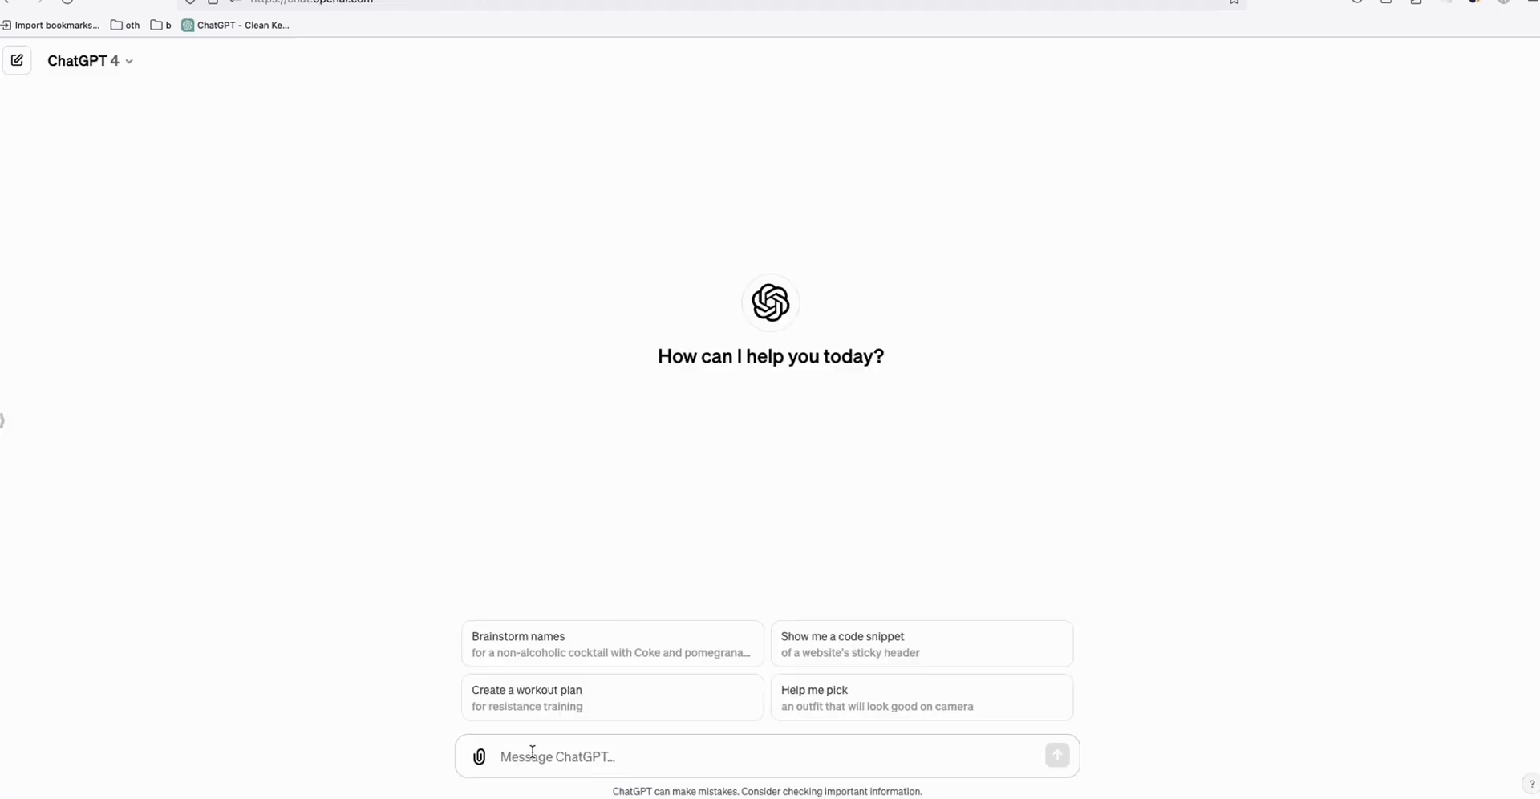
pyautogui.write('can you sug')
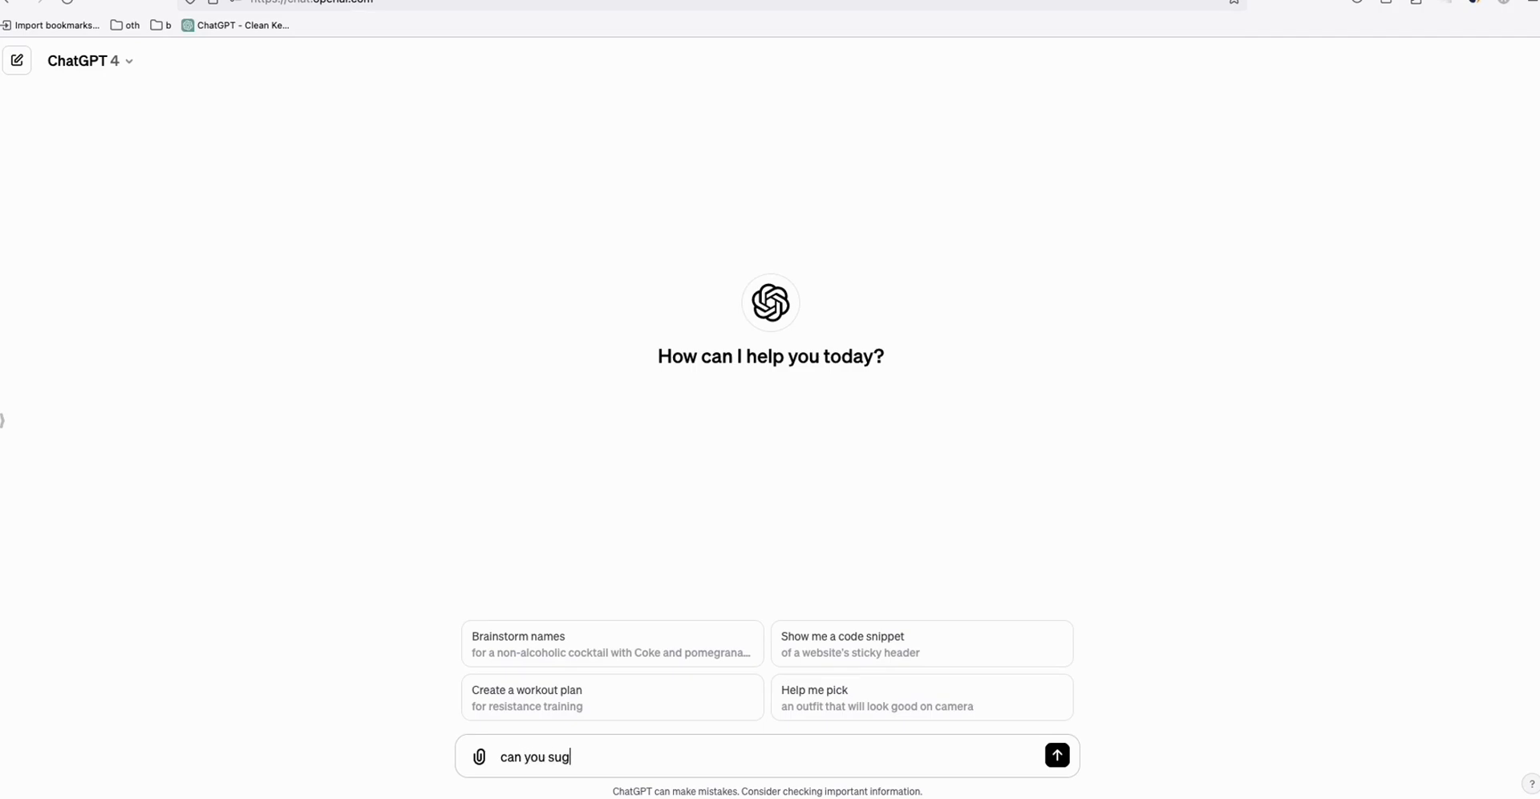
pyautogui.write('gest 5')
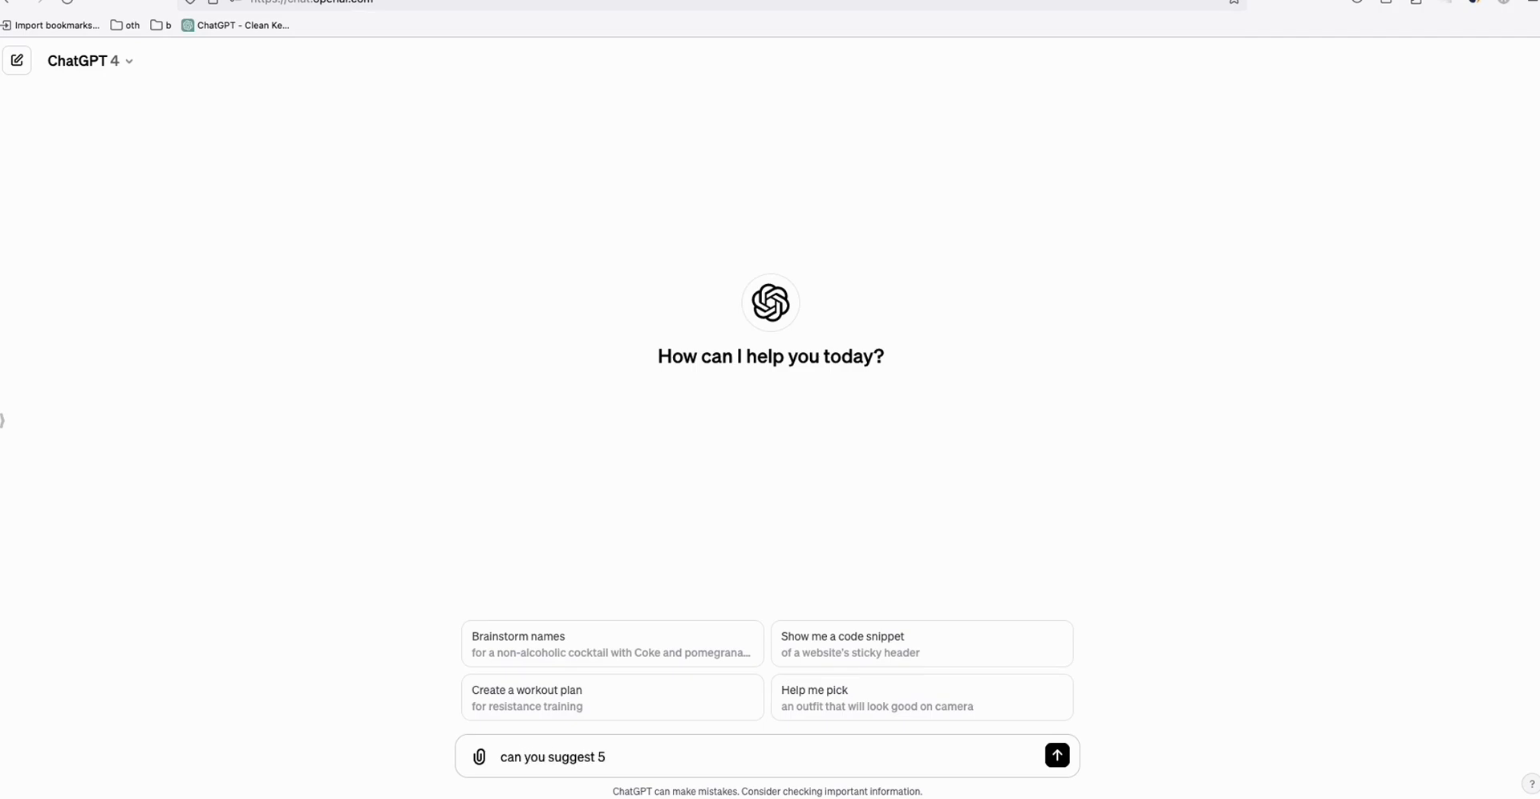
pyautogui.write('blog topics')
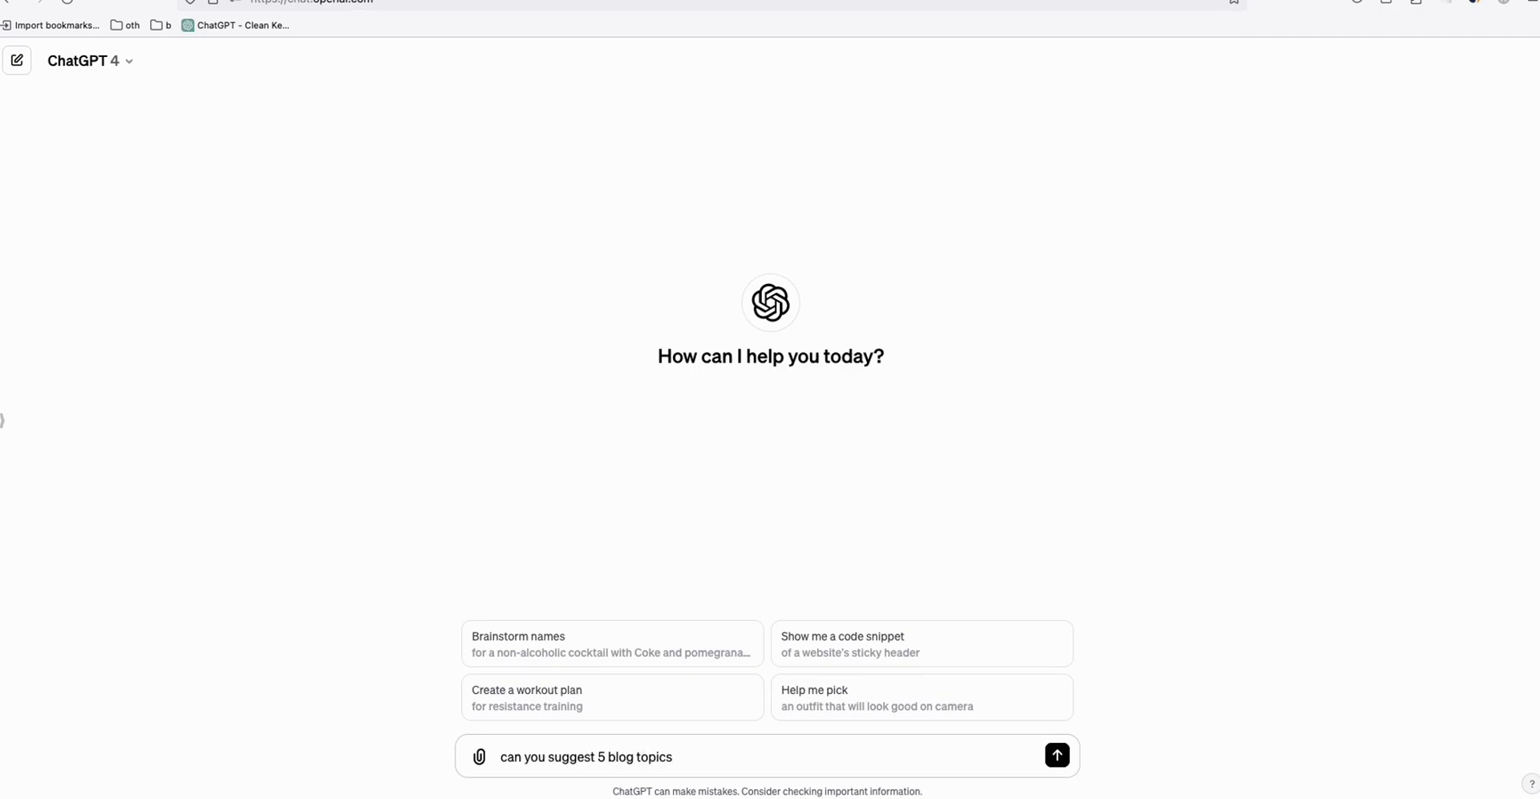
pyautogui.write('from this keywor')
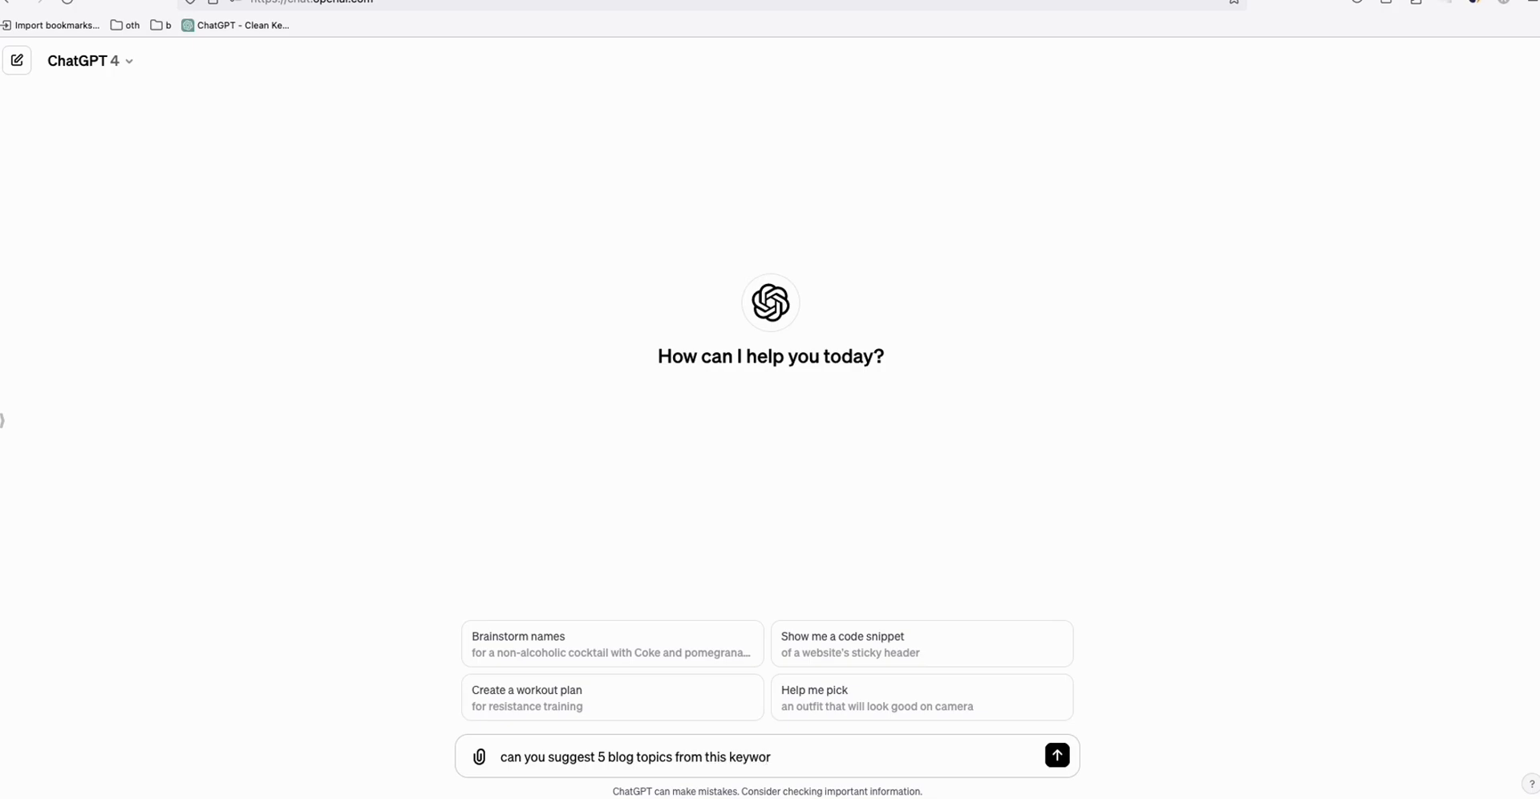
pyautogui.write(': manifestation quantum physics')
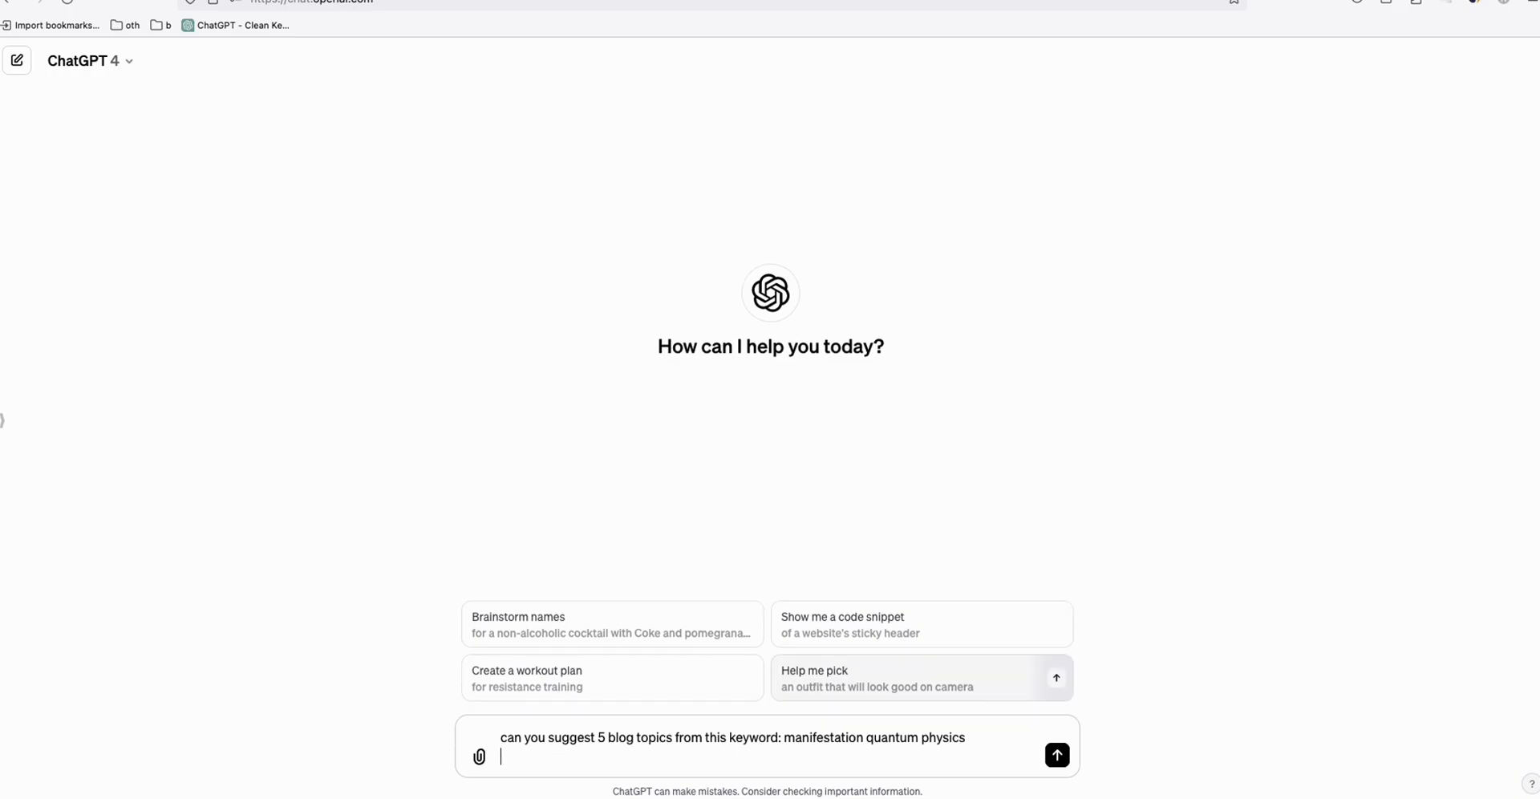
pyautogui.write('make sure to i')
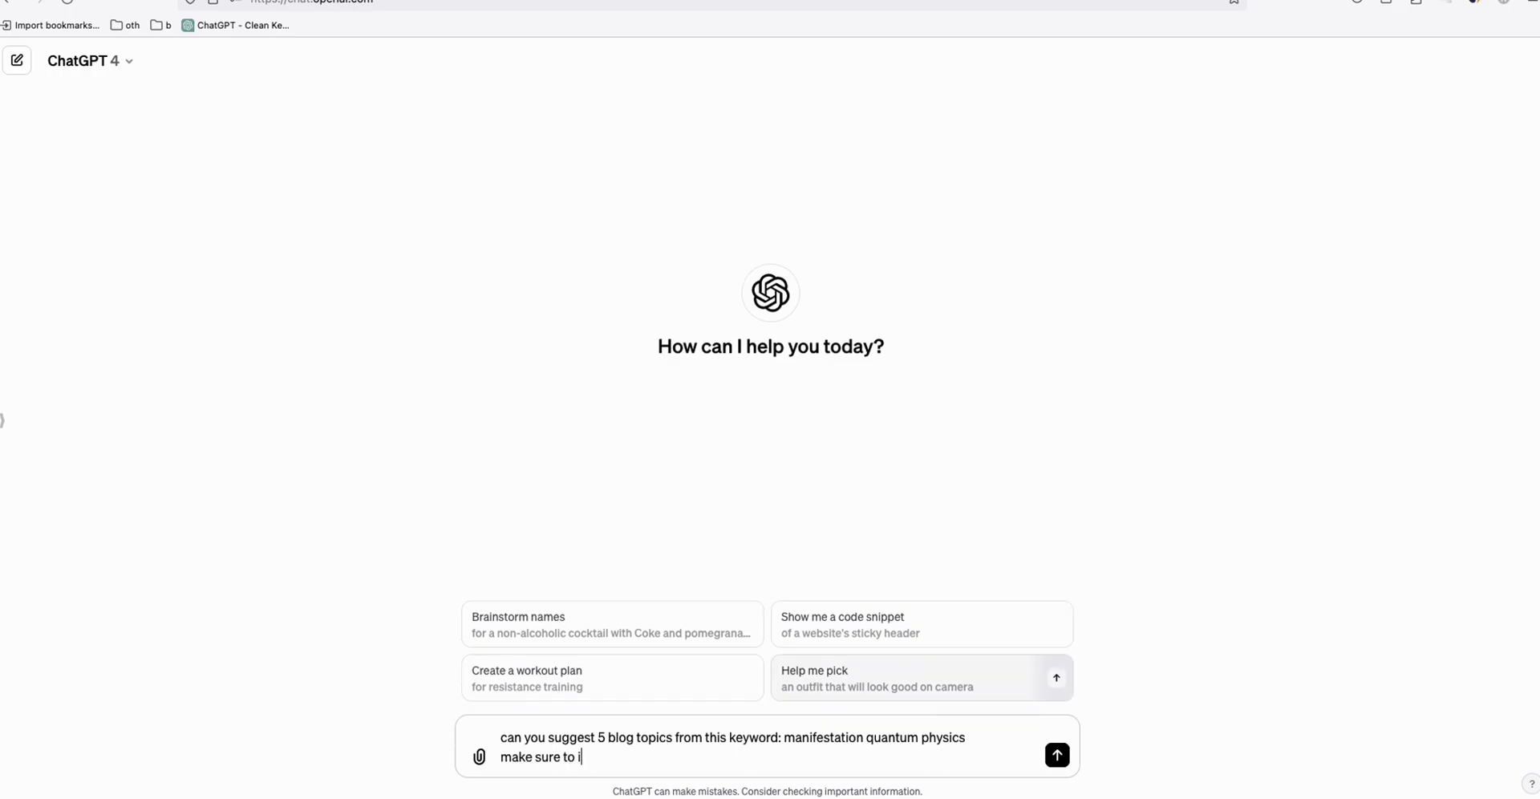
pyautogui.write('nclude the main keyword in the t')
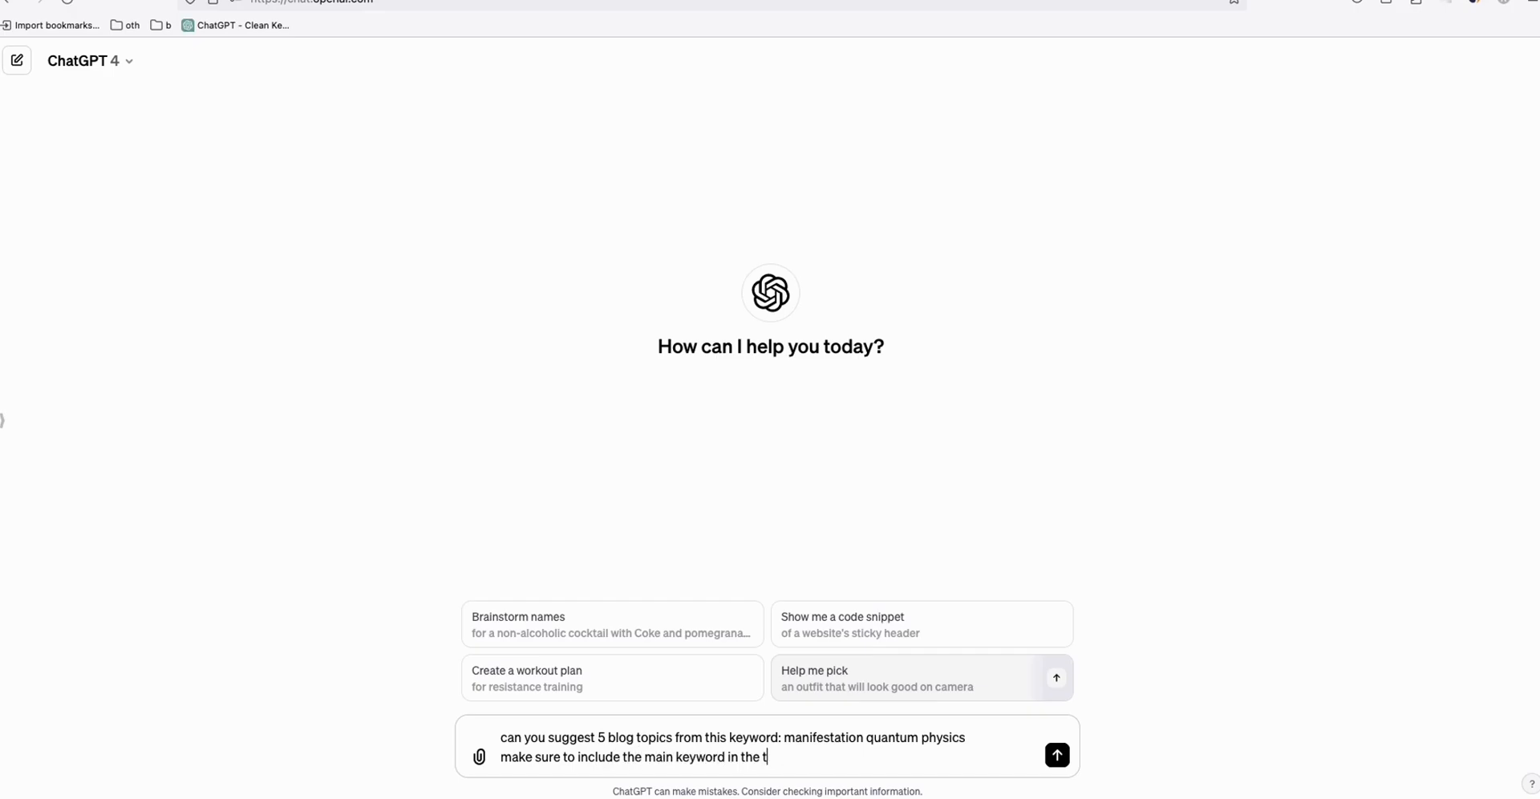
pyautogui.click(1057, 754)
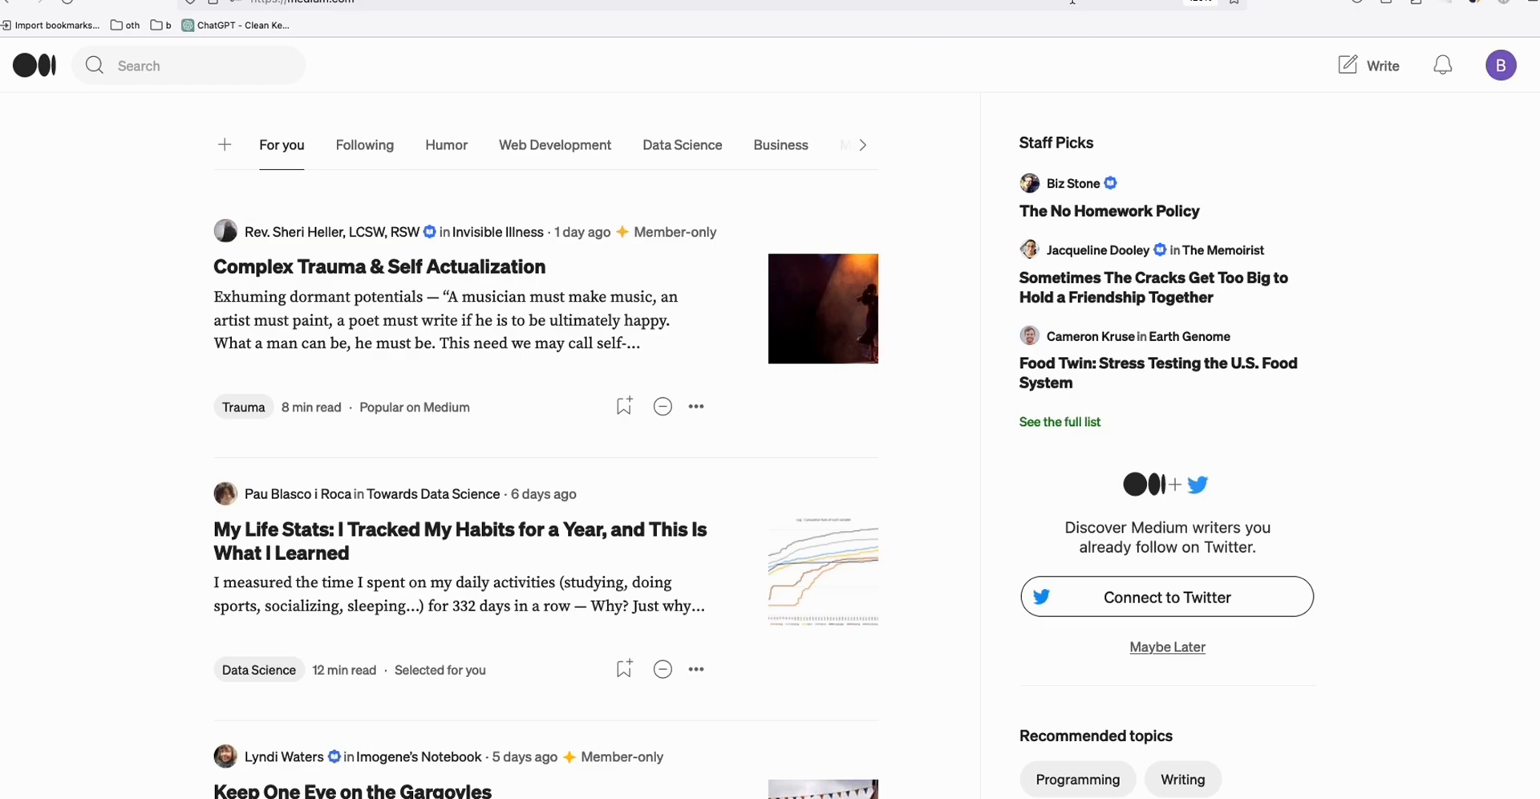
pyautogui.moveTo(454, 21)
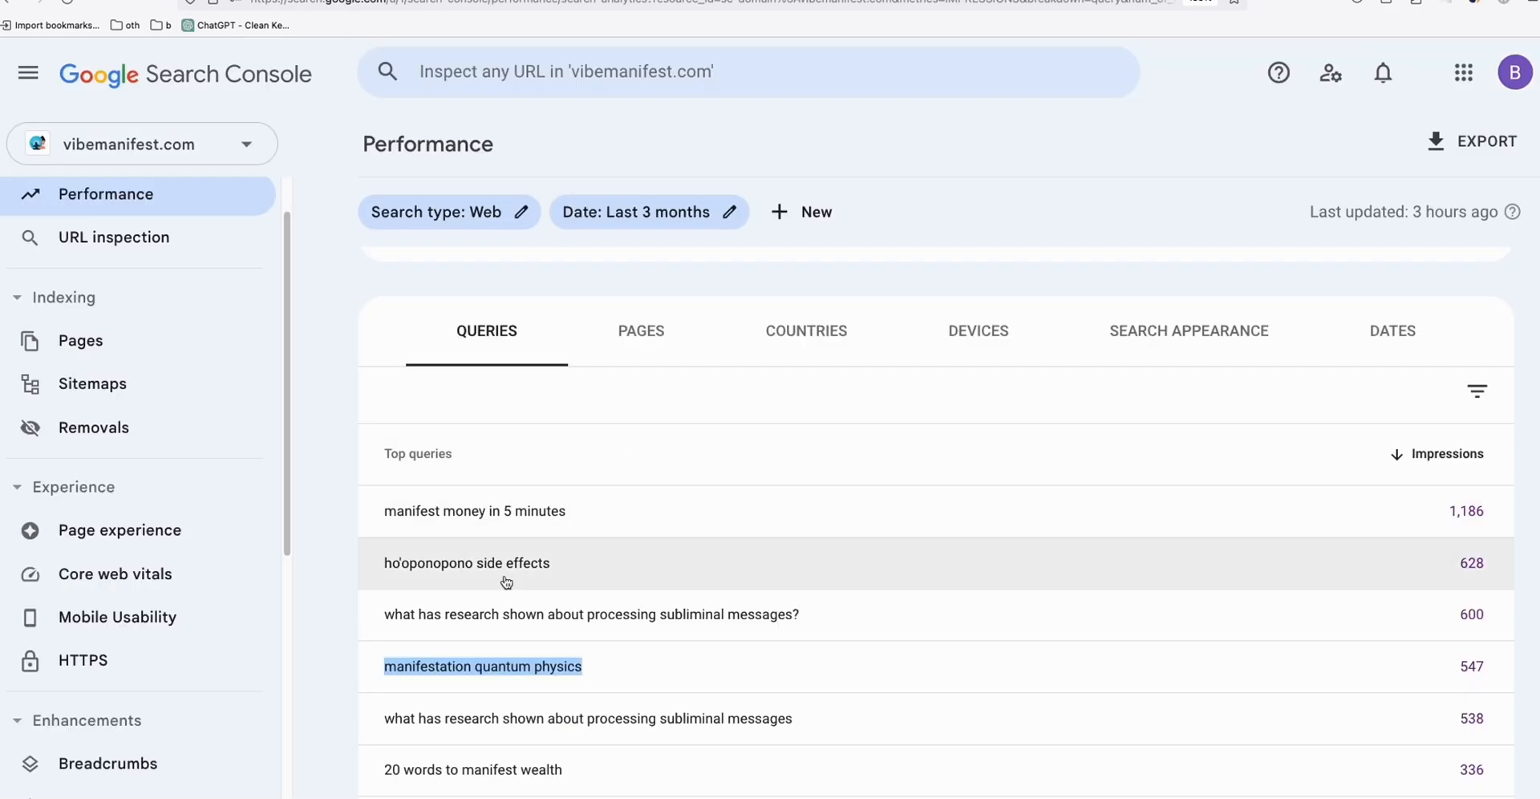
# Step: Filter Search Console to the 'manifestation quantum physics' query and check its Pages and Queries tabs
pyautogui.click(483, 666)
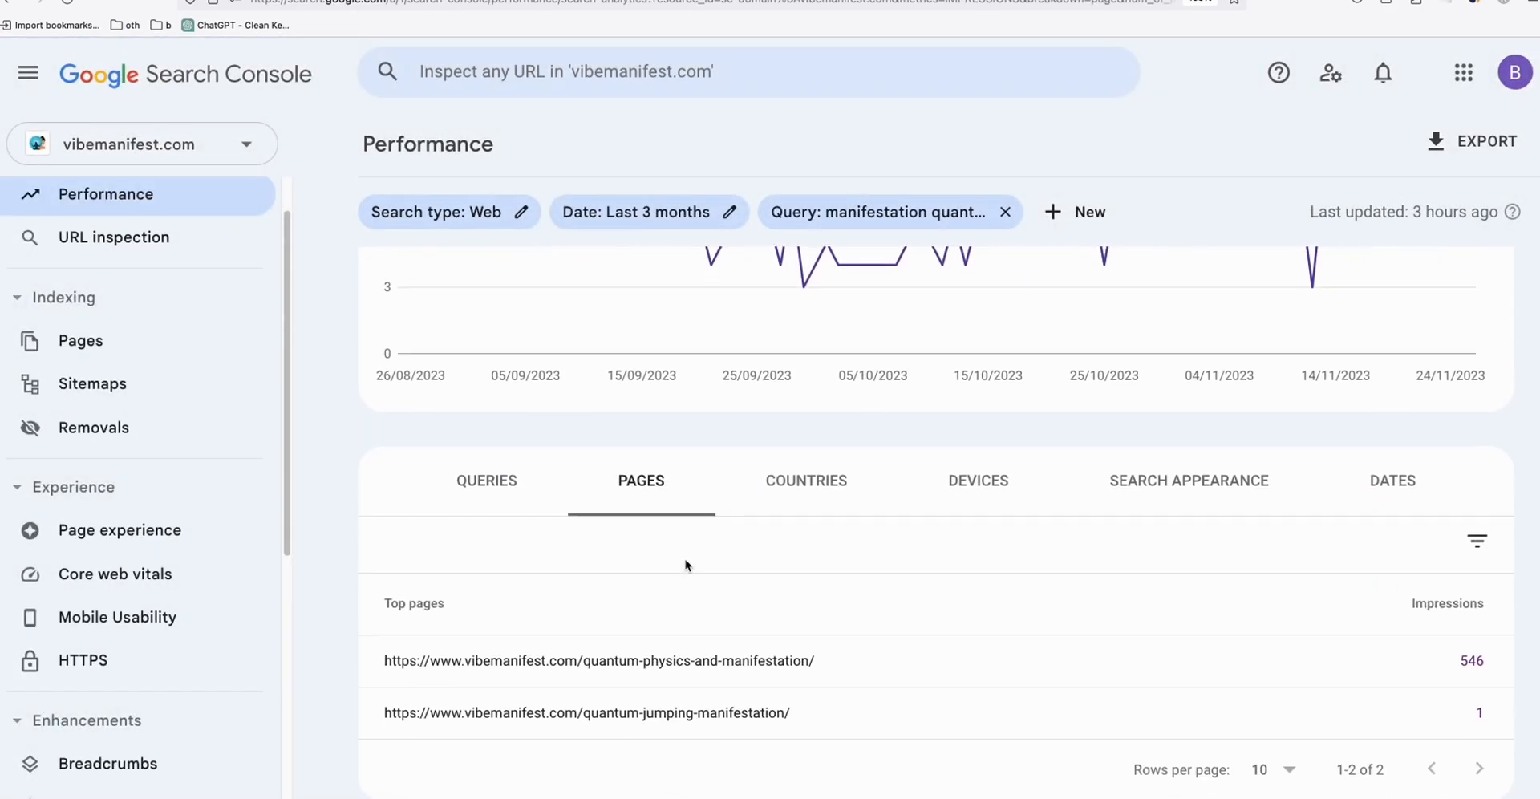
pyautogui.moveTo(768, 675)
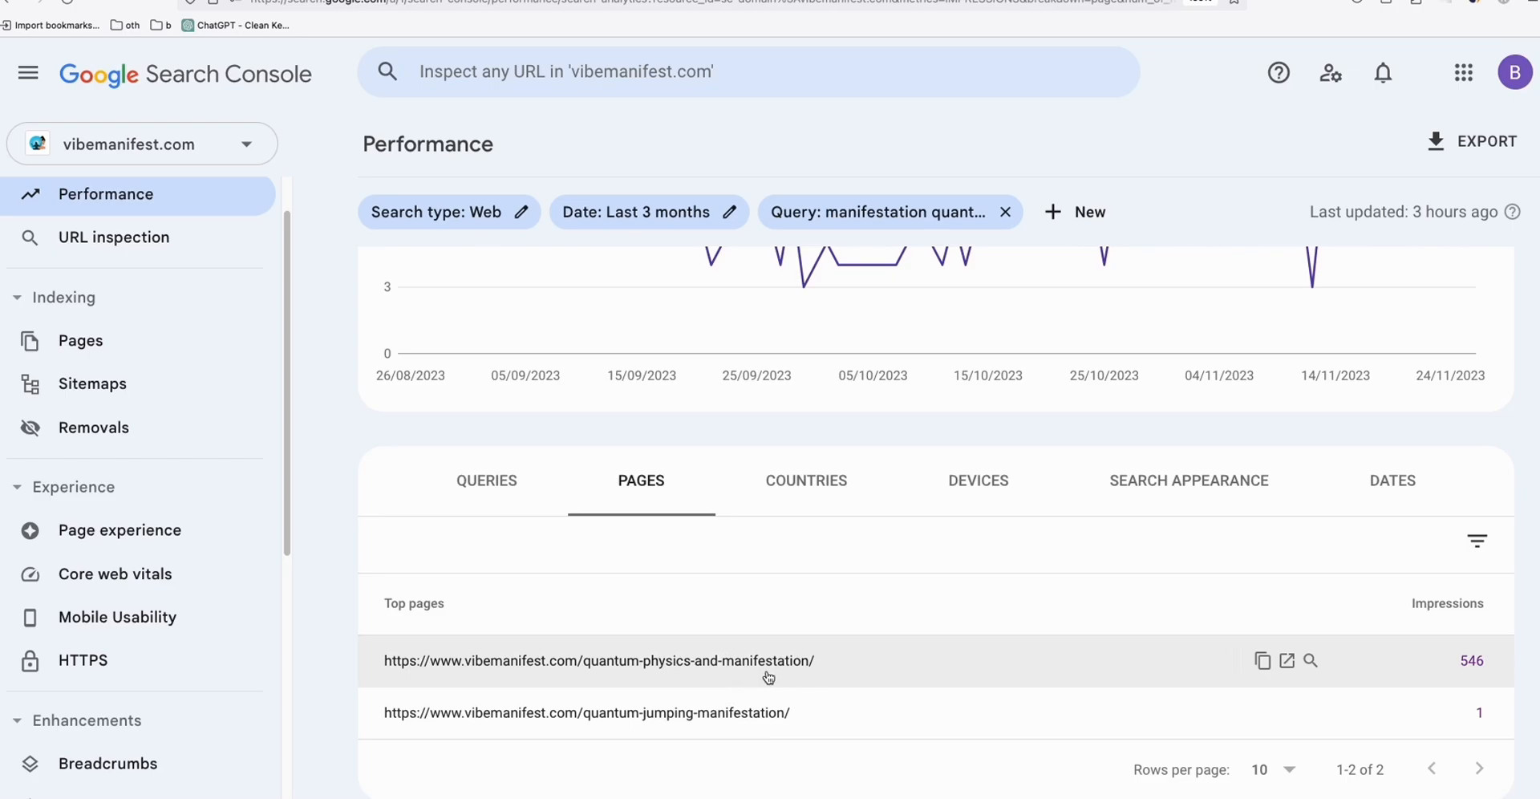
pyautogui.click(486, 482)
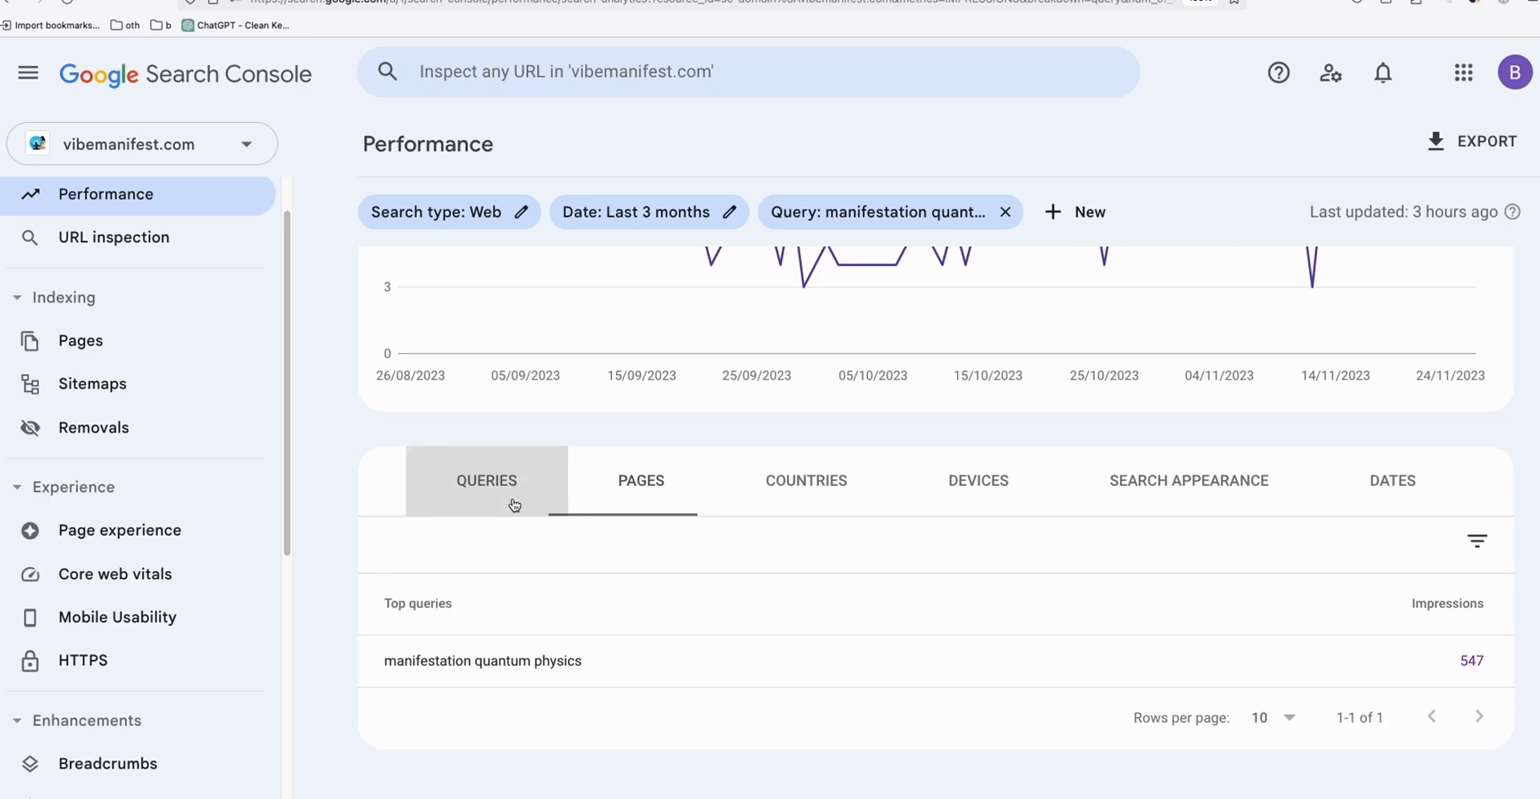
pyautogui.click(640, 482)
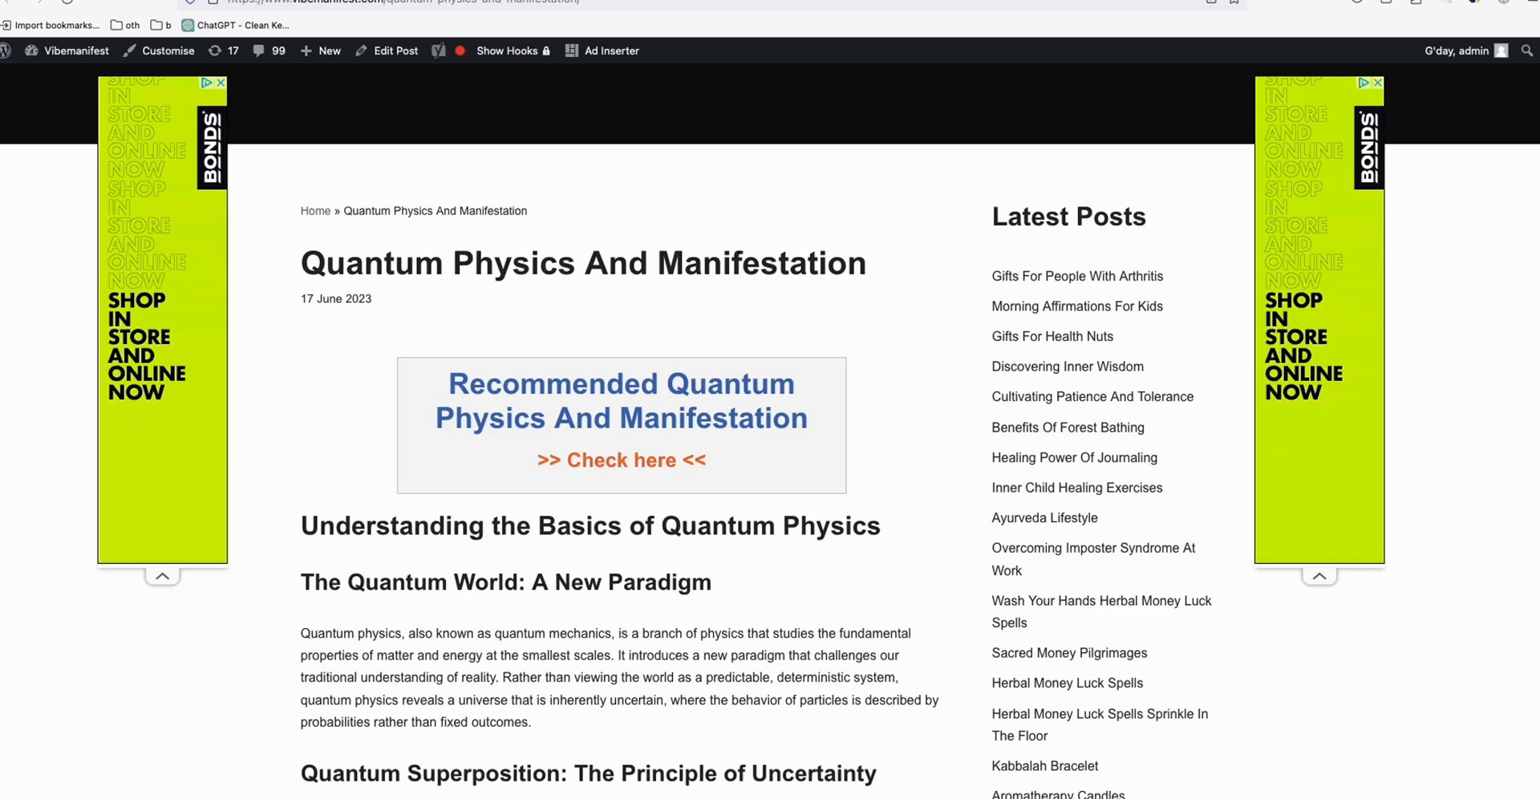
# Step: Open the vibemanifest Quantum Physics And Manifestation post in the browser
pyautogui.click(242, 24)
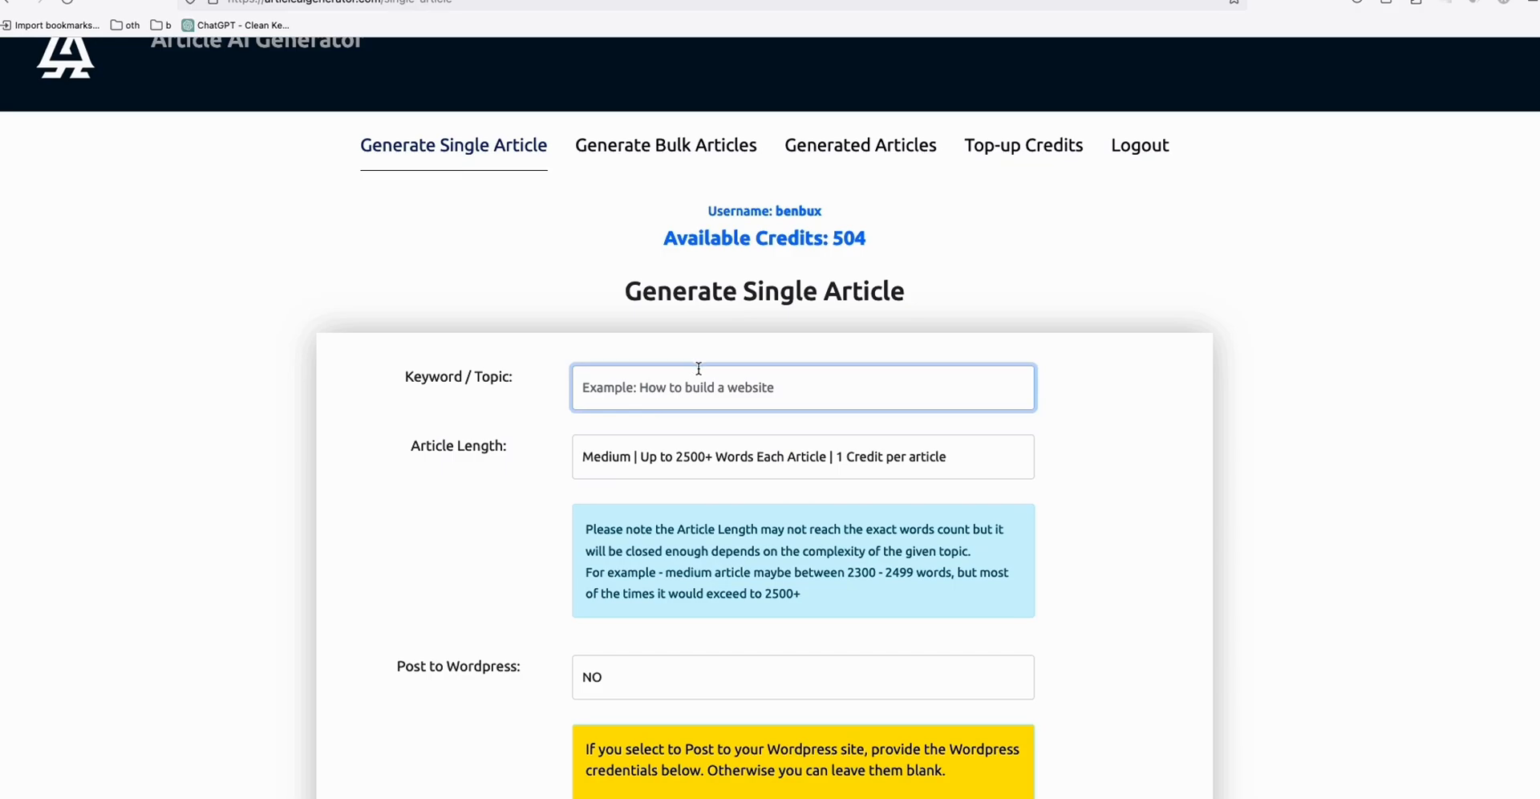
# Step: Enter keyword 'Manifestation Quantum Physics', Short length, WordPress posting NO, and start generation
pyautogui.click(802, 456)
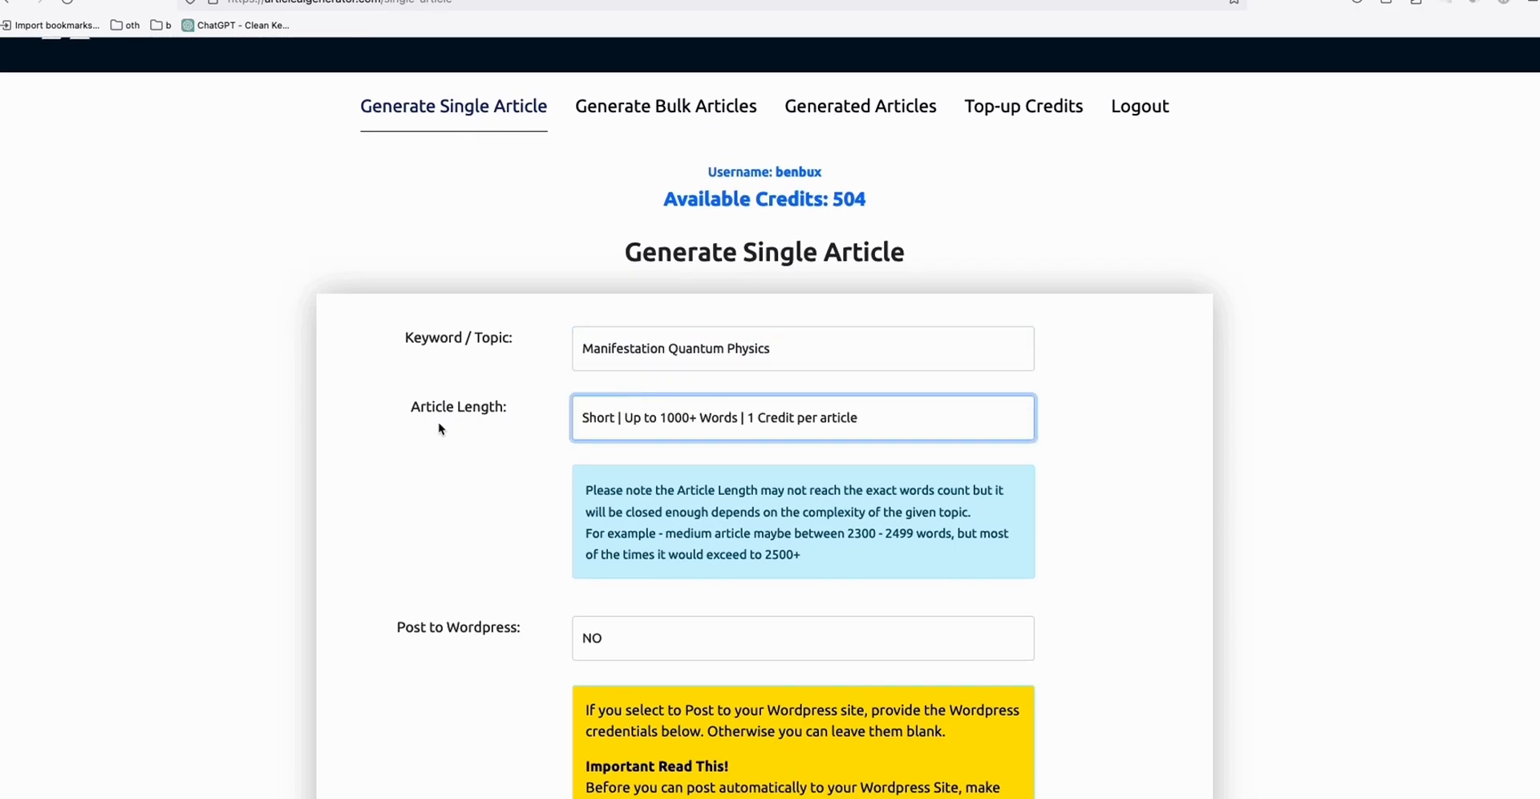
pyautogui.moveTo(659, 438)
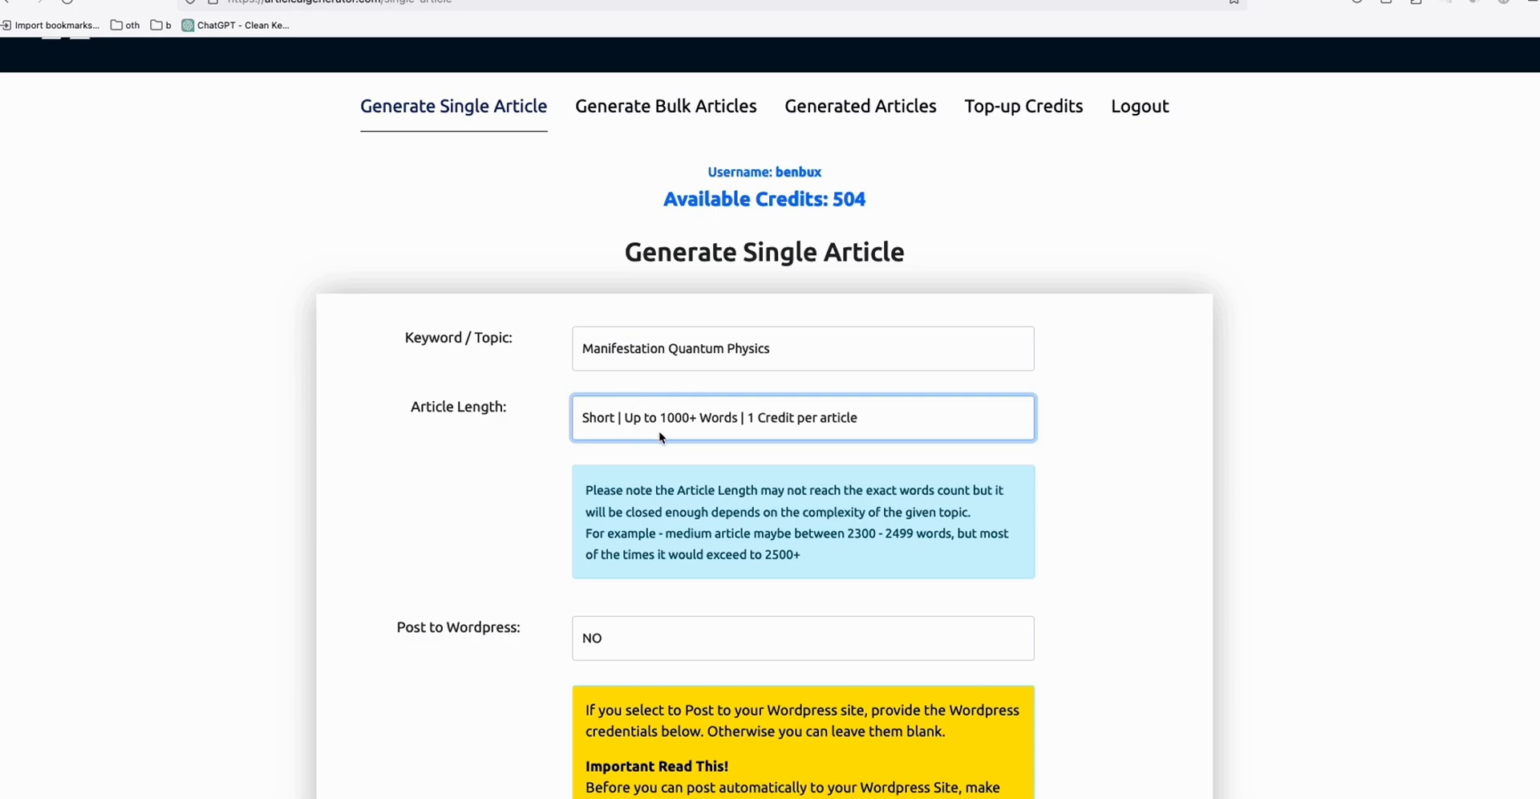
pyautogui.moveTo(649, 369)
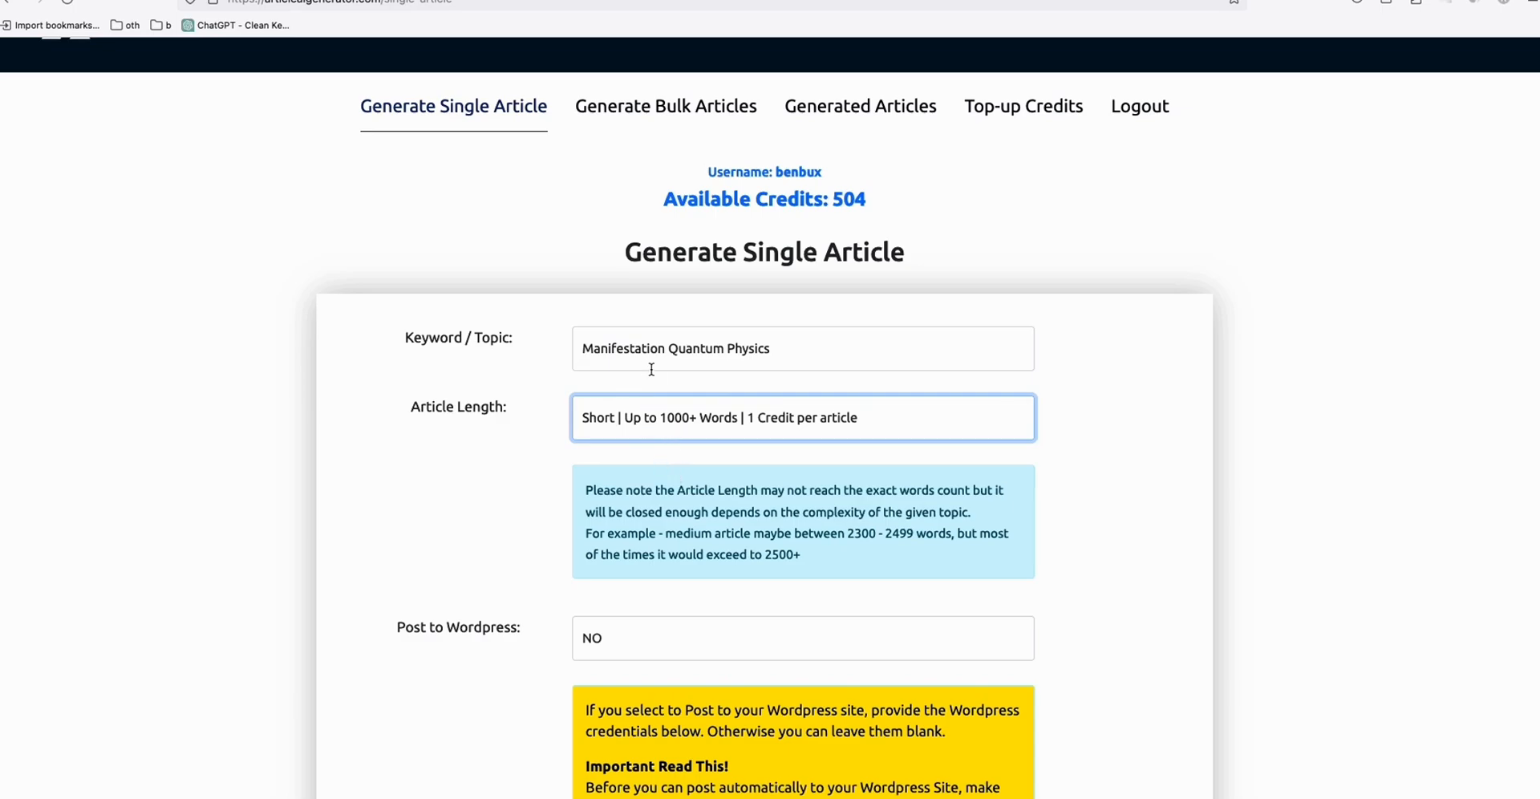
pyautogui.moveTo(695, 460)
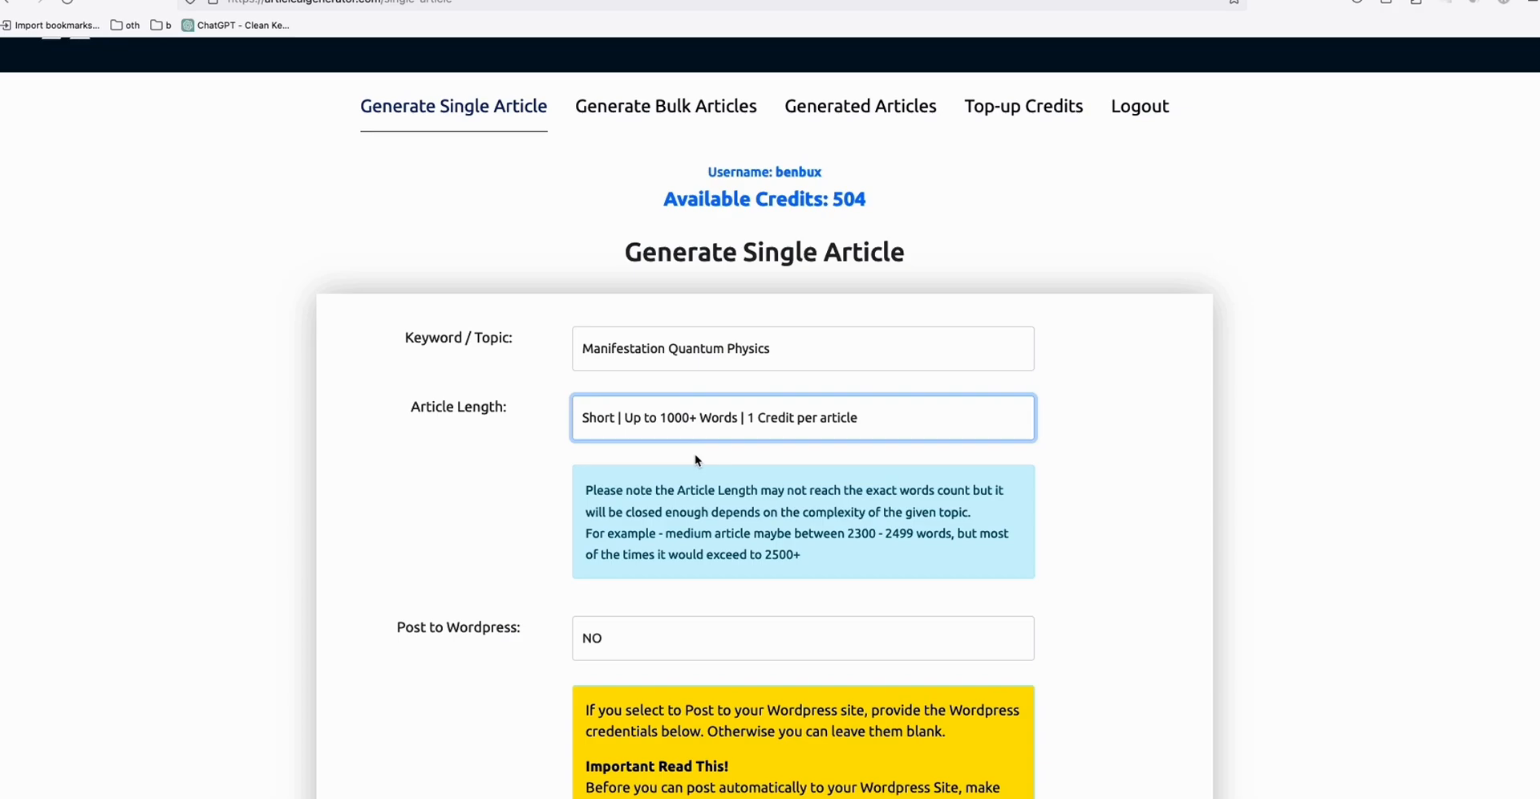
pyautogui.scroll(-3)
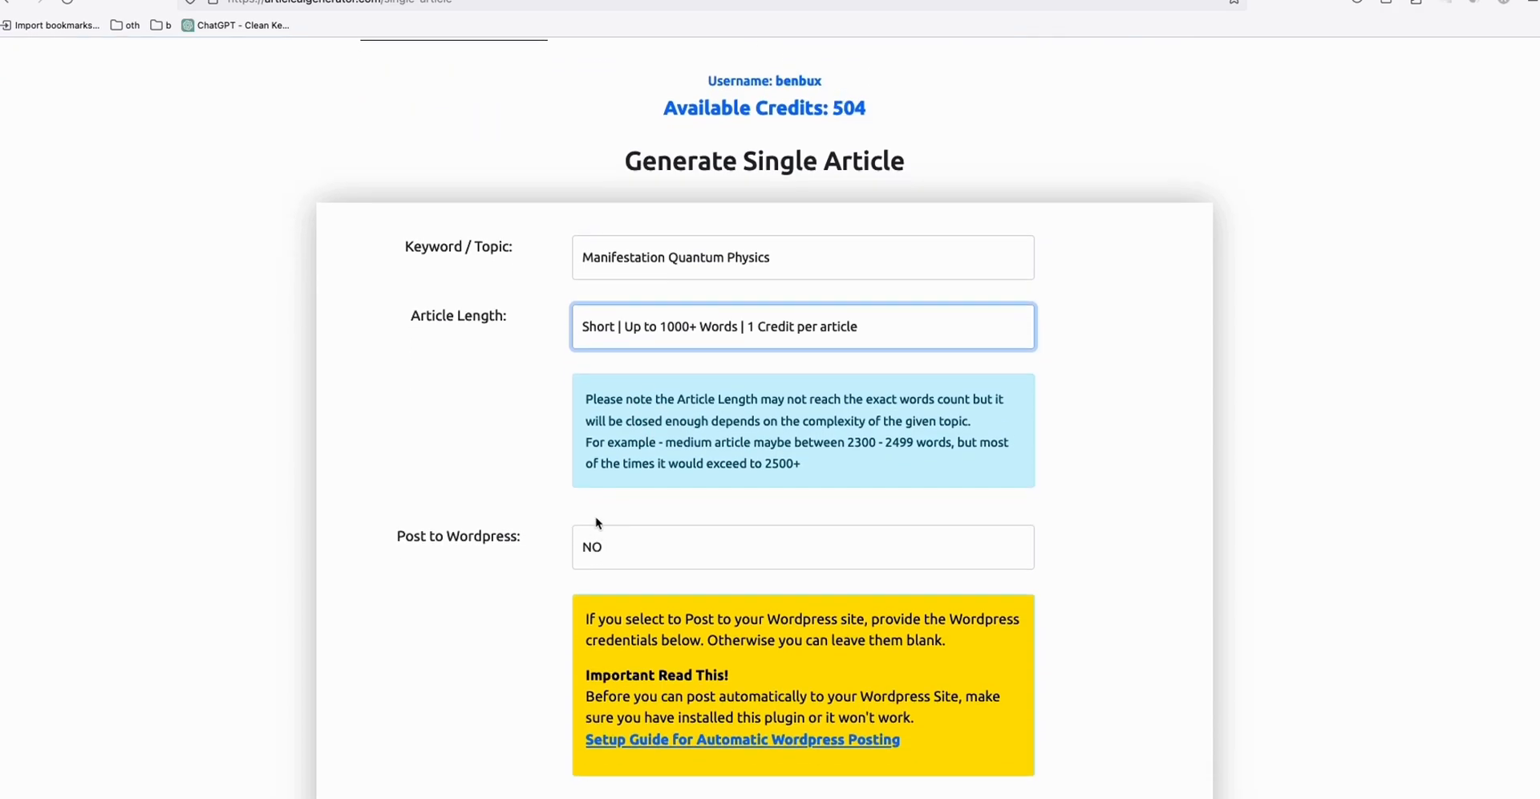
pyautogui.scroll(-3)
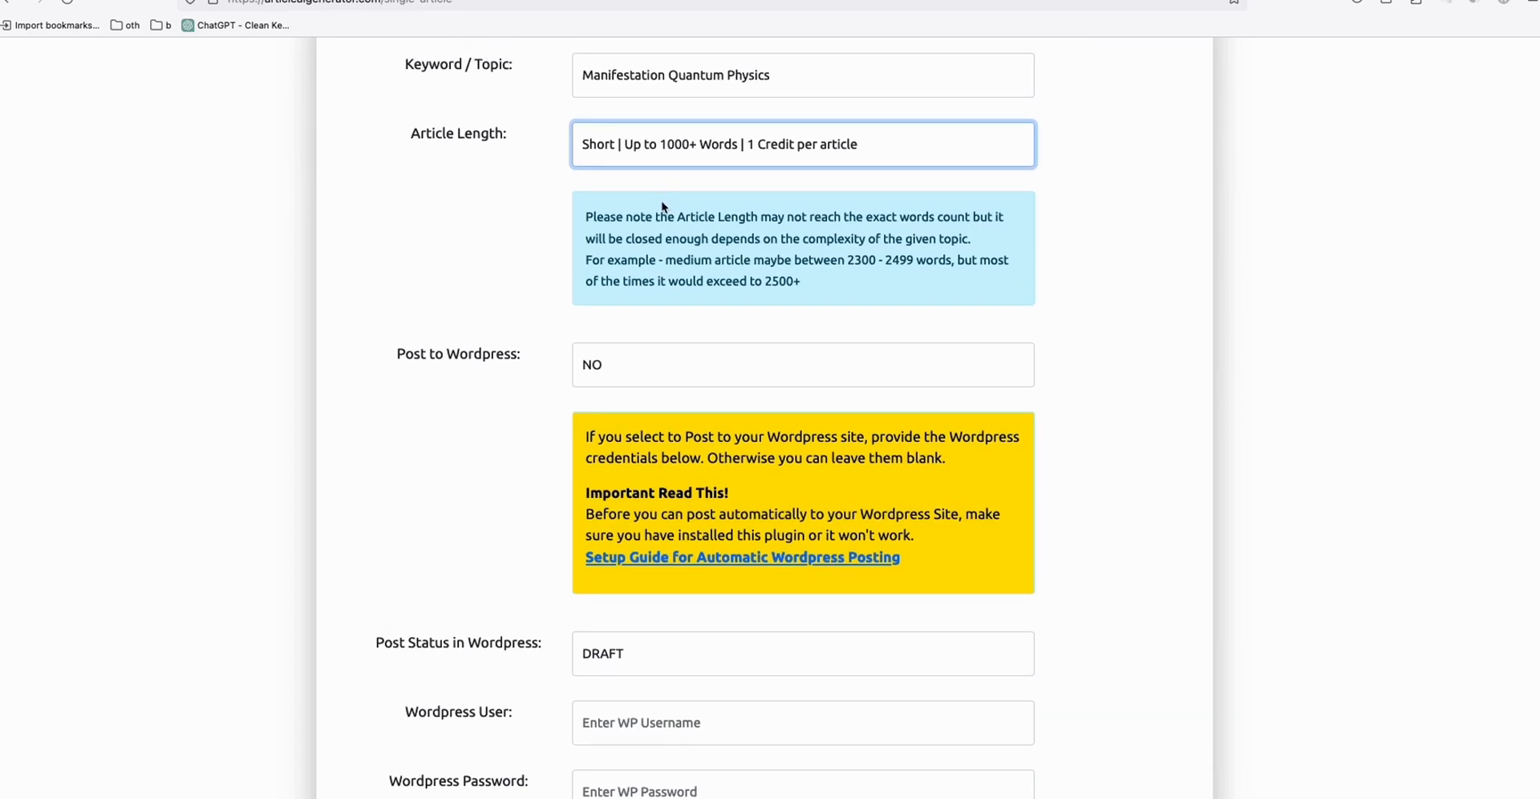
pyautogui.scroll(-3)
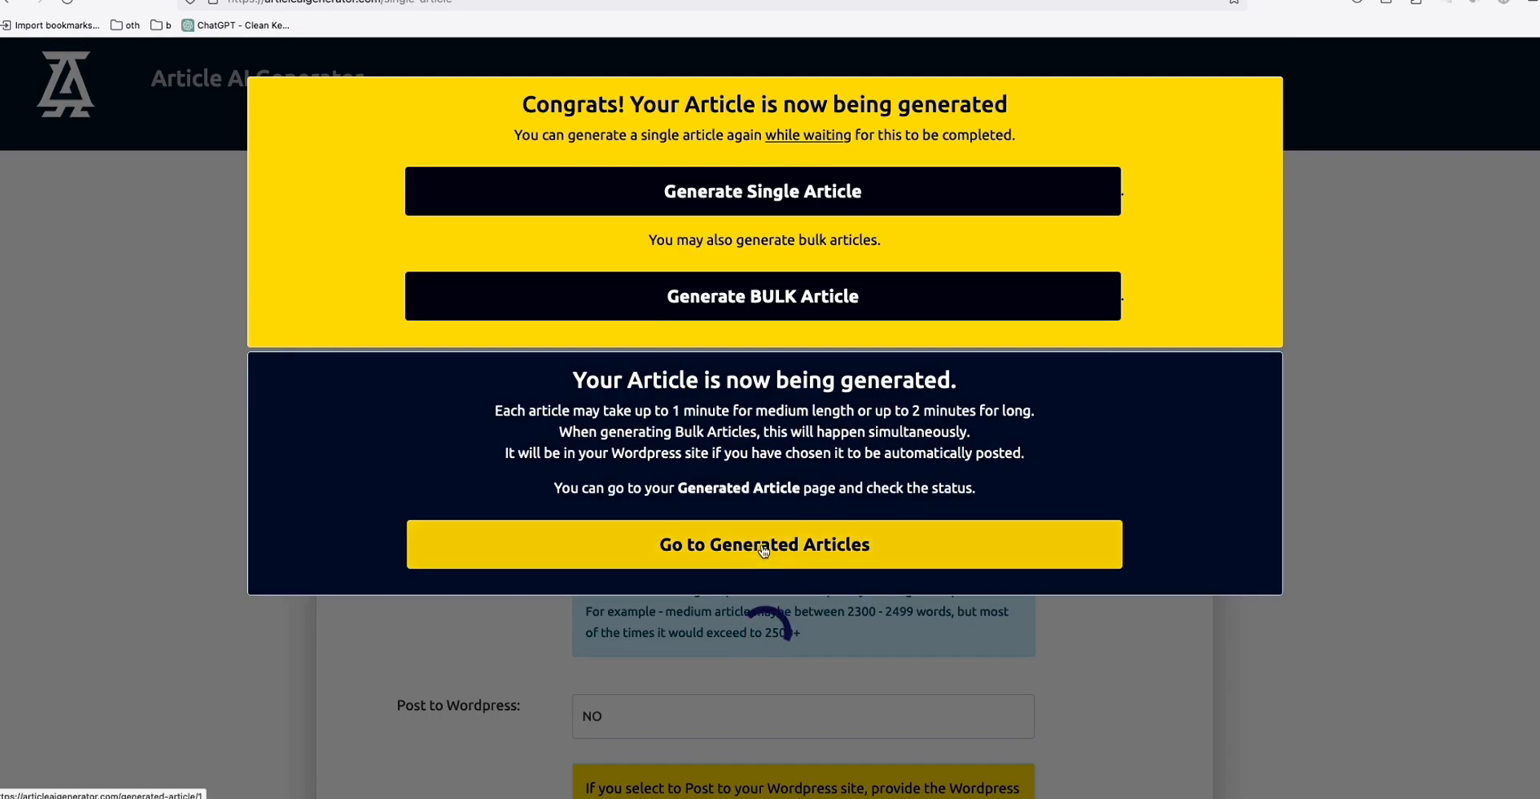
# Step: Go to Generated Articles, dismiss the posting notice and view the completed article's full content
pyautogui.click(764, 543)
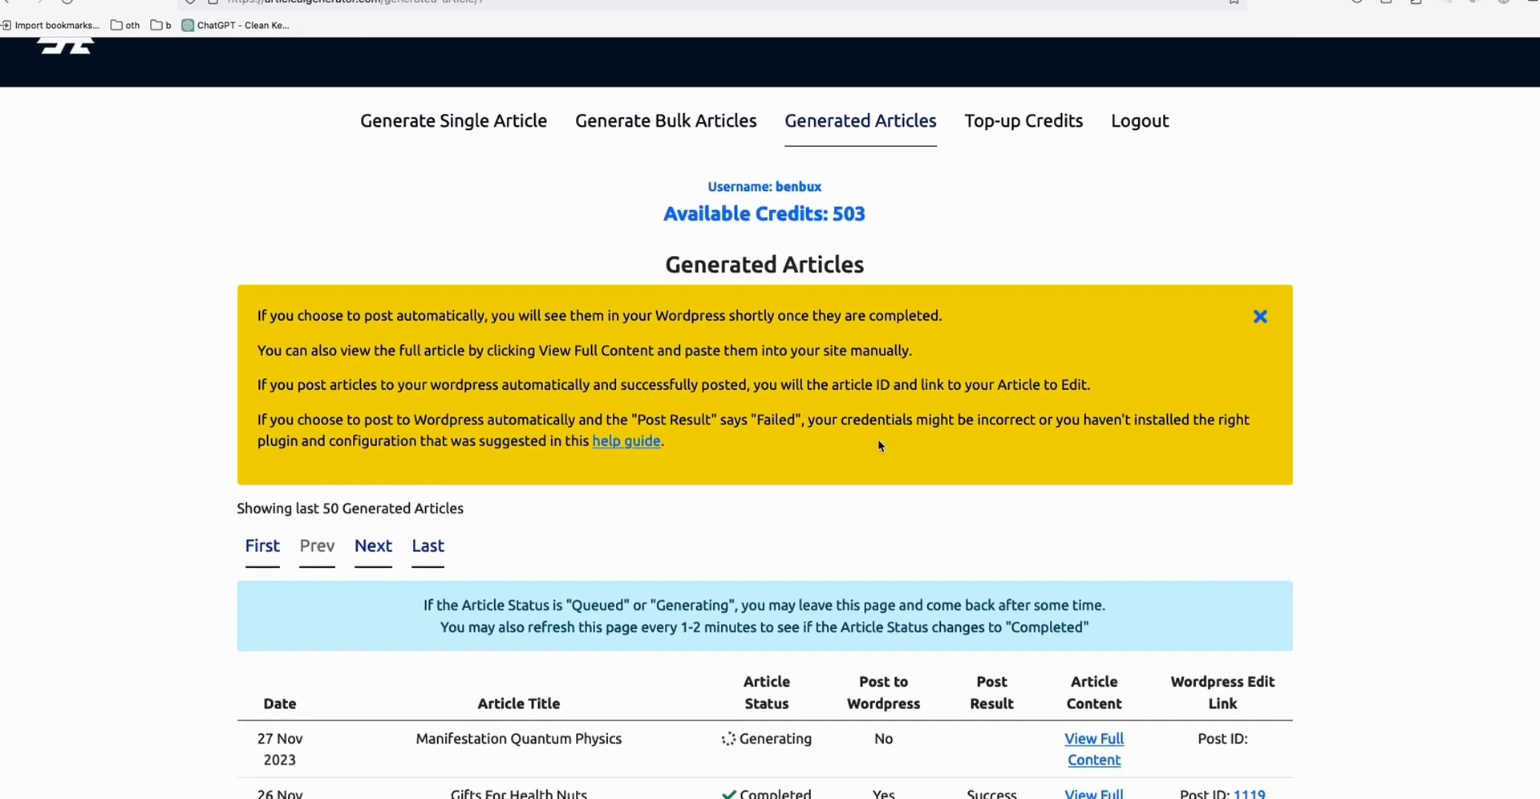
pyautogui.click(1261, 316)
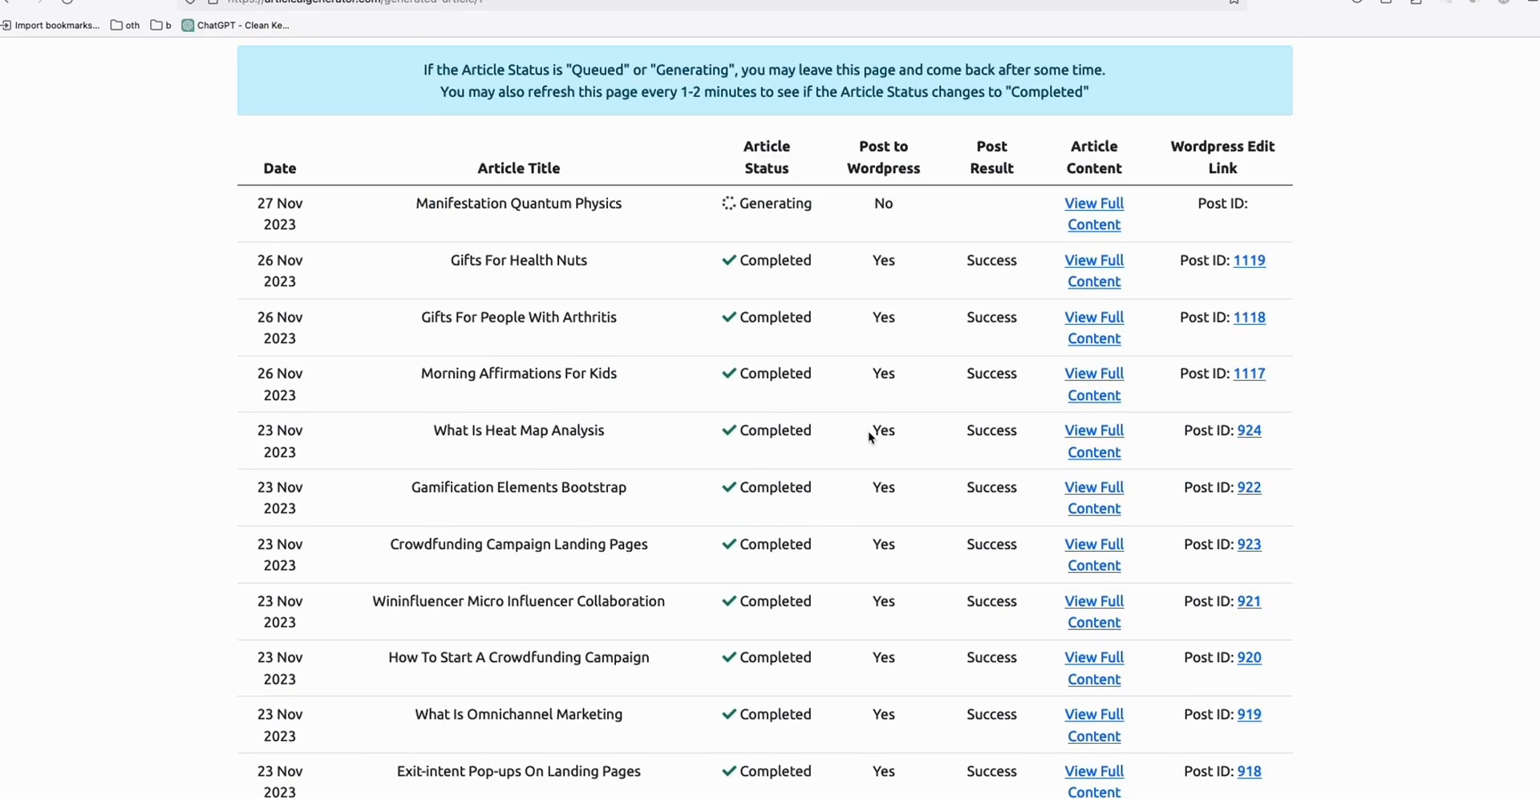
pyautogui.scroll(-3)
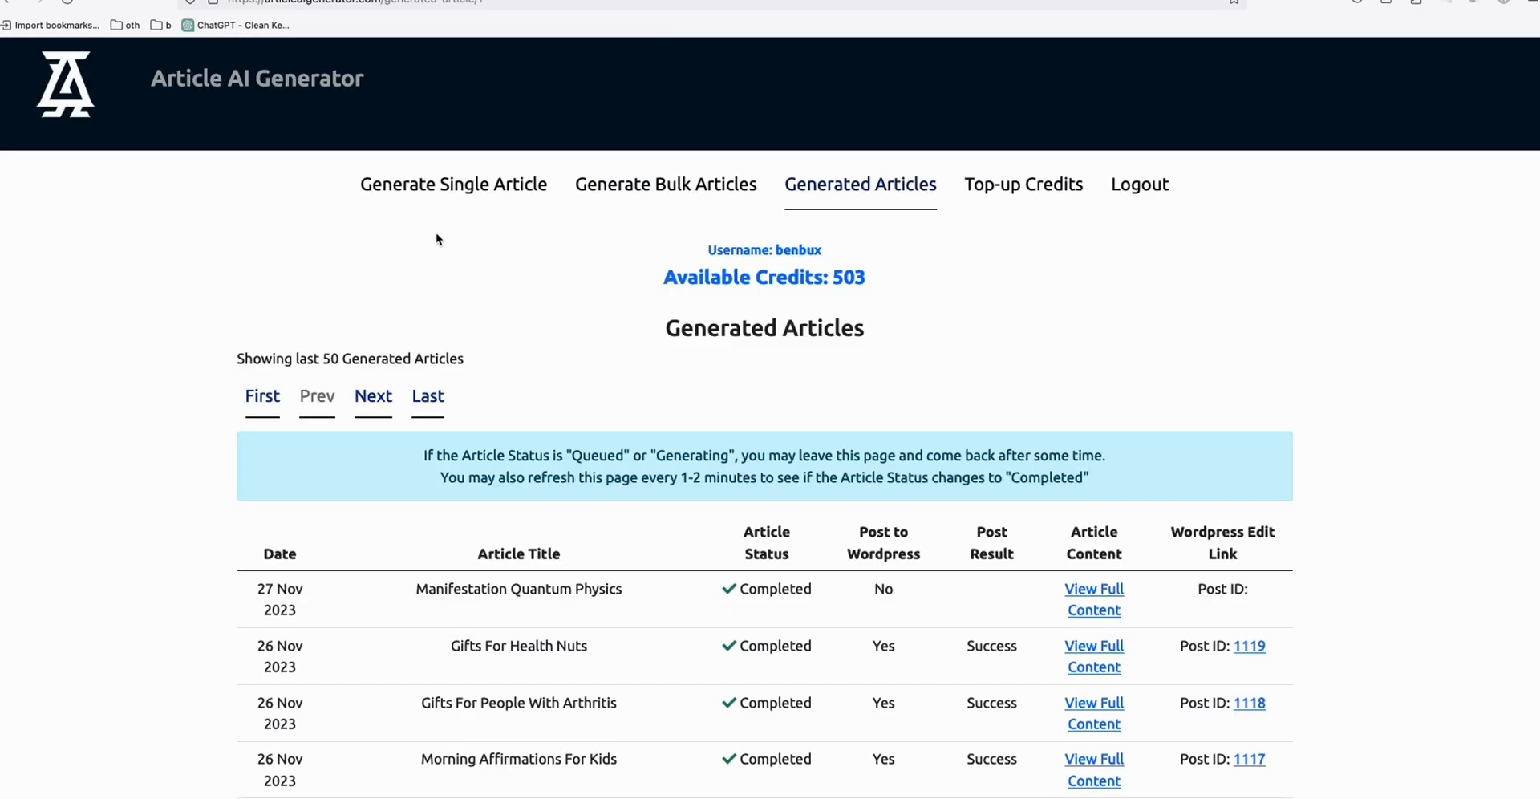
pyautogui.moveTo(866, 604)
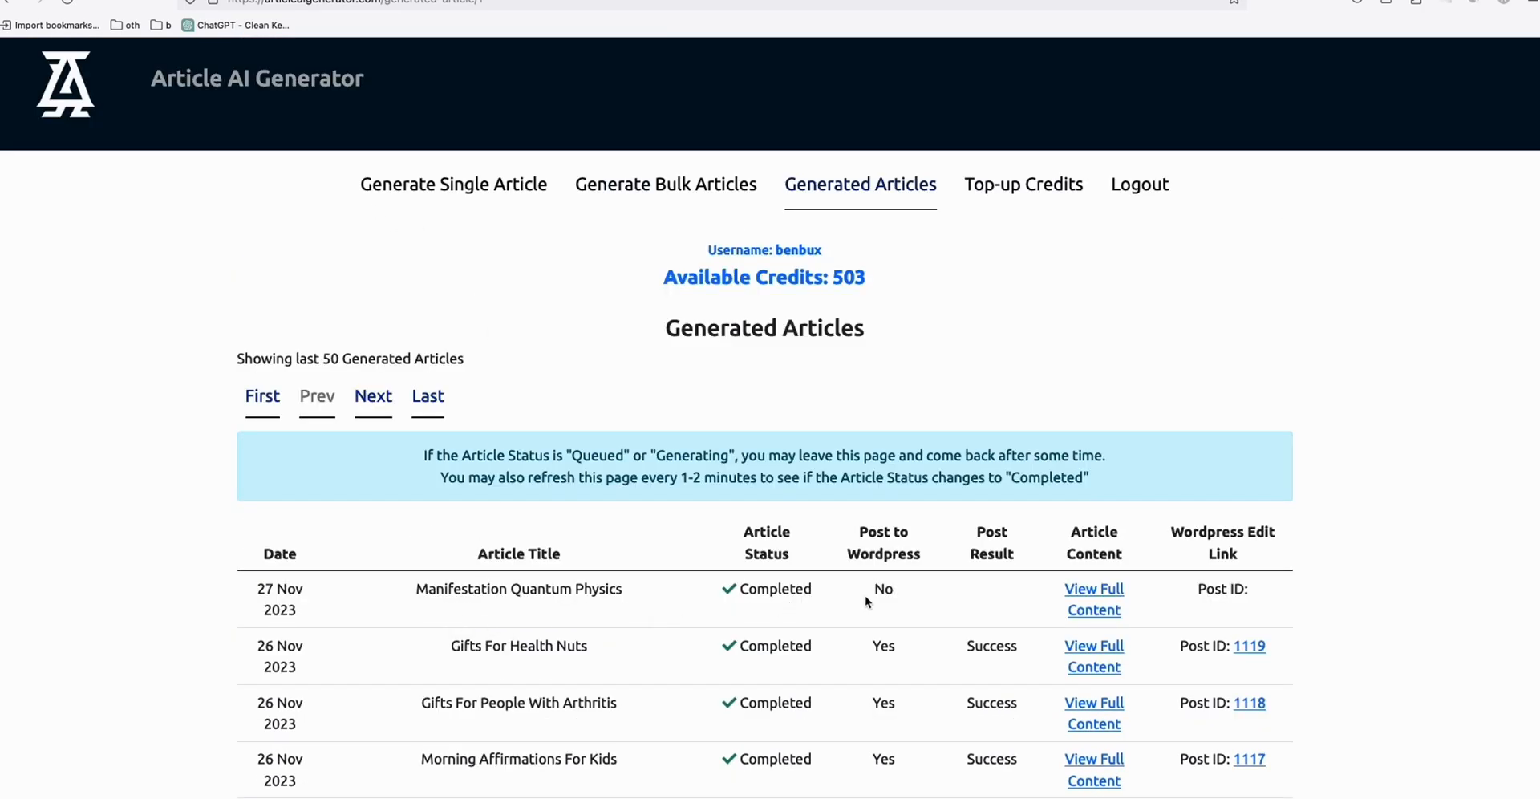
pyautogui.click(1092, 600)
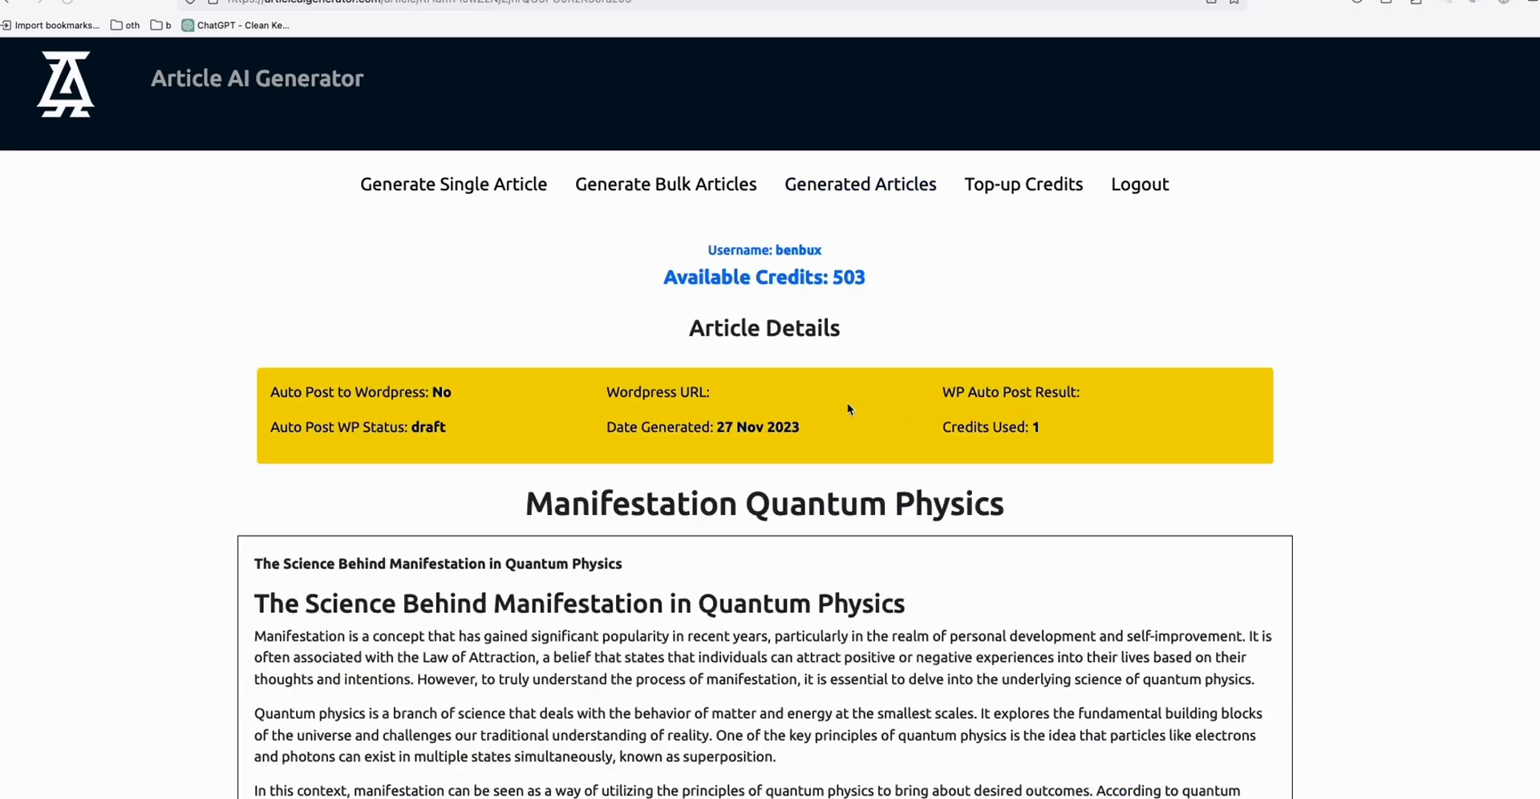
# Step: Select the generated article and run Word Counter on it, reporting about 1,387 words
pyautogui.moveTo(253, 486); pyautogui.dragTo(471, 561)
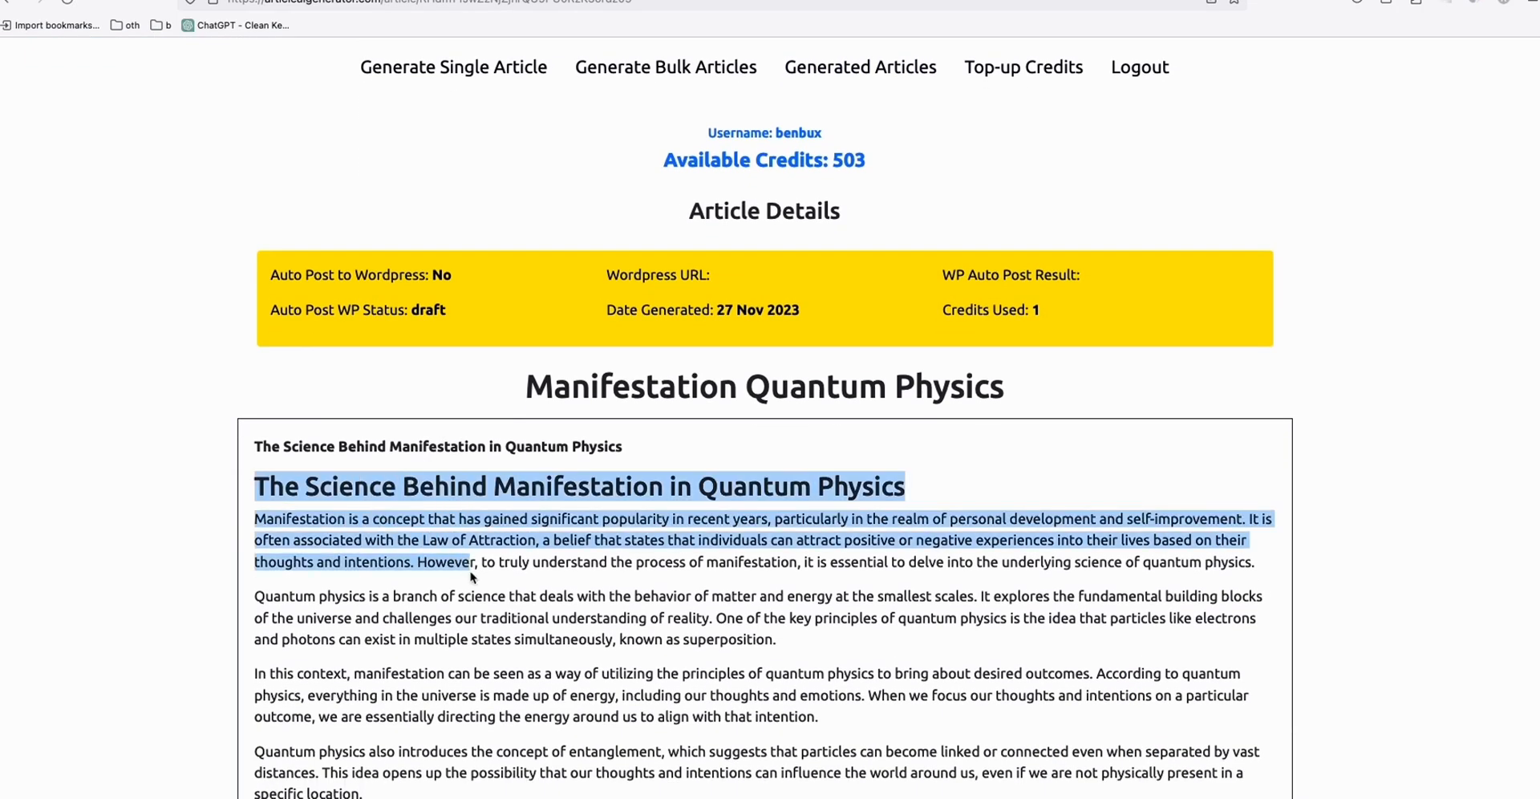
pyautogui.scroll(-3)
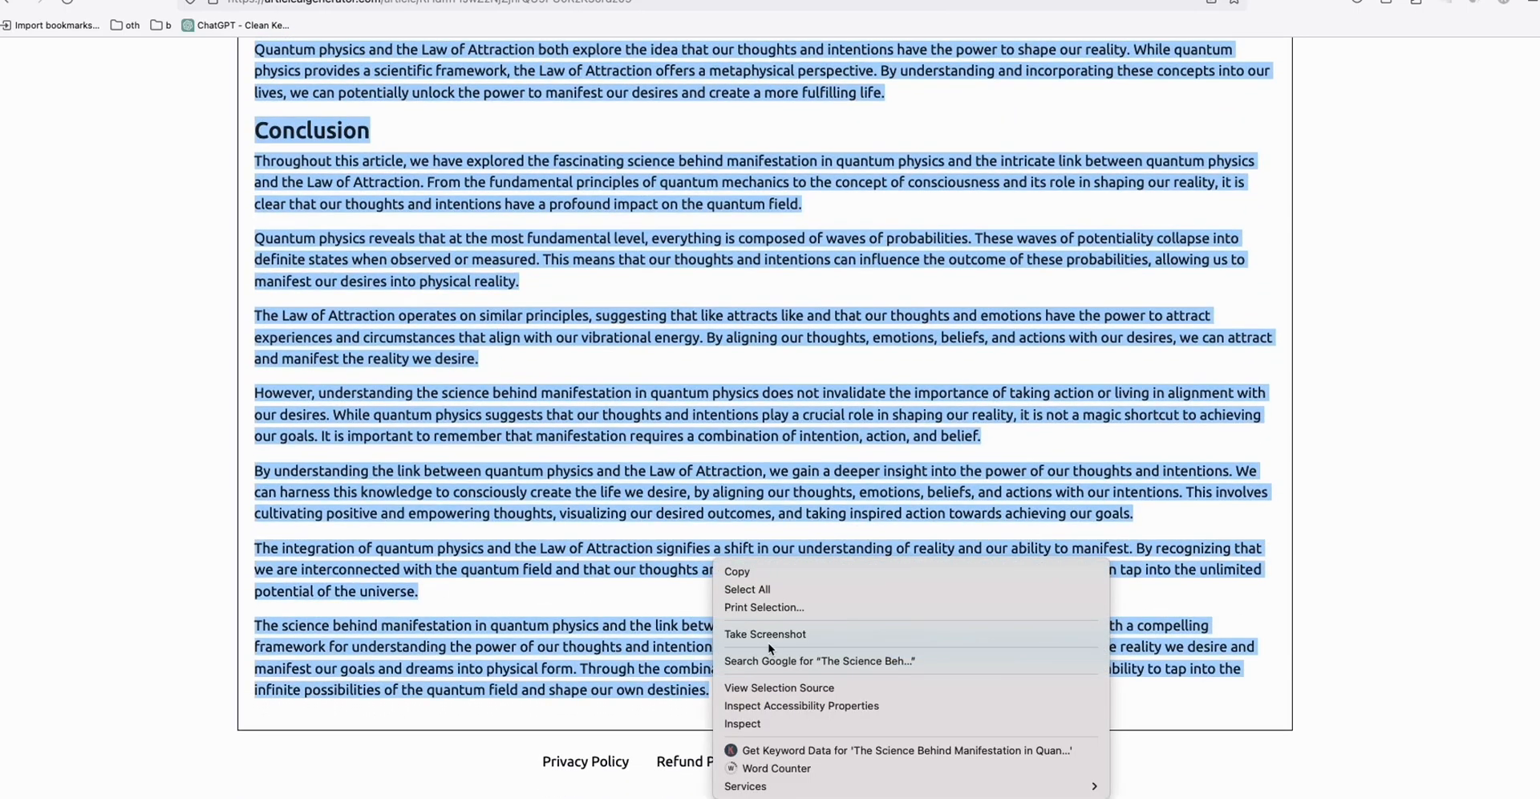
pyautogui.click(776, 766)
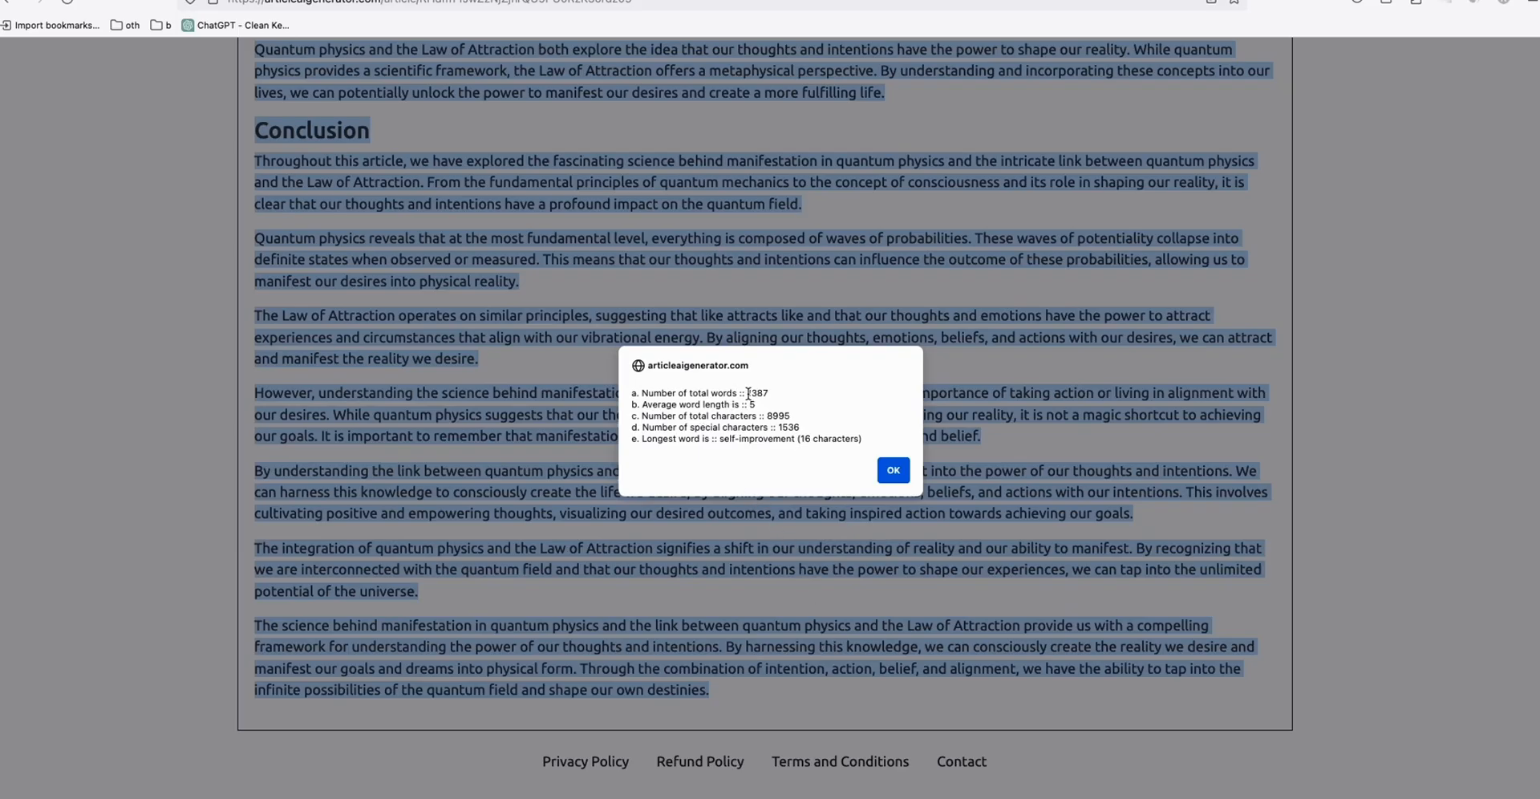
pyautogui.click(892, 470)
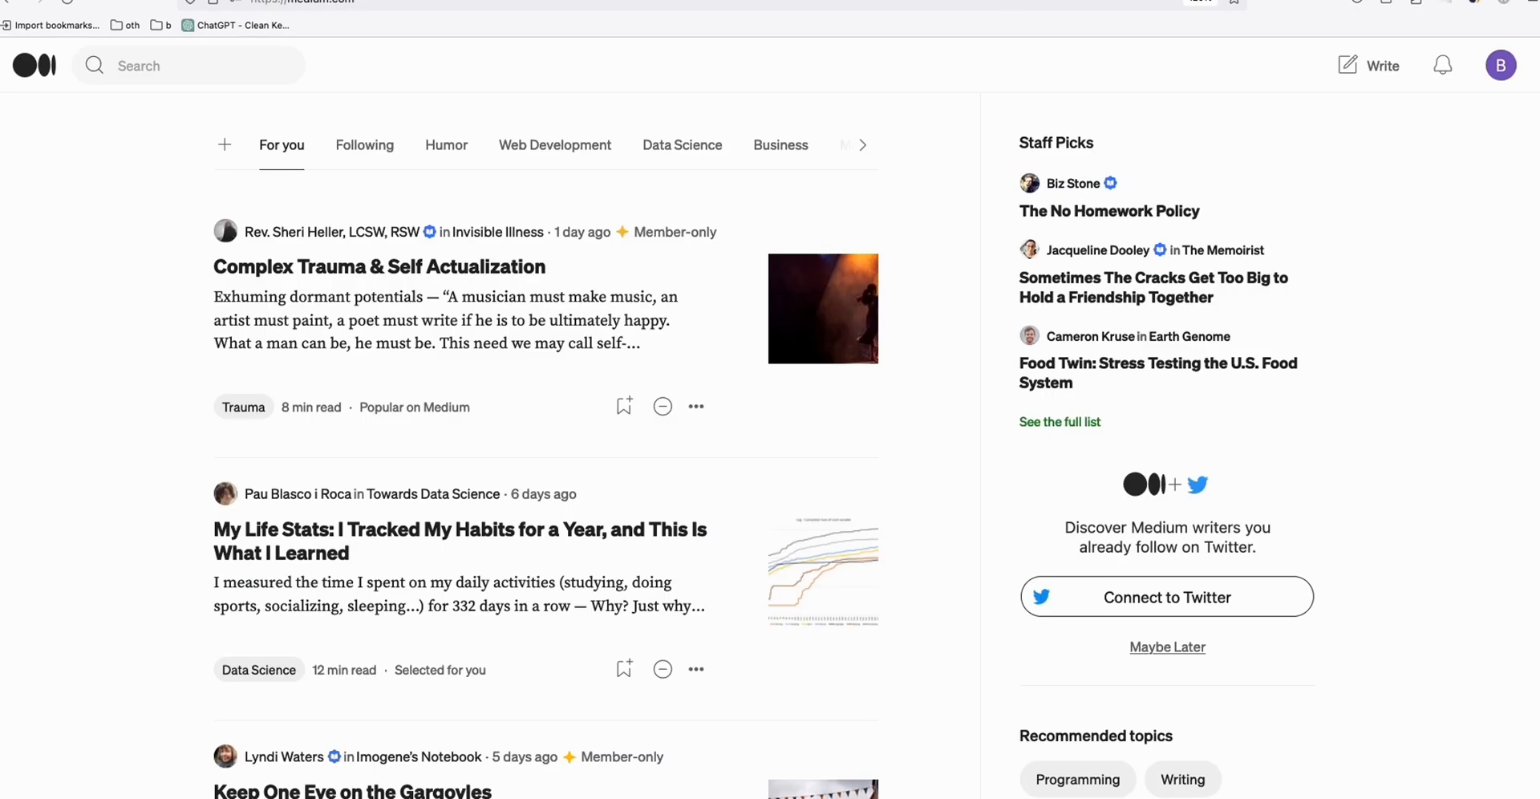
# Step: Start a new Medium story with the article and grab ChatGPT's first suggested title
pyautogui.click(1368, 64)
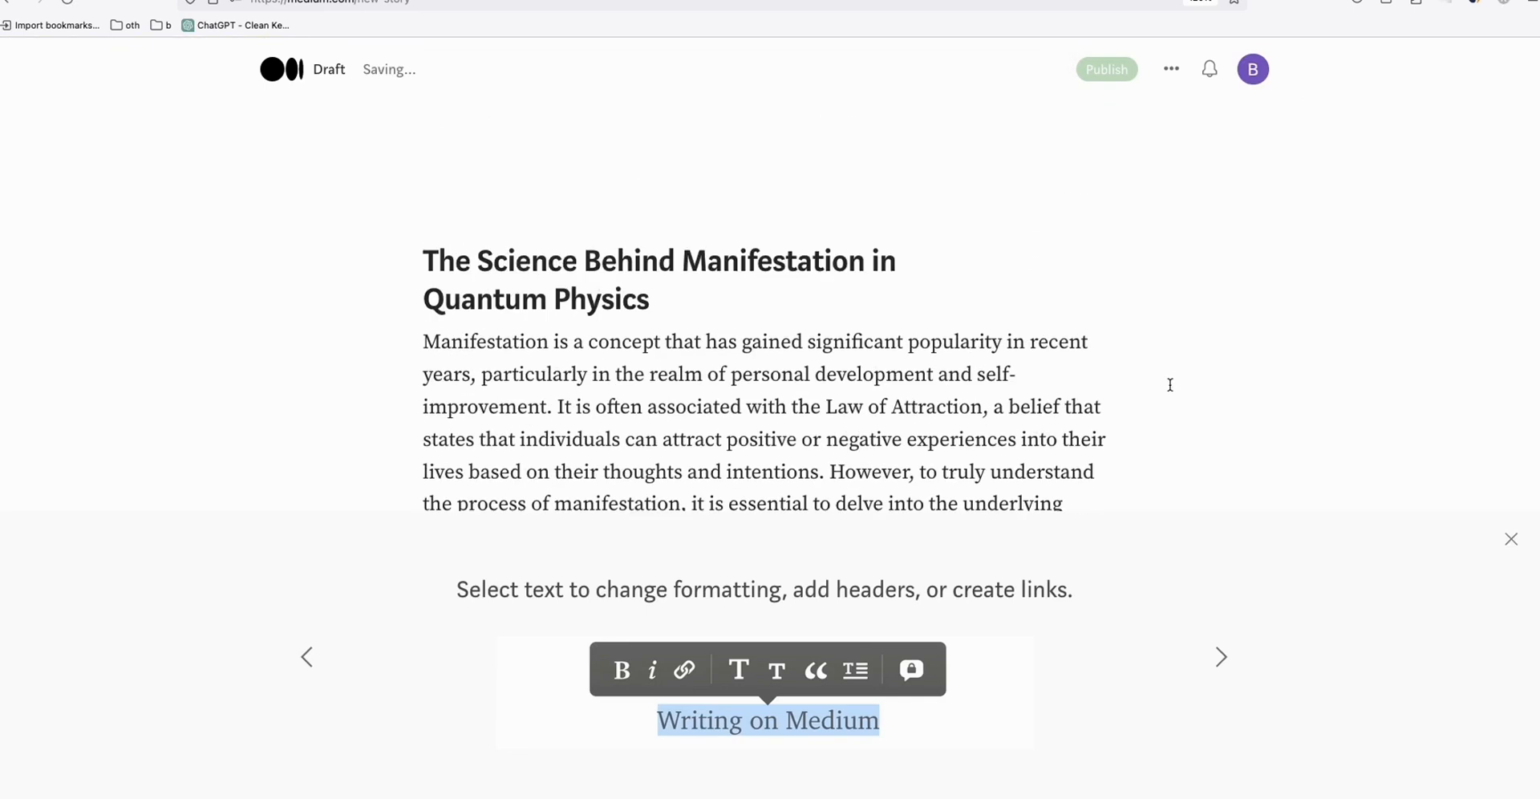
pyautogui.click(244, 24)
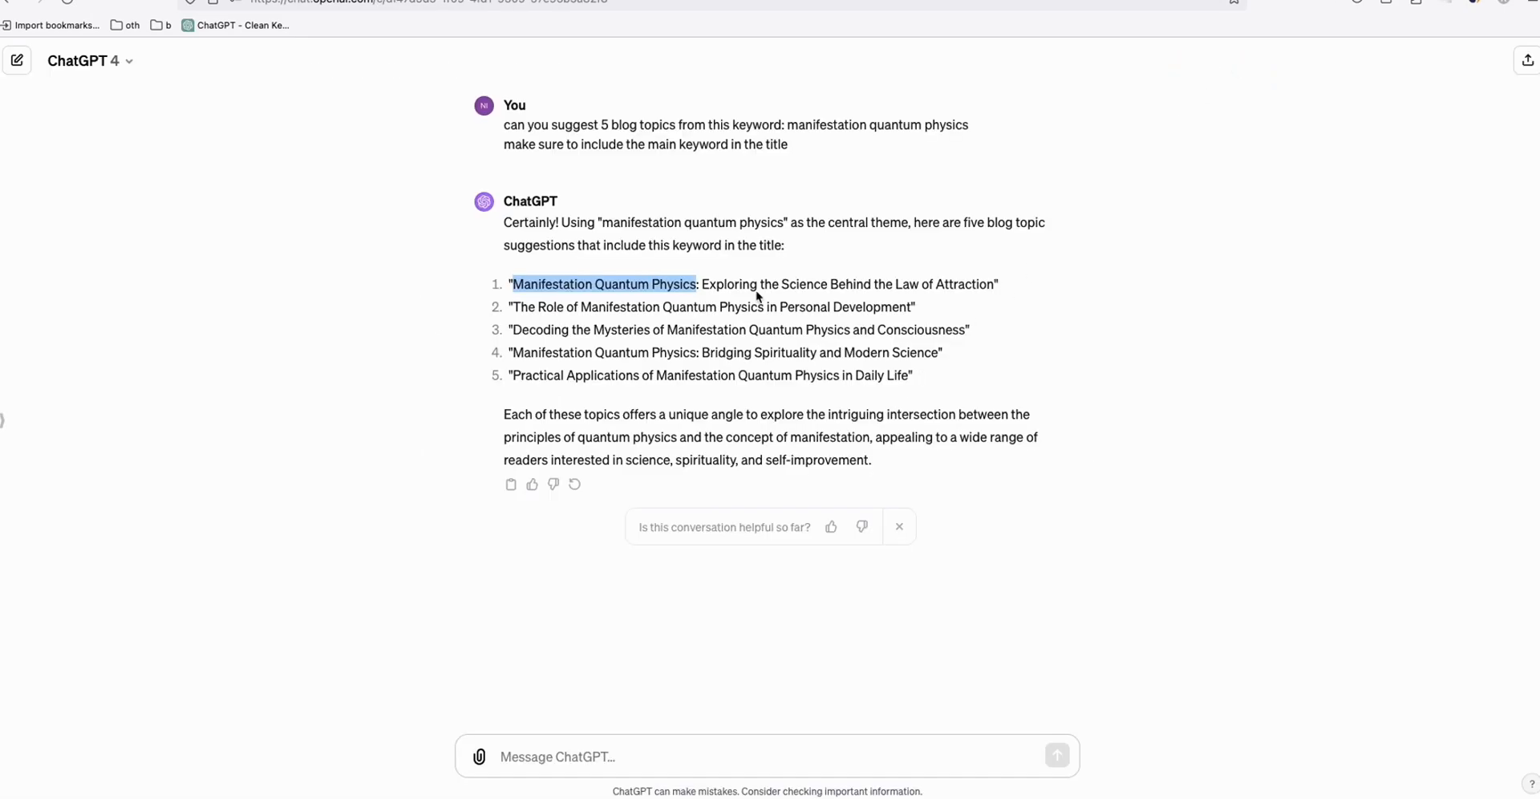
pyautogui.moveTo(698, 283); pyautogui.dragTo(991, 284)
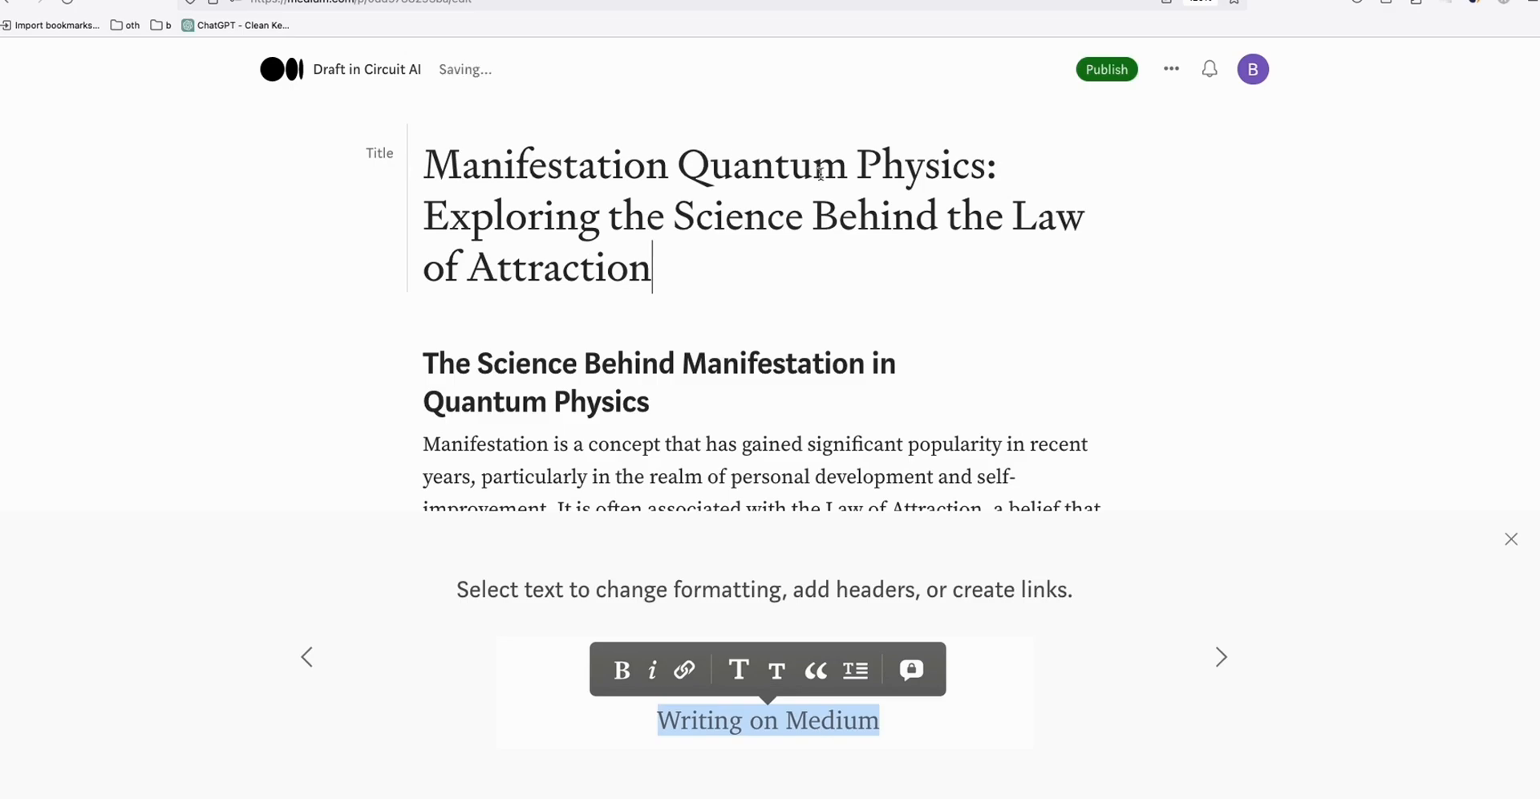
# Step: Title the draft 'Manifestation Quantum Physics: Exploring the Science Behind the Law of Attraction' and close the publish preview
pyautogui.moveTo(422, 165); pyautogui.dragTo(986, 165)
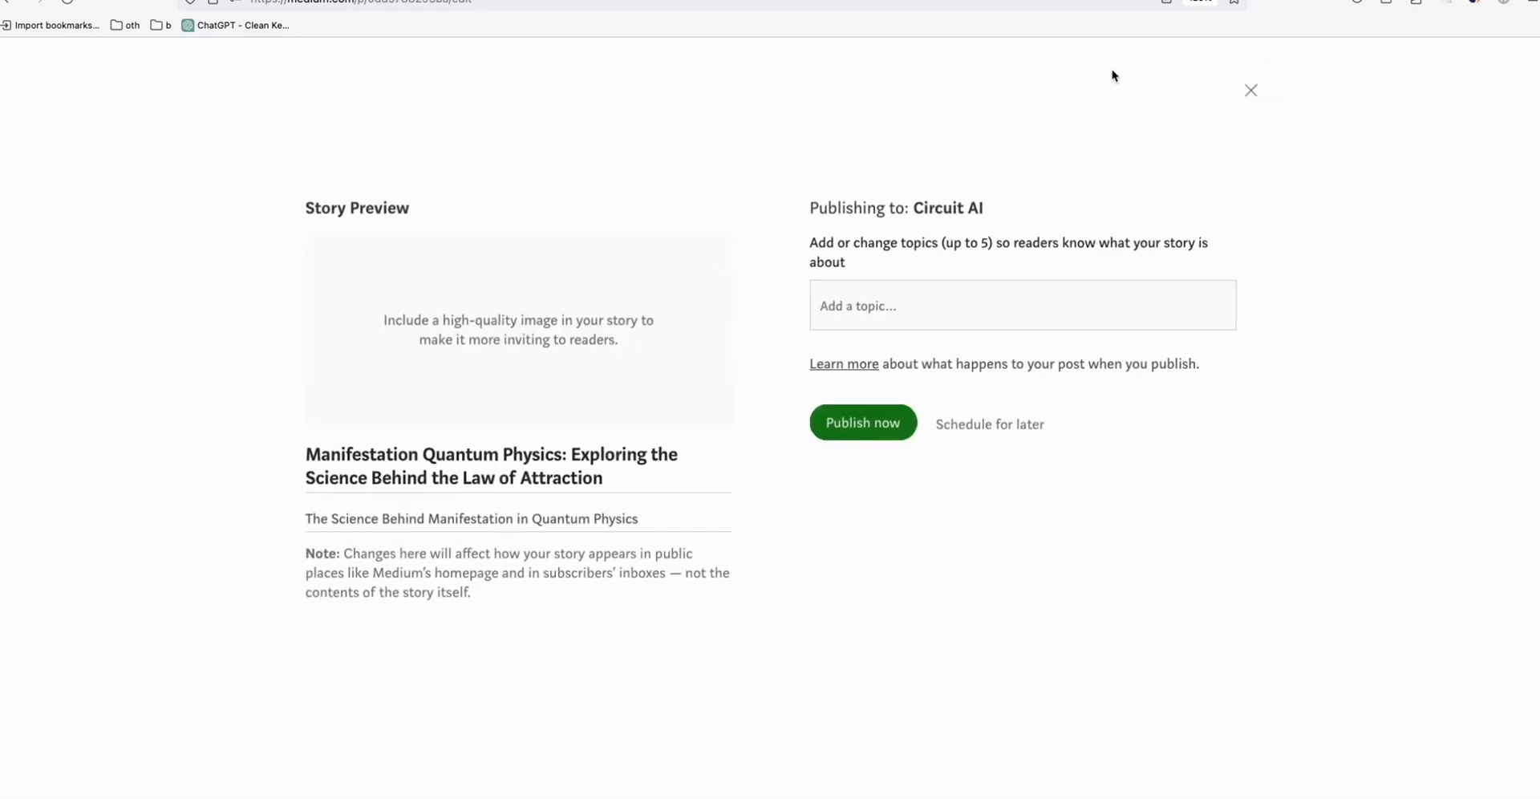
pyautogui.click(1251, 90)
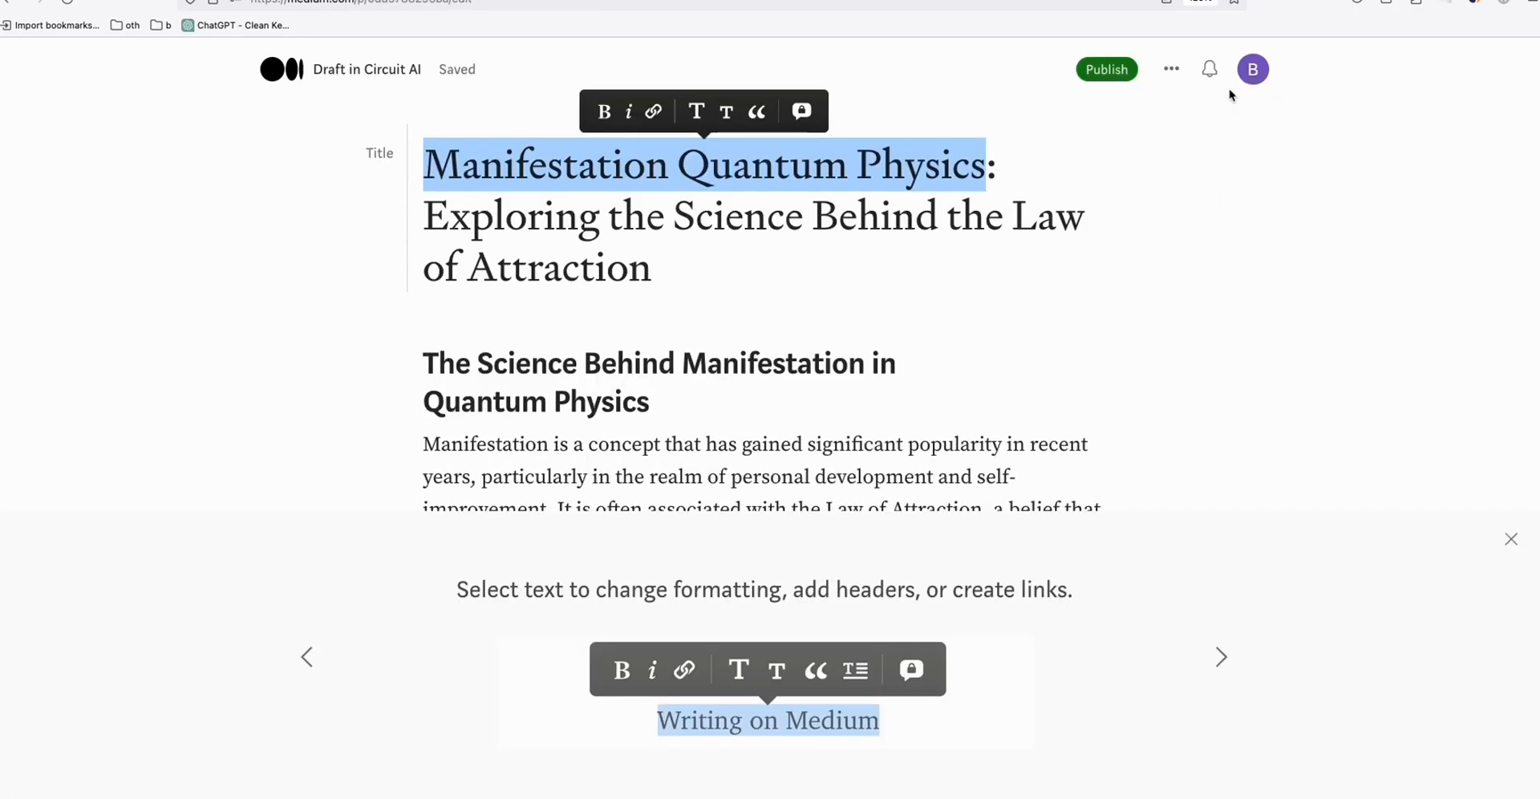
pyautogui.scroll(-3)
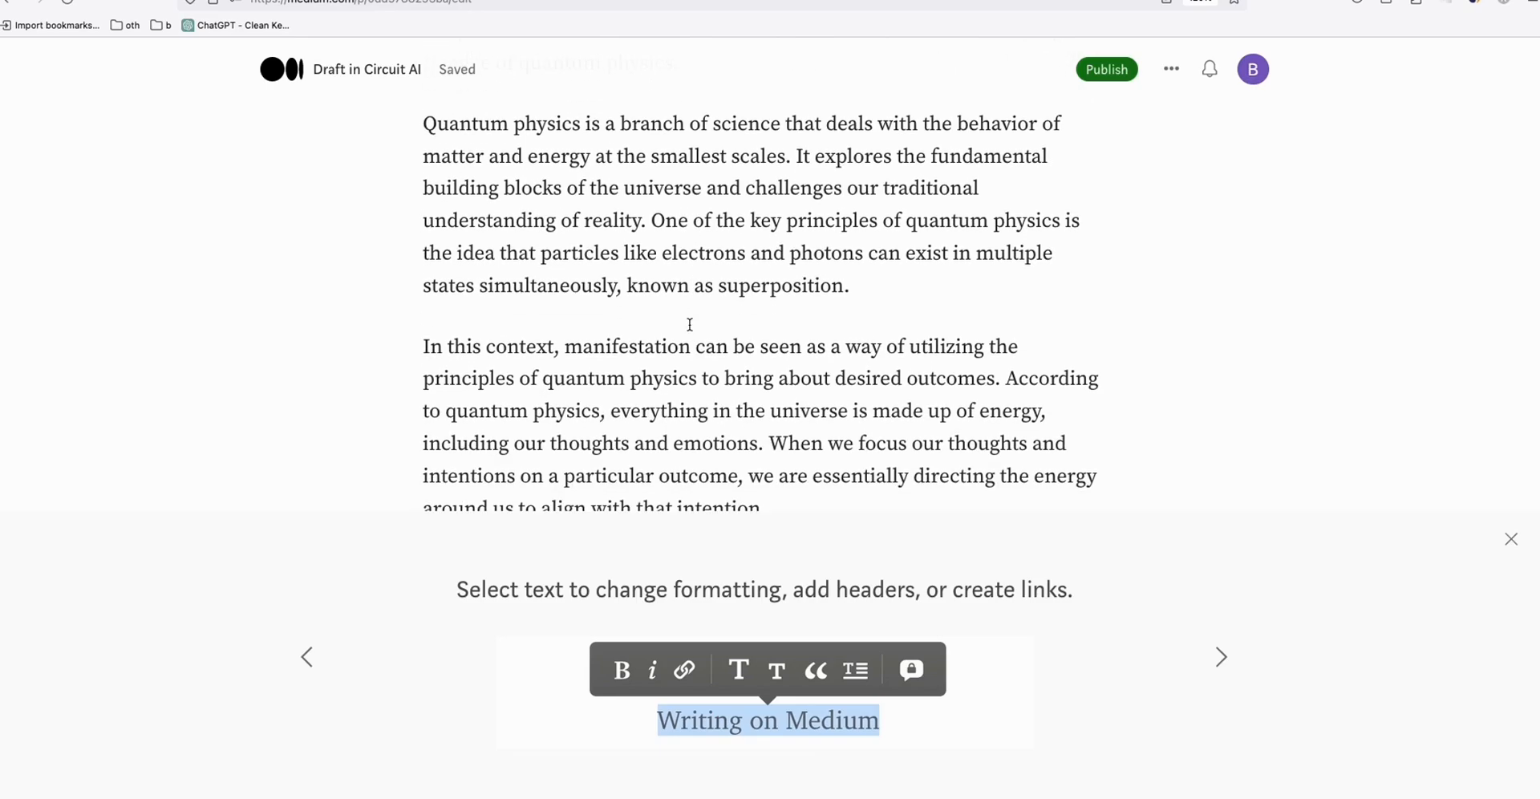
# Step: Add the line 'You can read more here:' after the story's first section
pyautogui.scroll(-3)
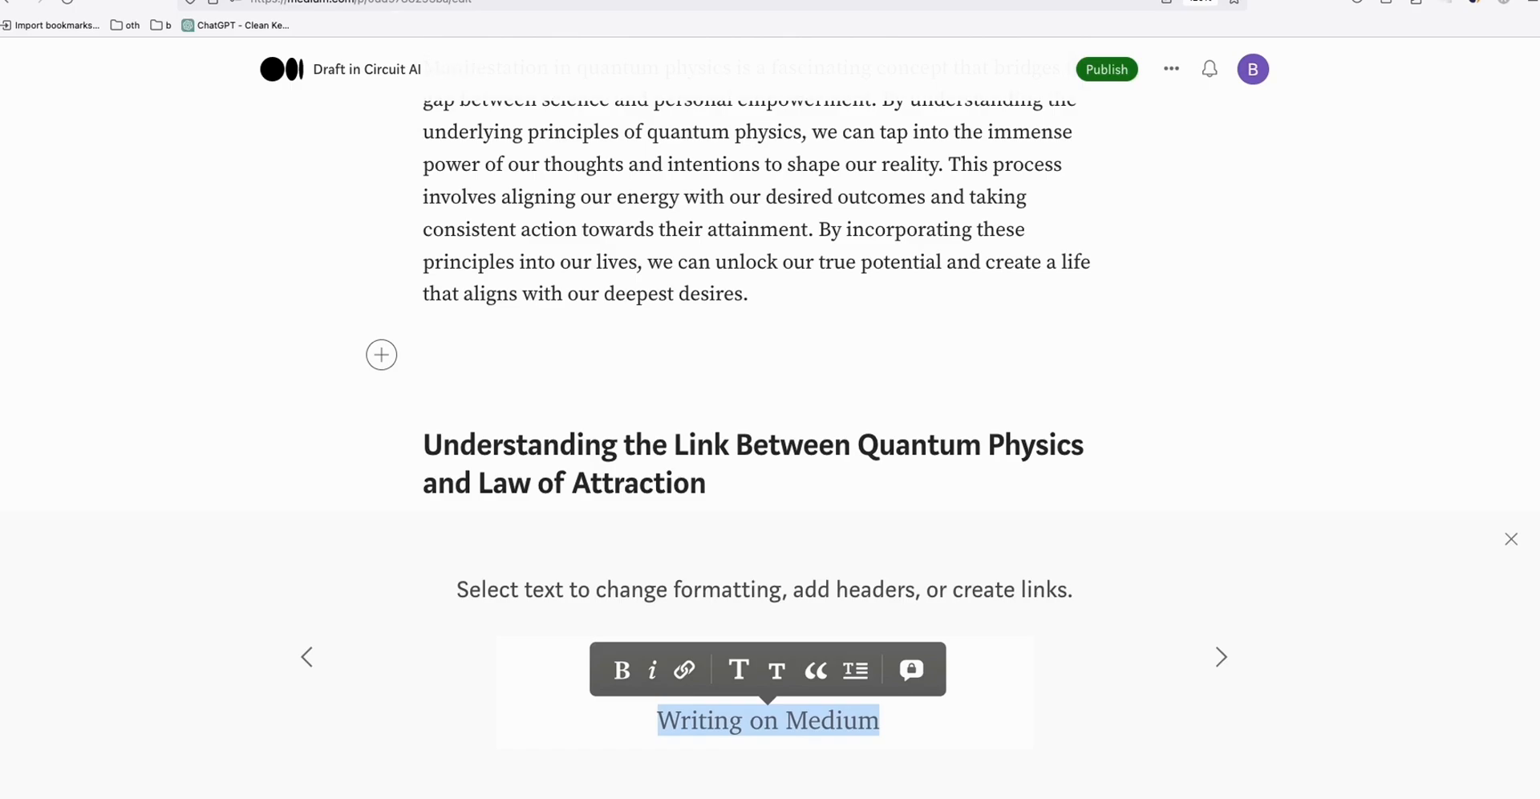
pyautogui.write('You can')
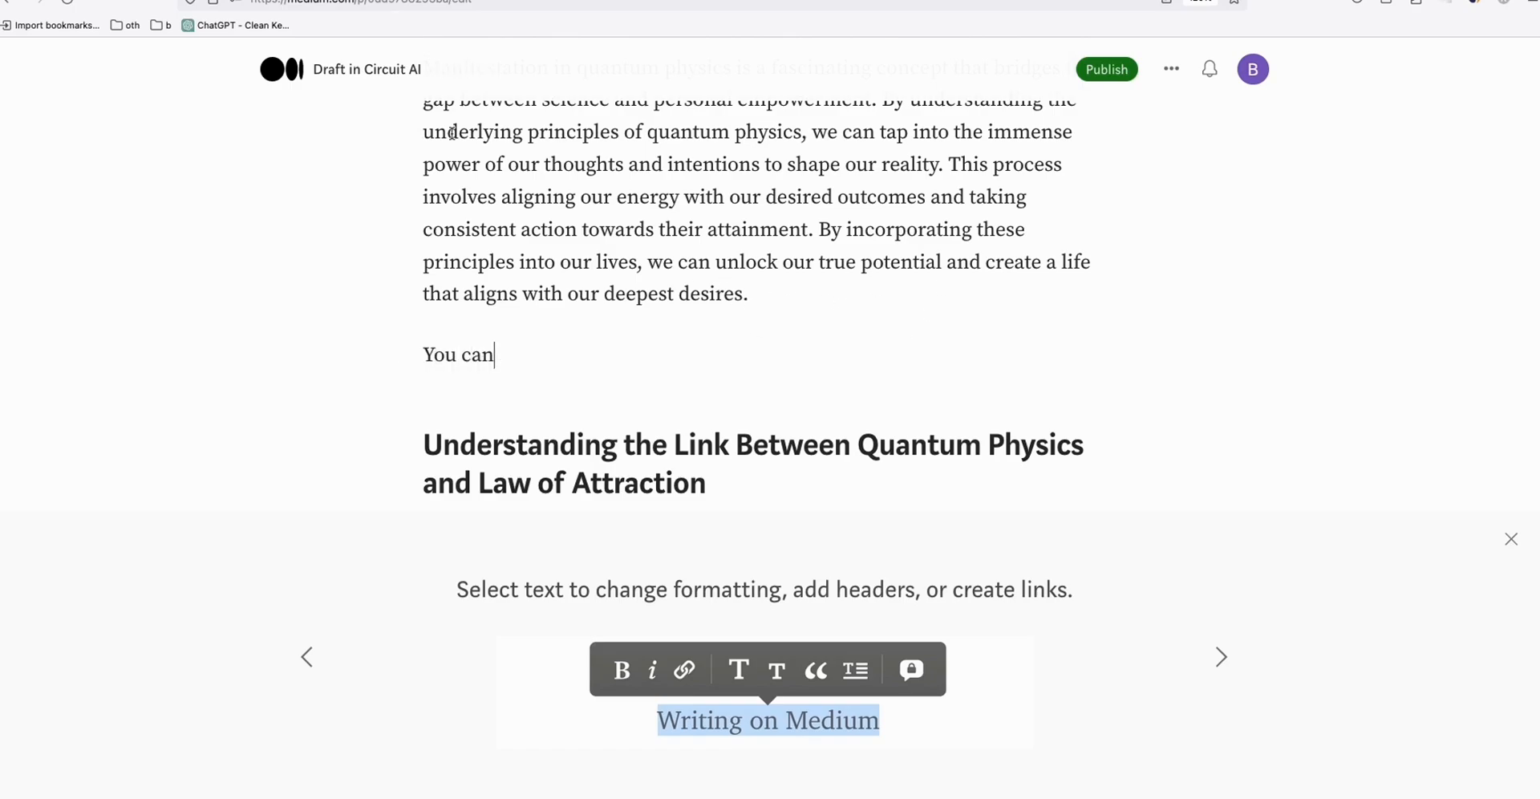
pyautogui.write('rea')
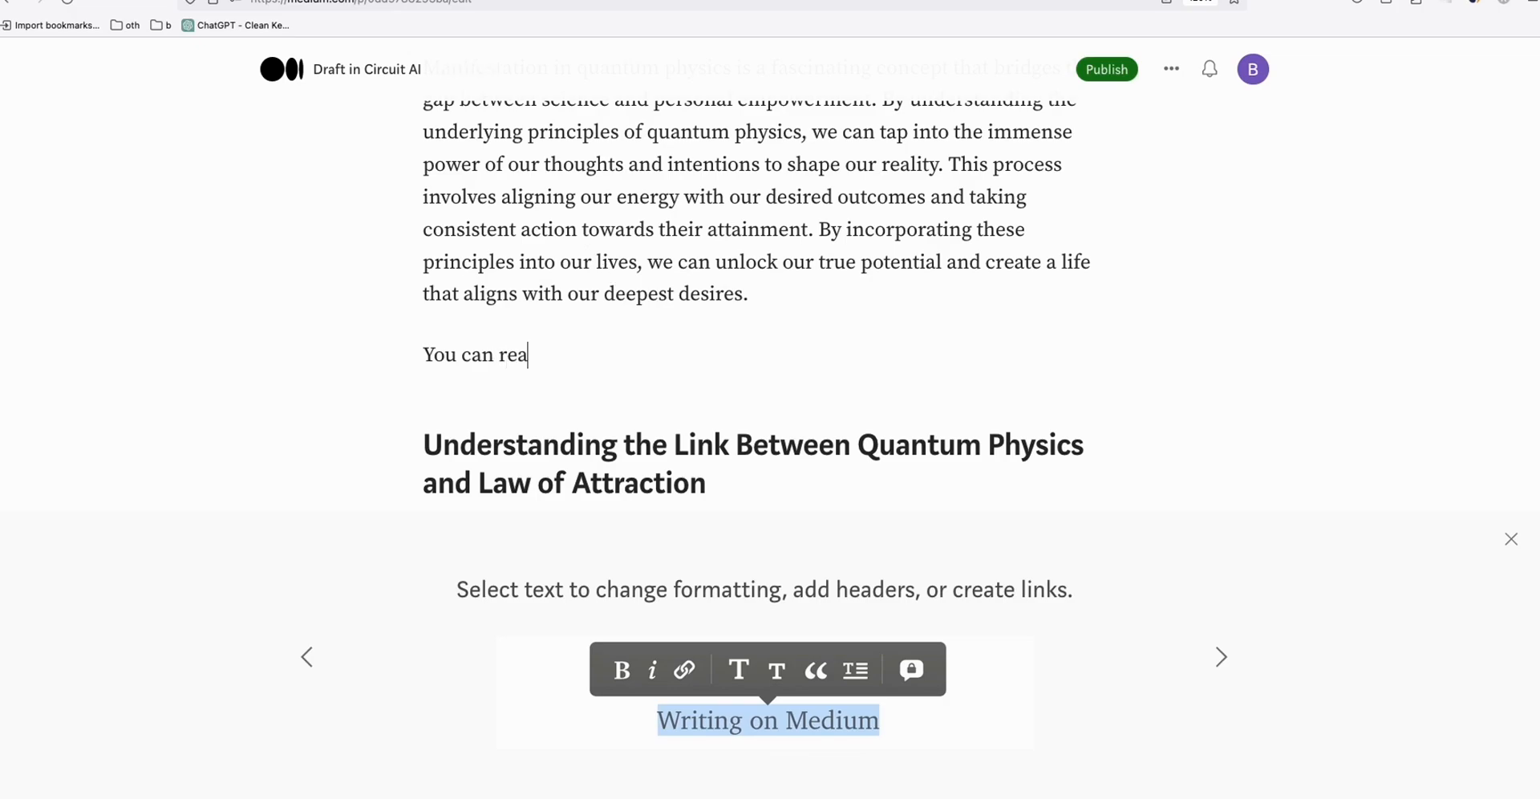
pyautogui.write('d more he')
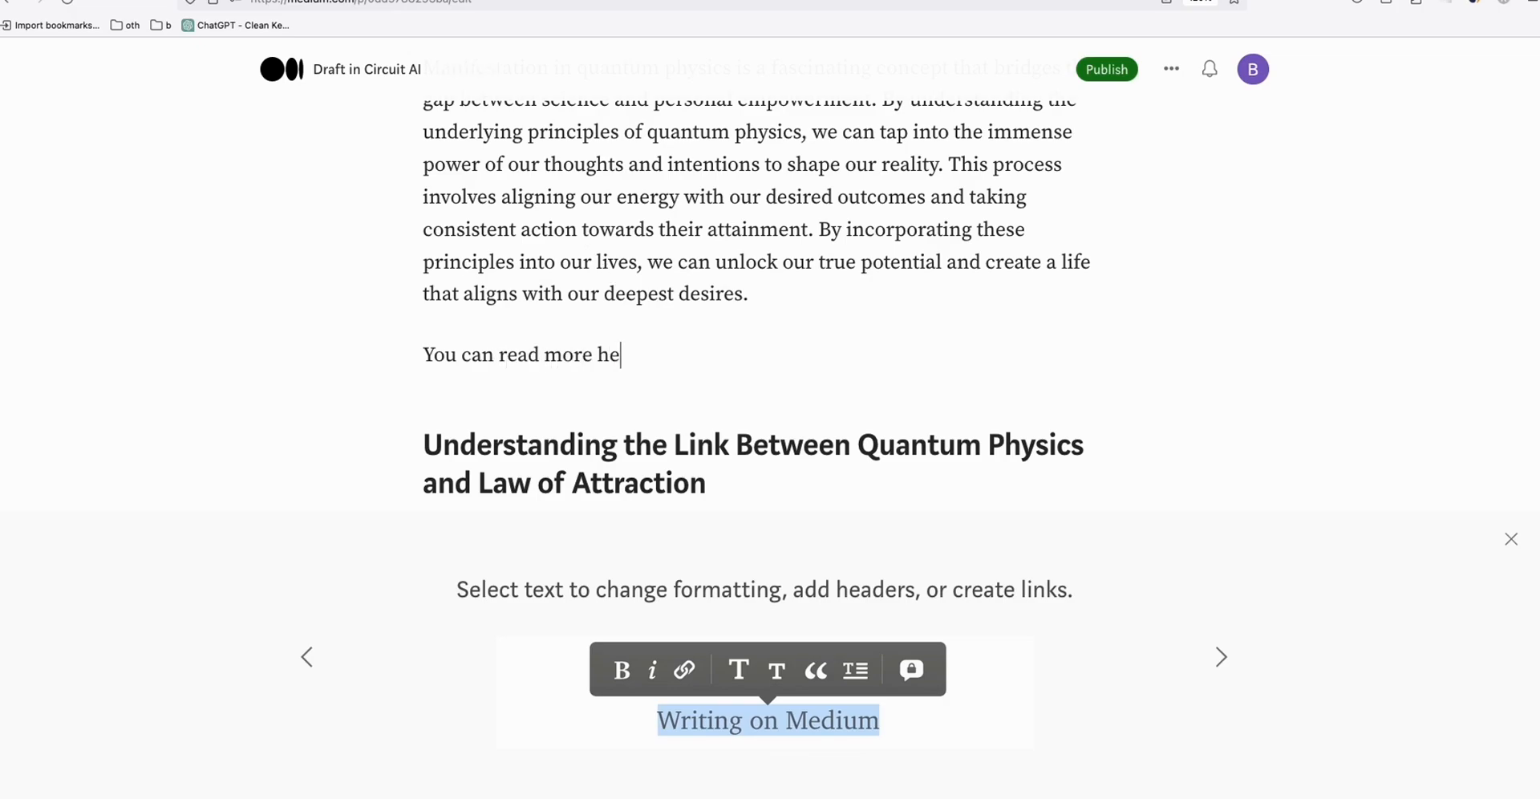
pyautogui.write('re:')
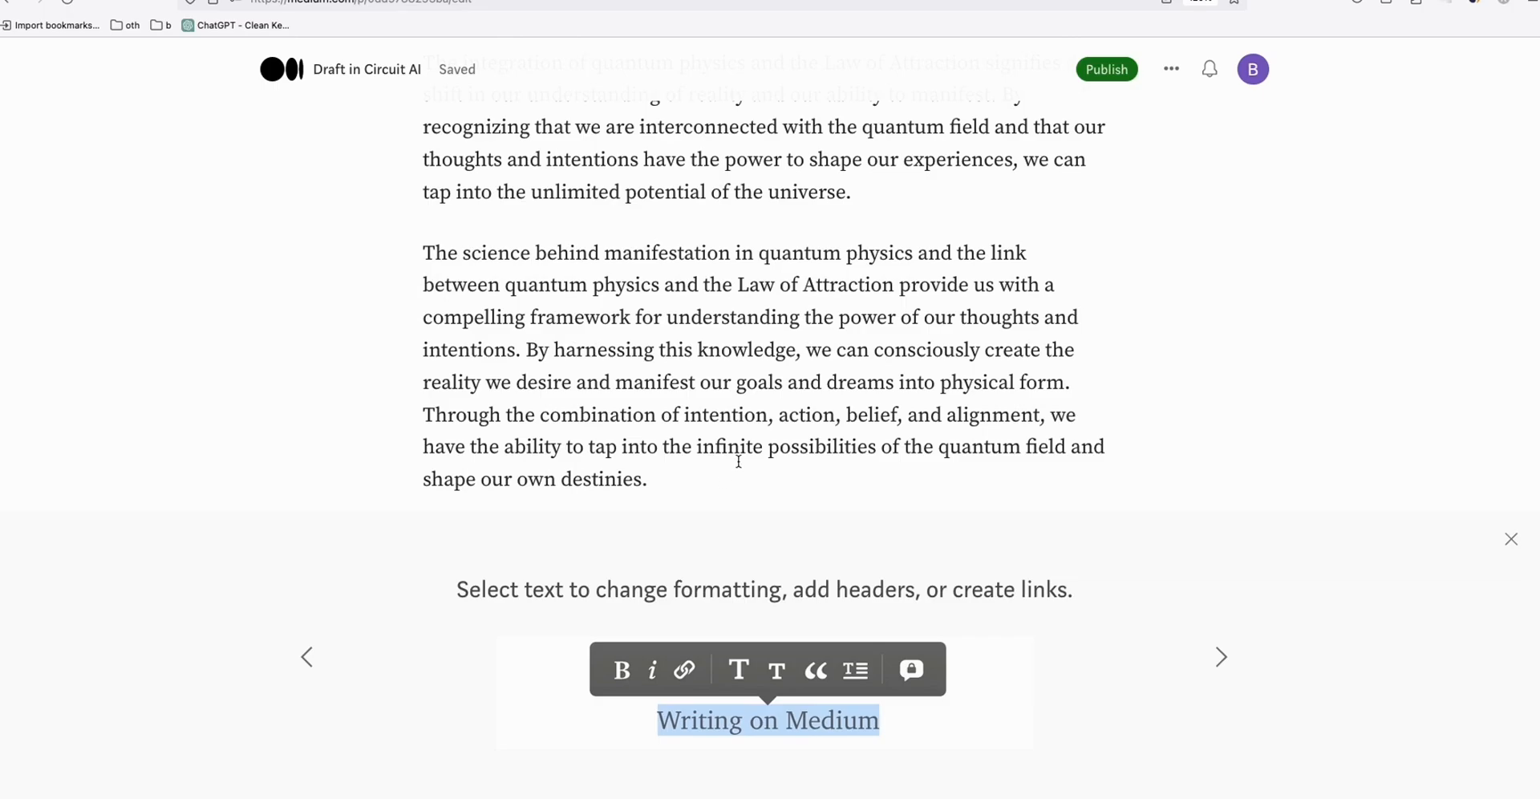
pyautogui.scroll(-3)
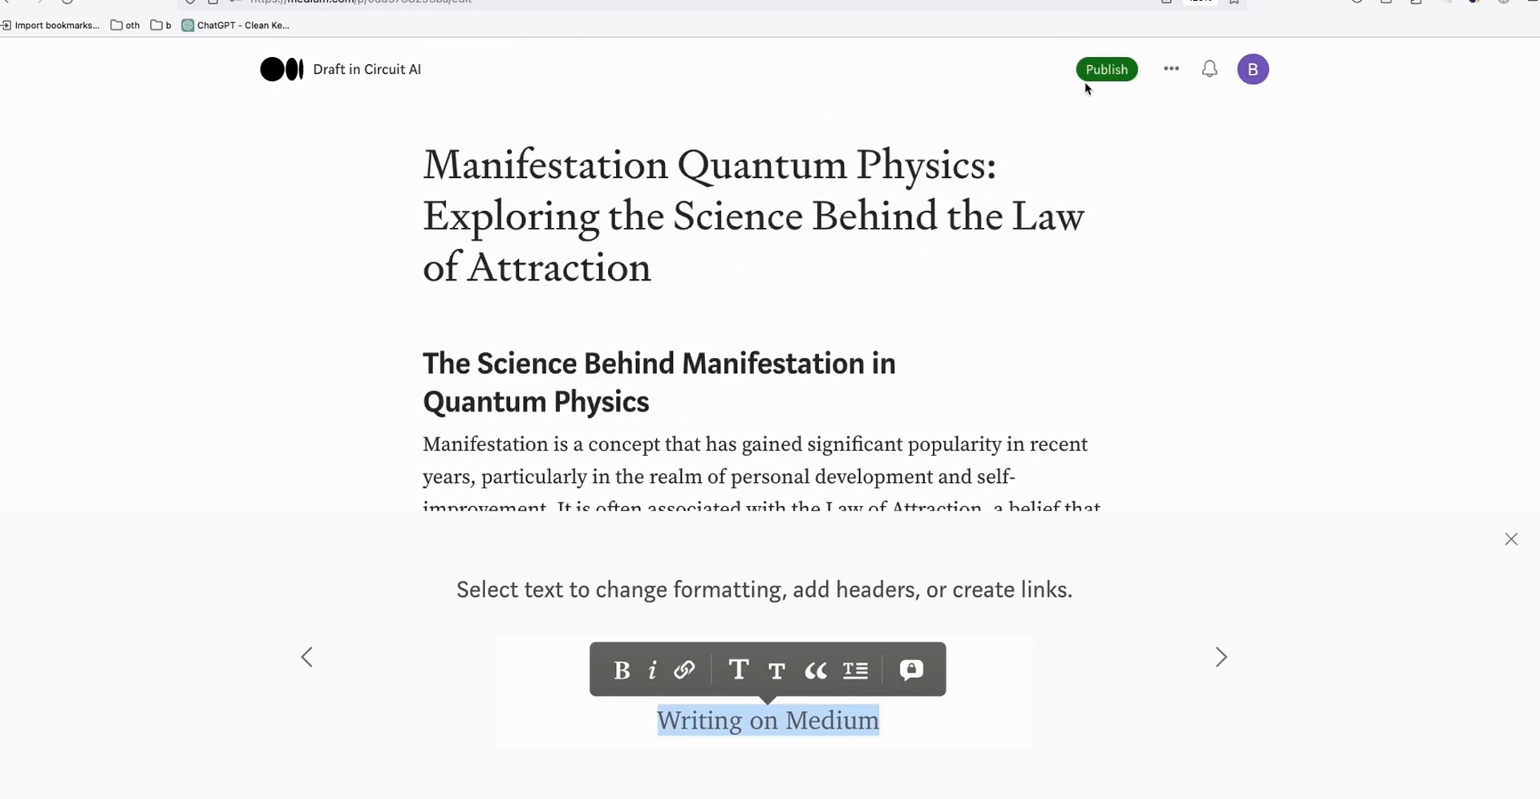
# Step: Add the 'manifestation quantum' topic and publish the story to Circuit AI now
pyautogui.click(1105, 69)
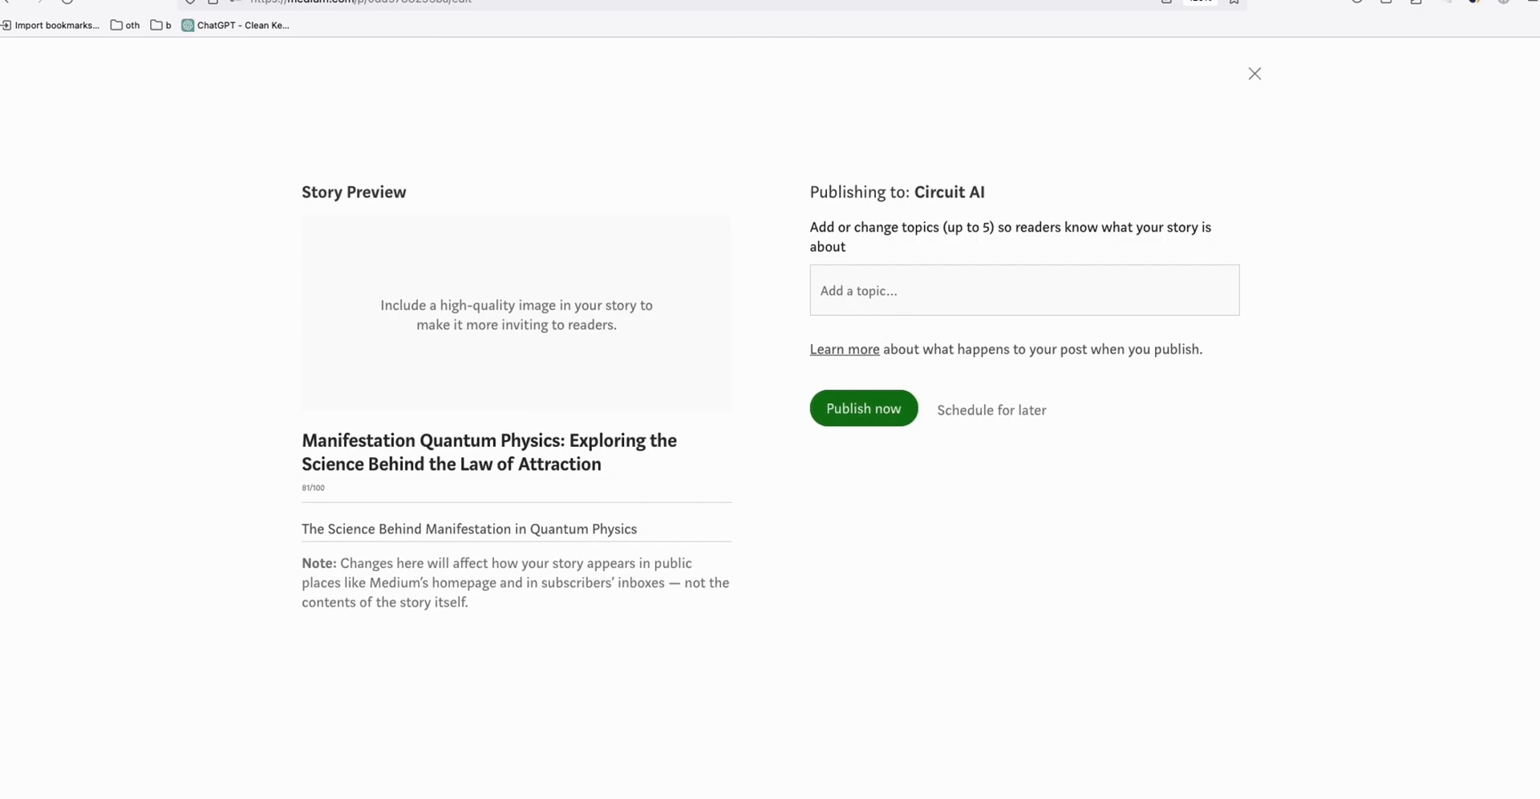
pyautogui.click(245, 25)
pyautogui.write('manifestation quantum physics')
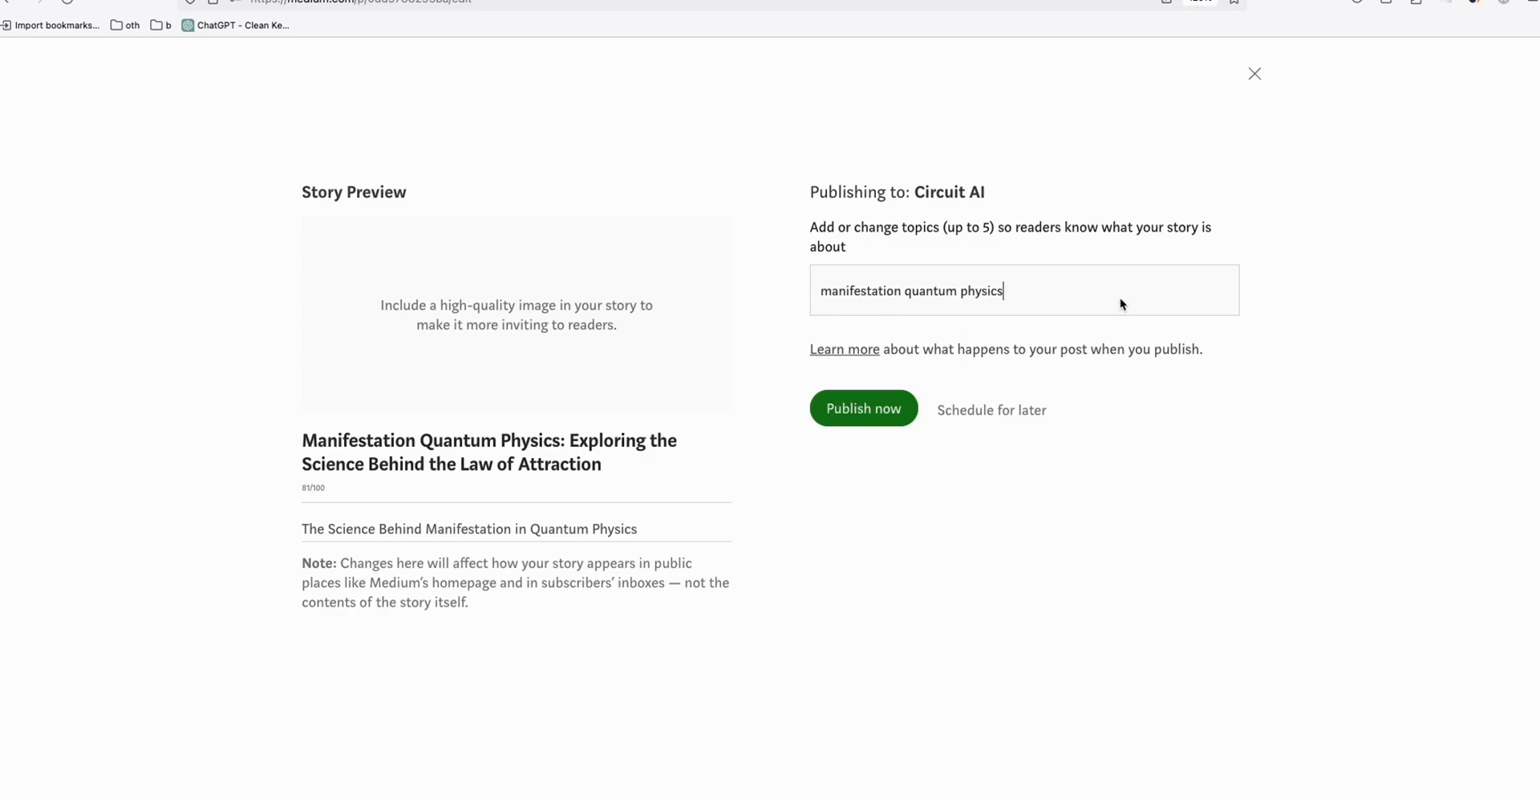
pyautogui.doubleClick(979, 290)
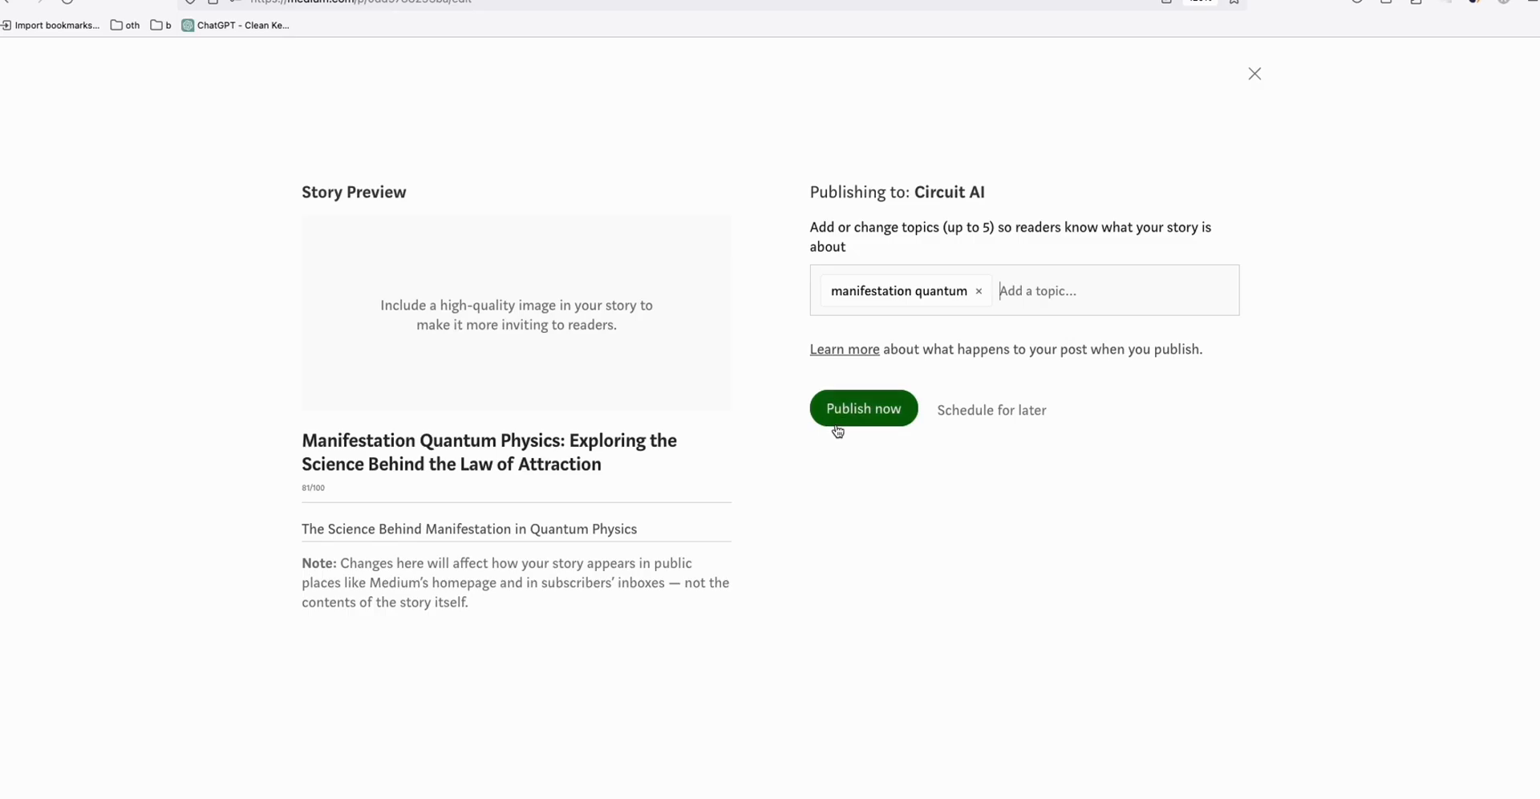
pyautogui.click(863, 409)
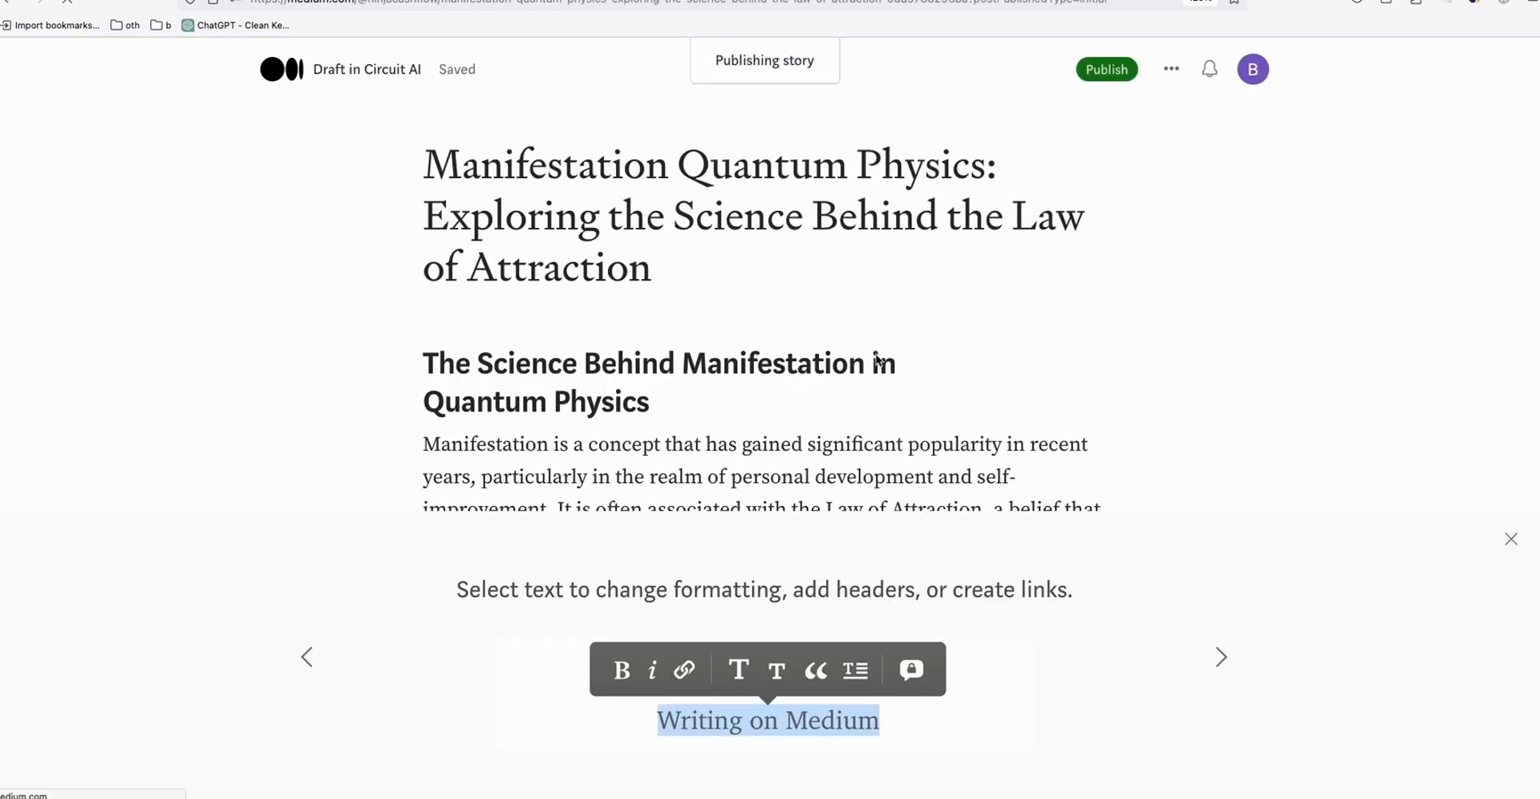
pyautogui.click(1105, 69)
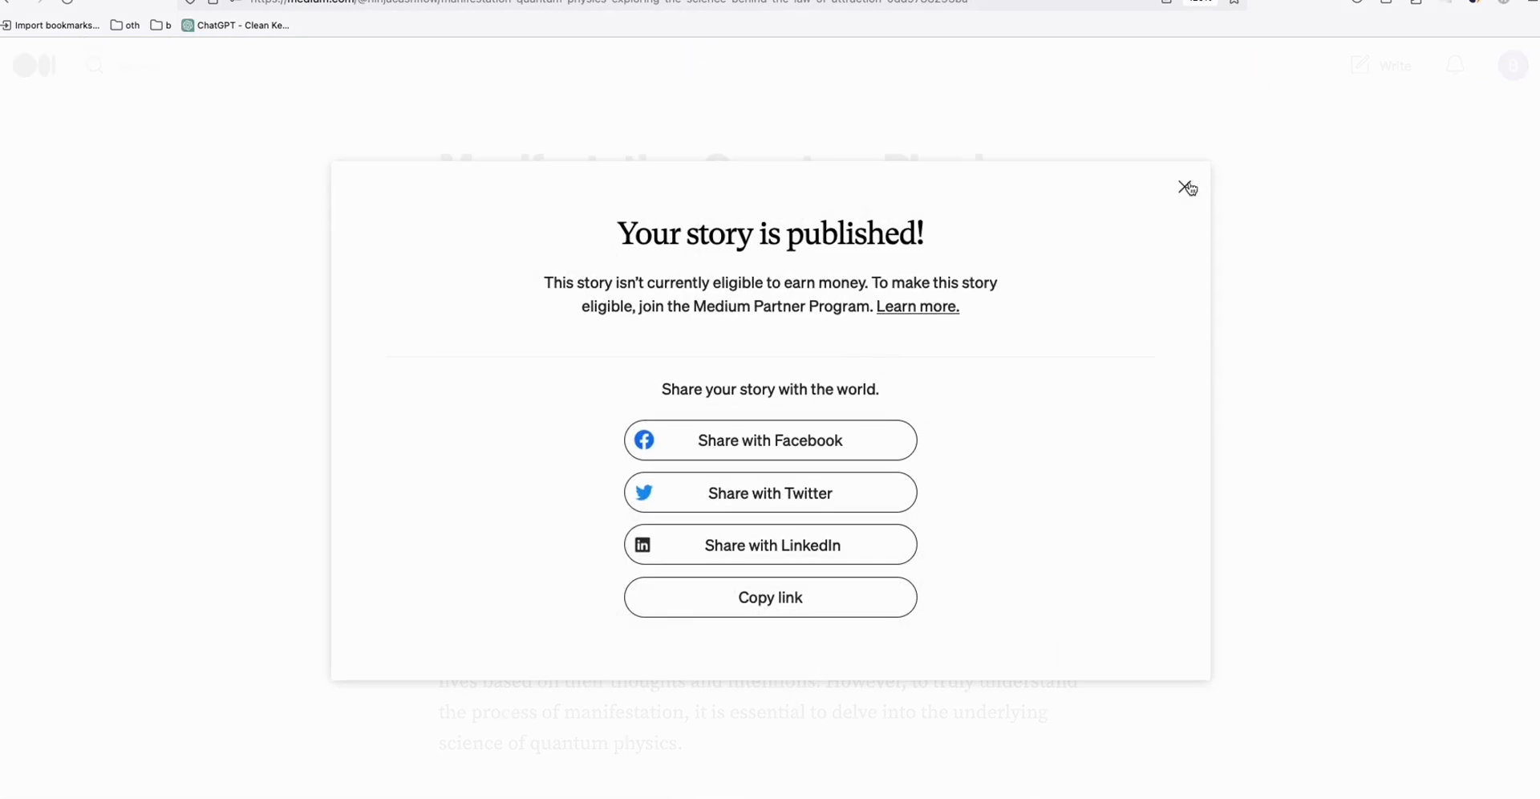
# Step: Dismiss the 'Your story is published!' dialog to view the live story with its vibemanifest link
pyautogui.click(1187, 188)
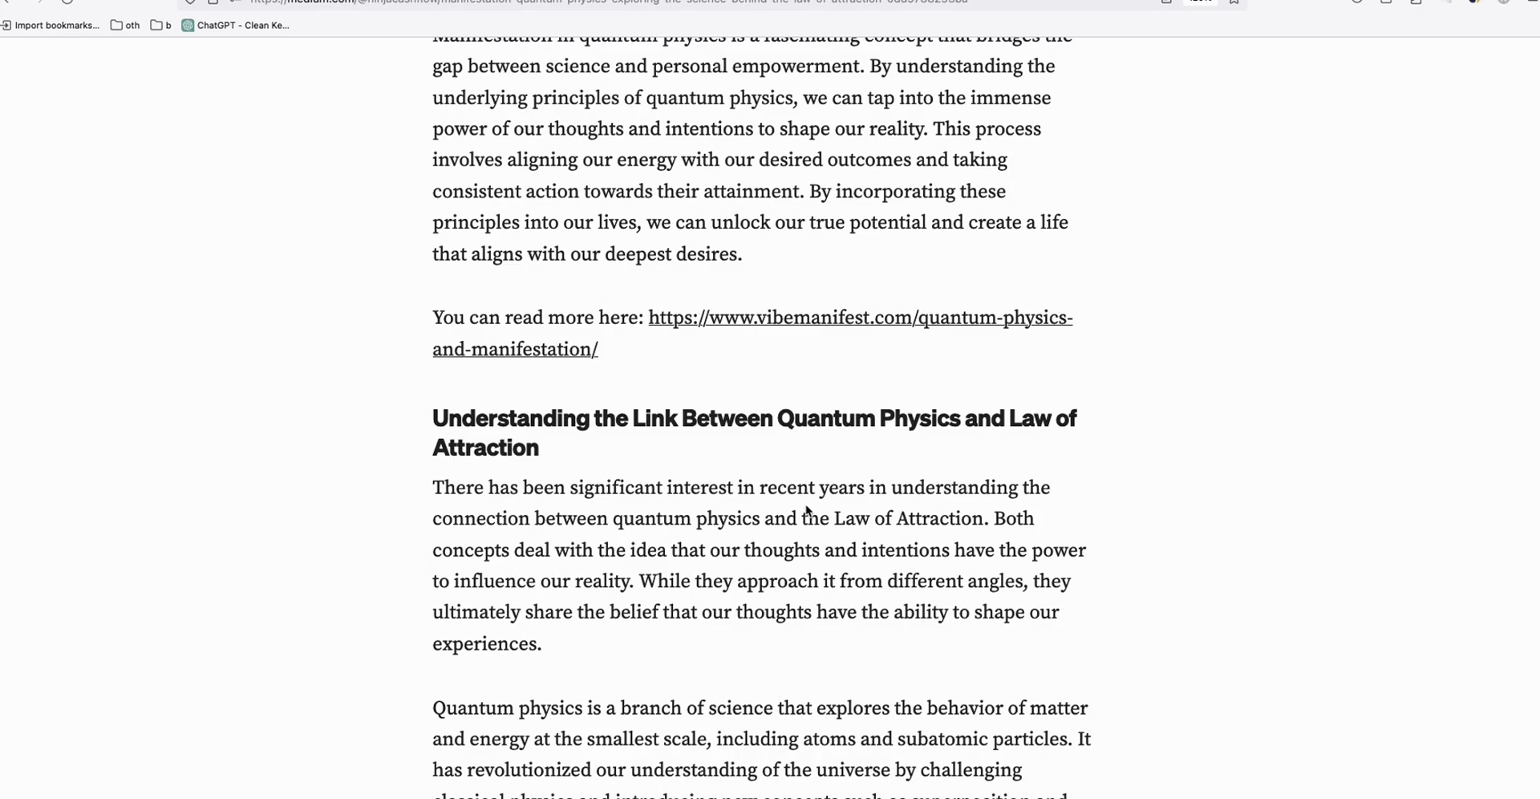
pyautogui.moveTo(796, 332)
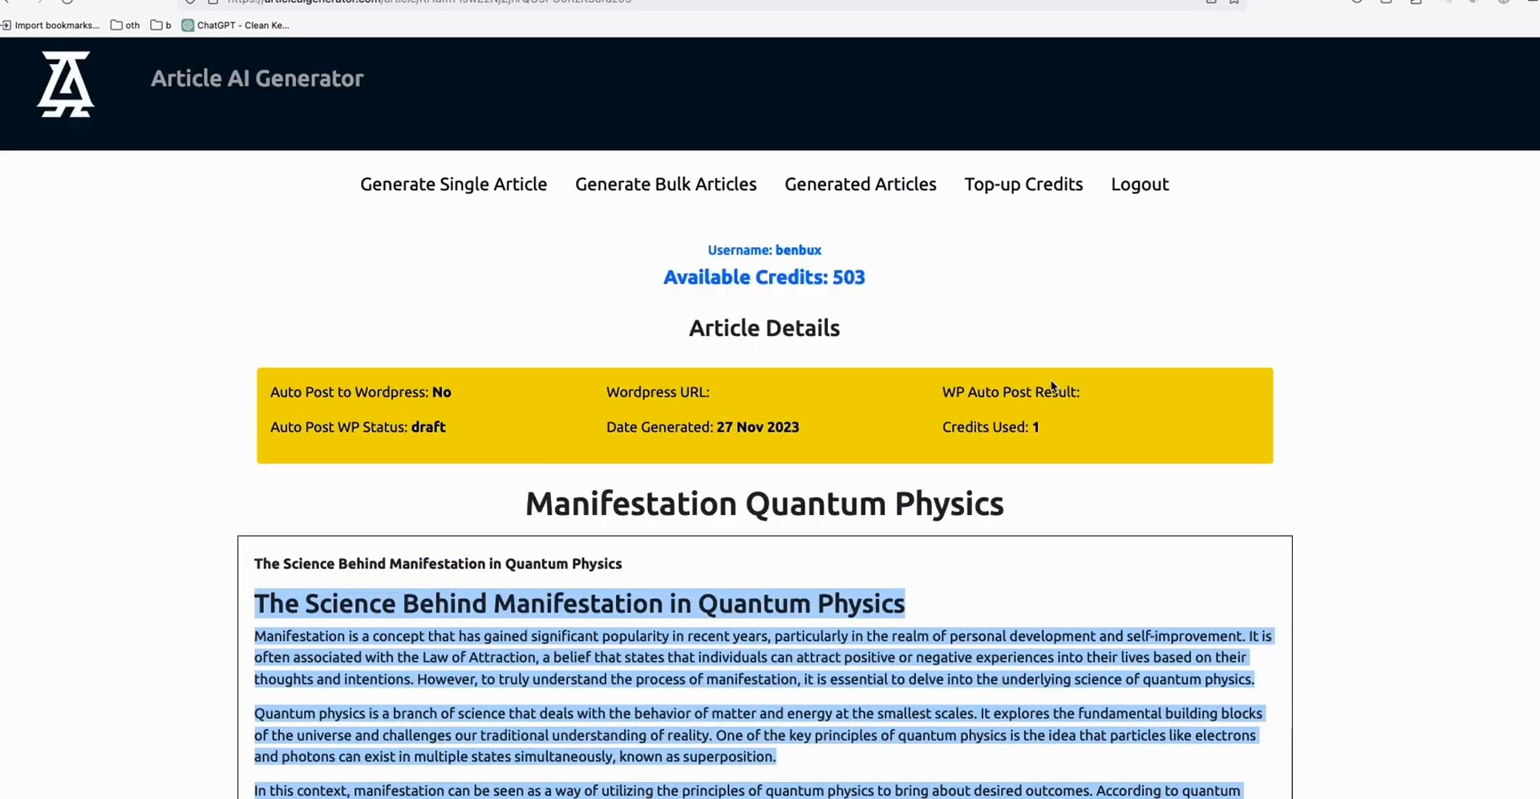
# Step: Open the Generate Single Article form and choose an Article Length from its dropdown
pyautogui.click(453, 184)
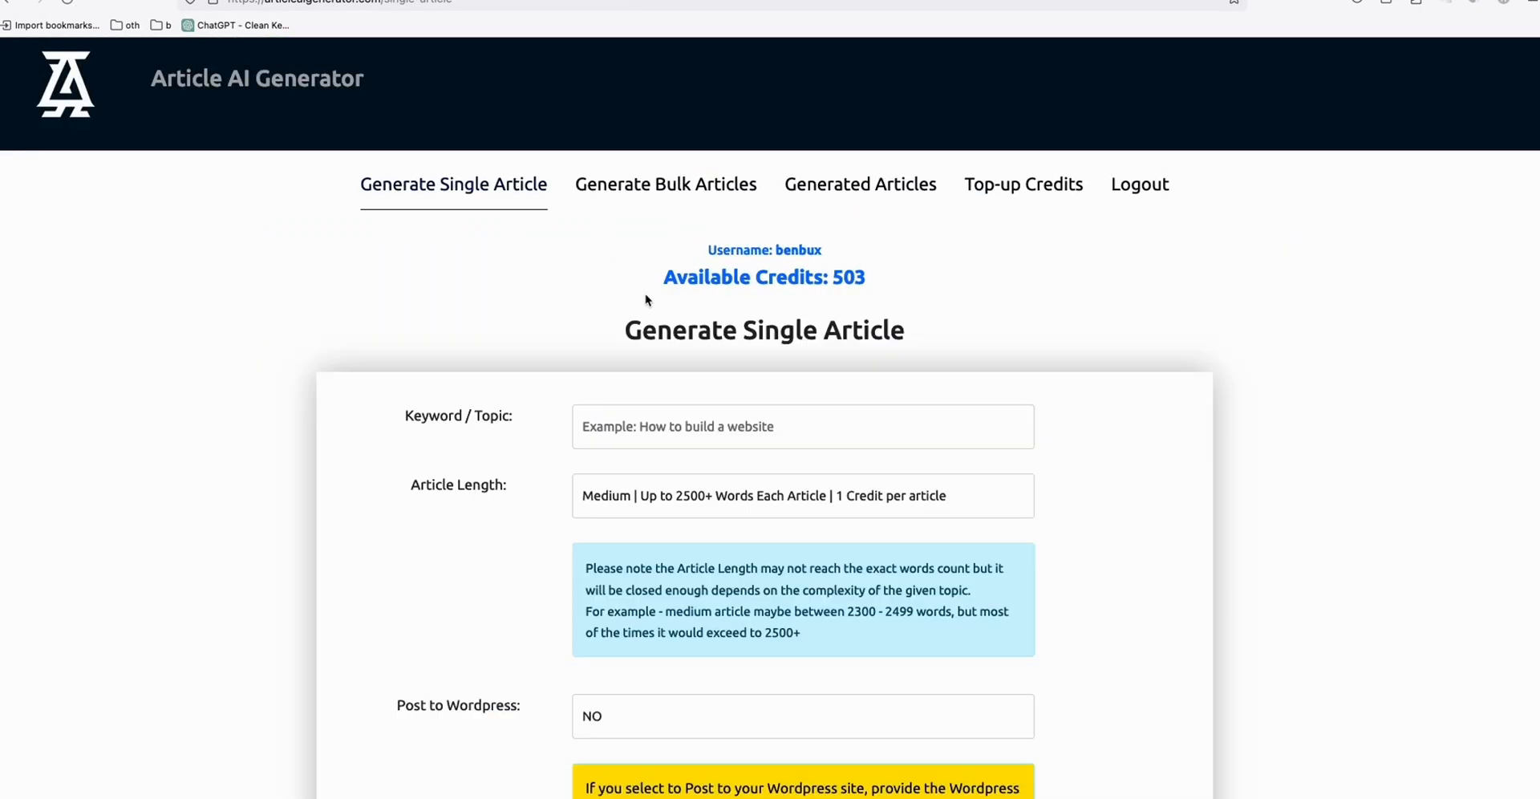
pyautogui.scroll(-3)
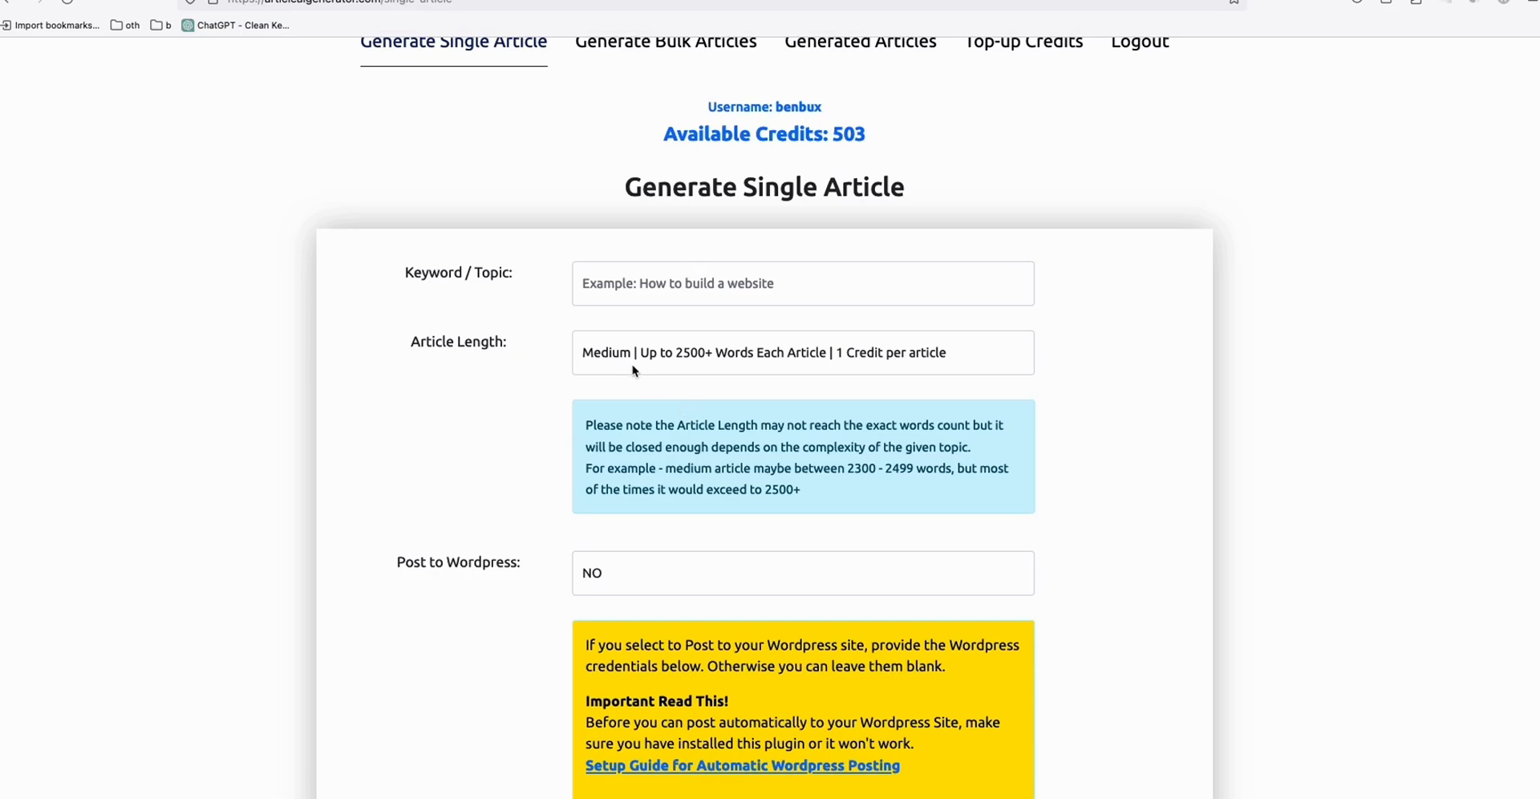
pyautogui.moveTo(724, 369)
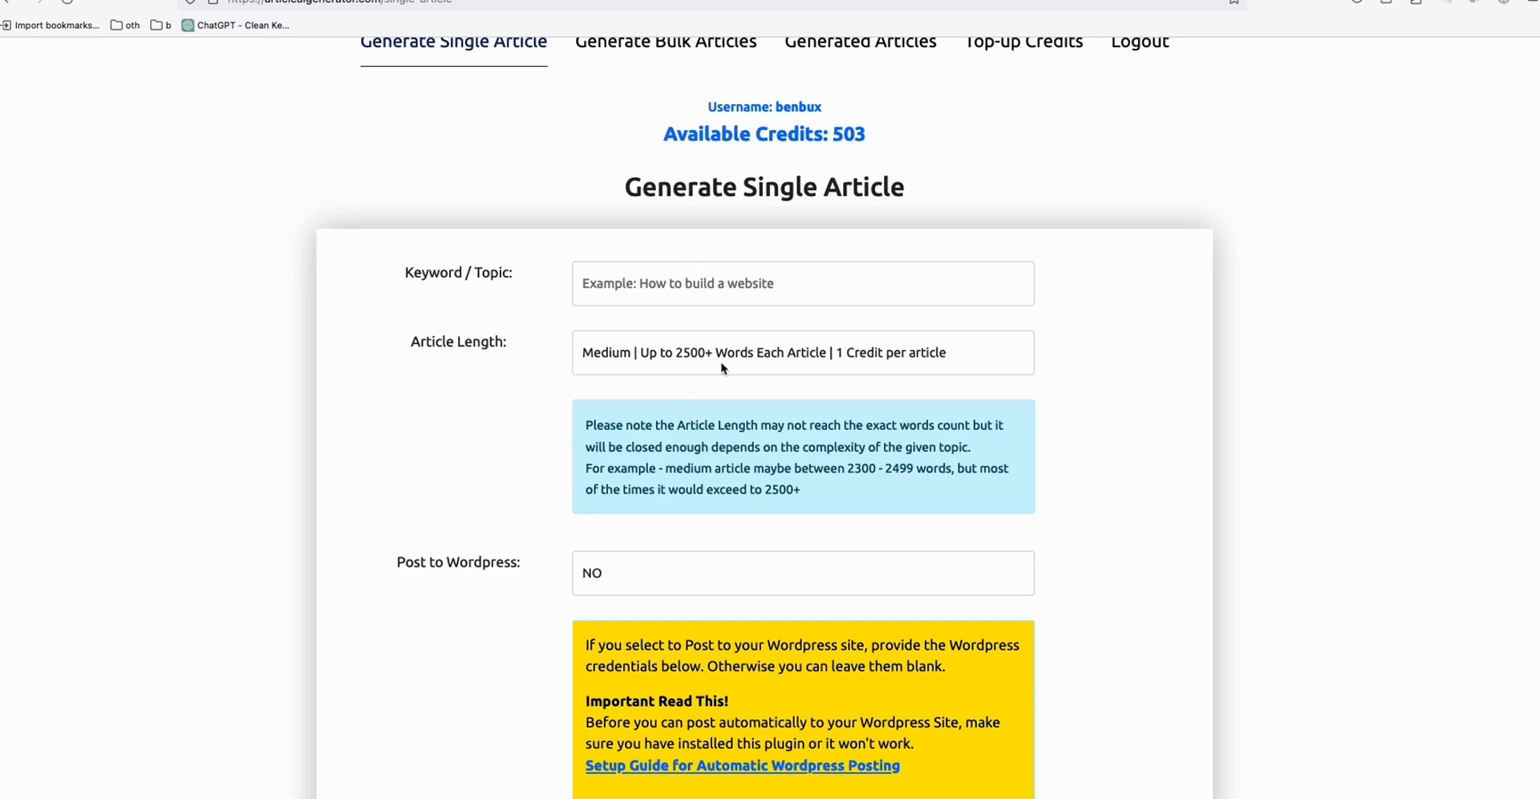
pyautogui.click(802, 351)
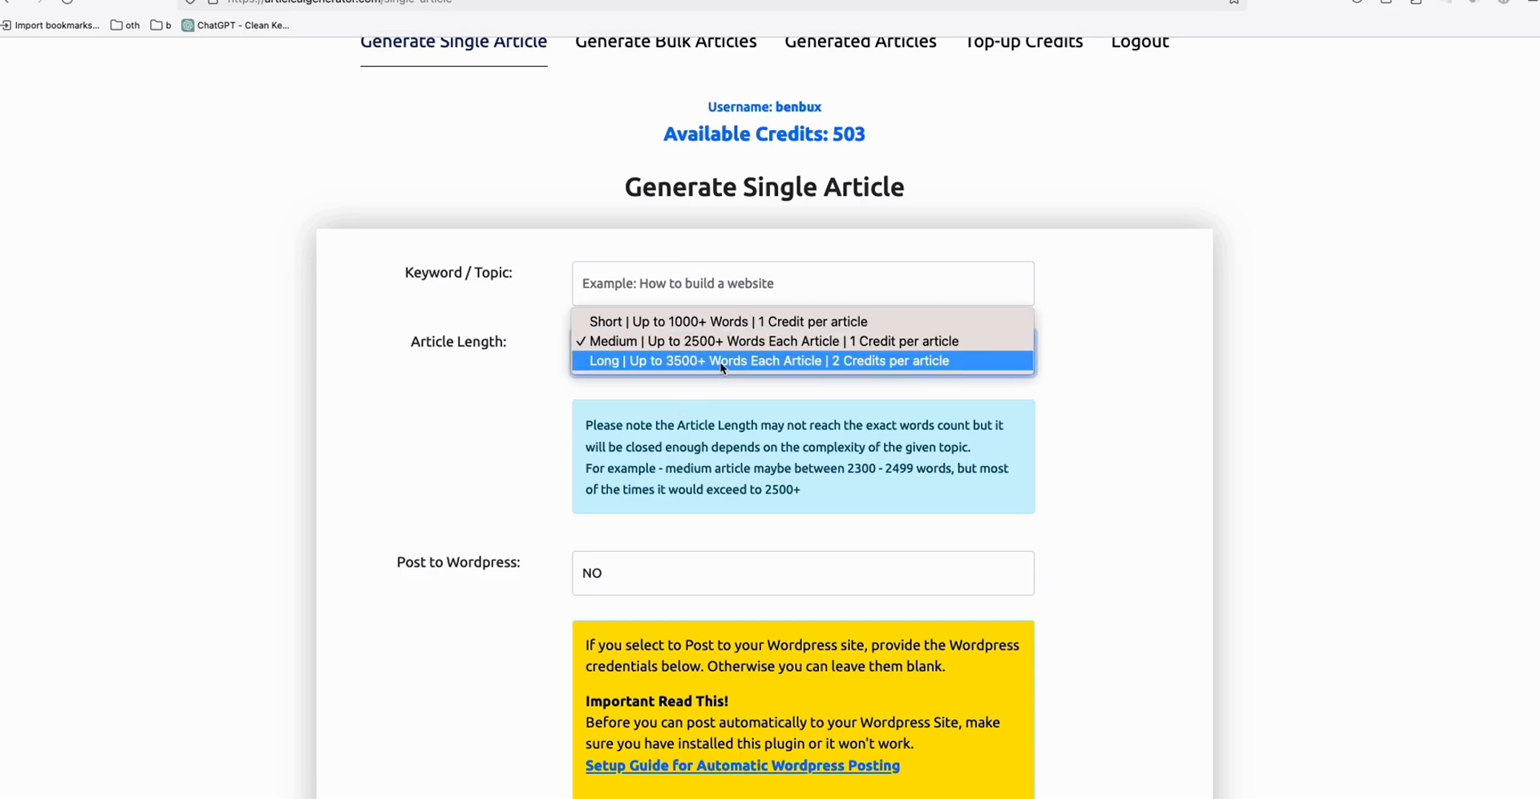
pyautogui.click(725, 321)
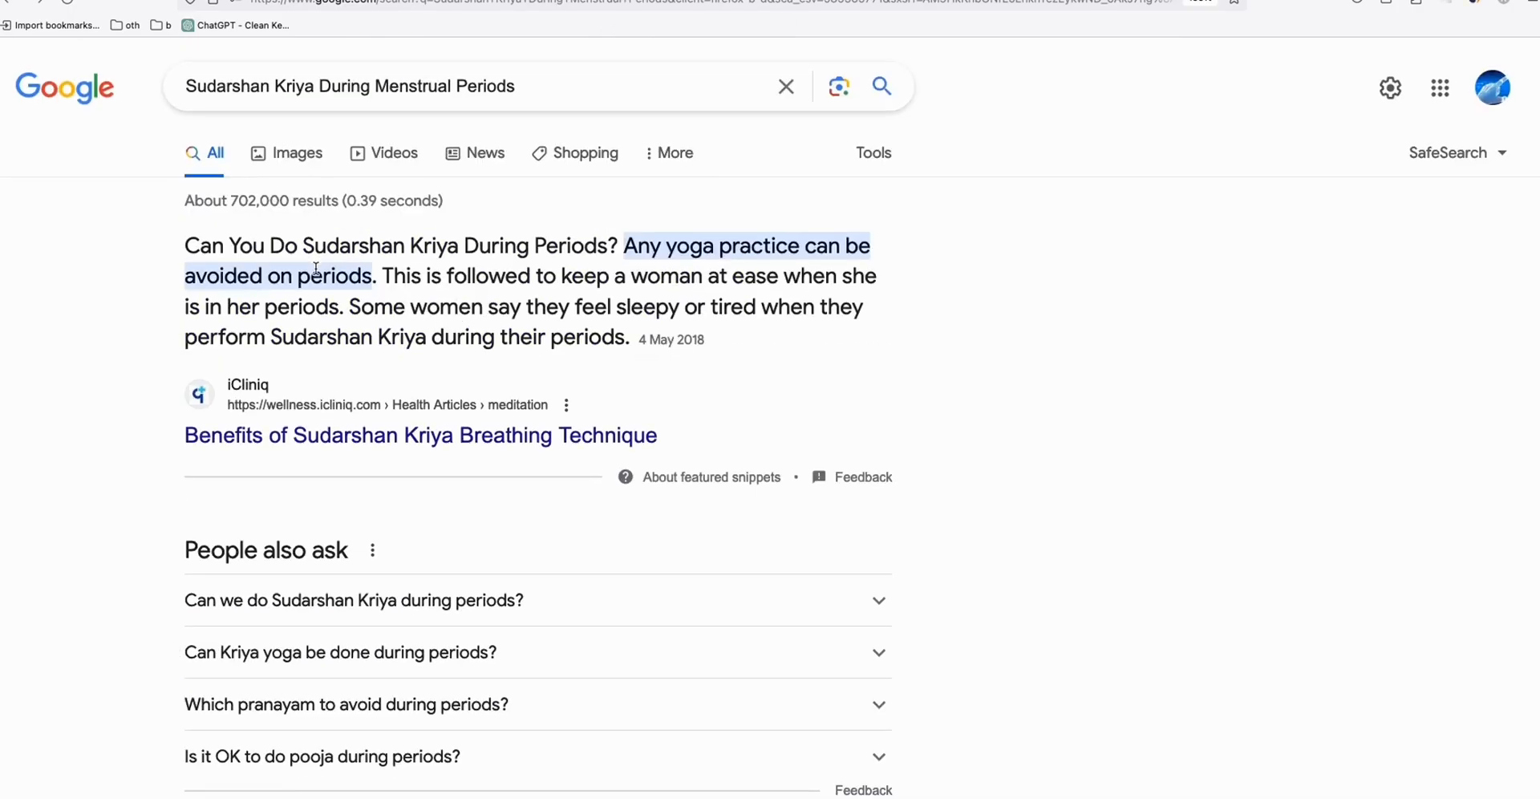
# Step: Scroll the 'Sudarshan Kriya During Menstrual Periods' results to the Medium and vibemanifest listings, then search 'Moss Agate Affirmation'
pyautogui.scroll(-3)
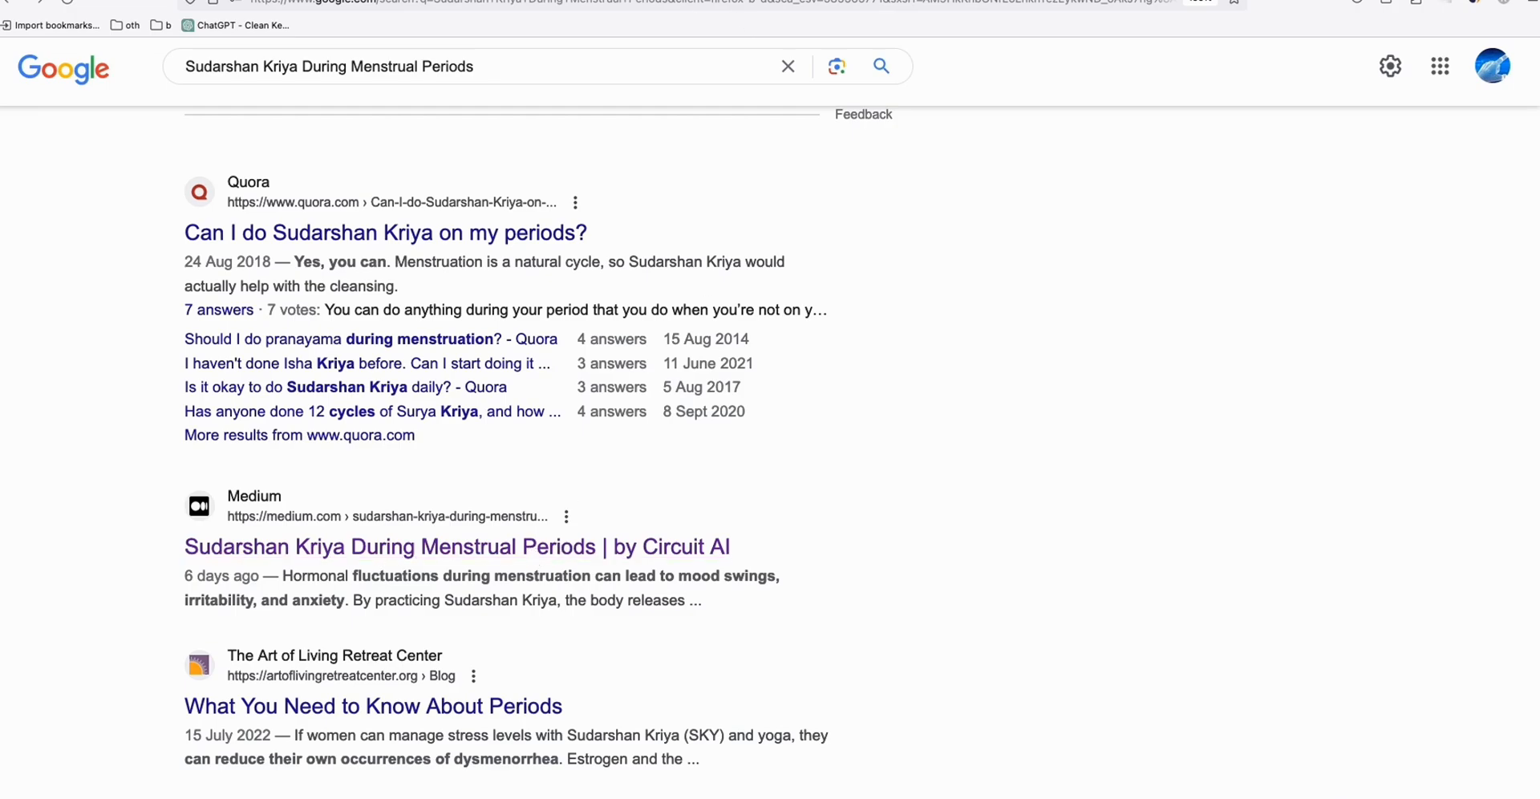
pyautogui.scroll(-3)
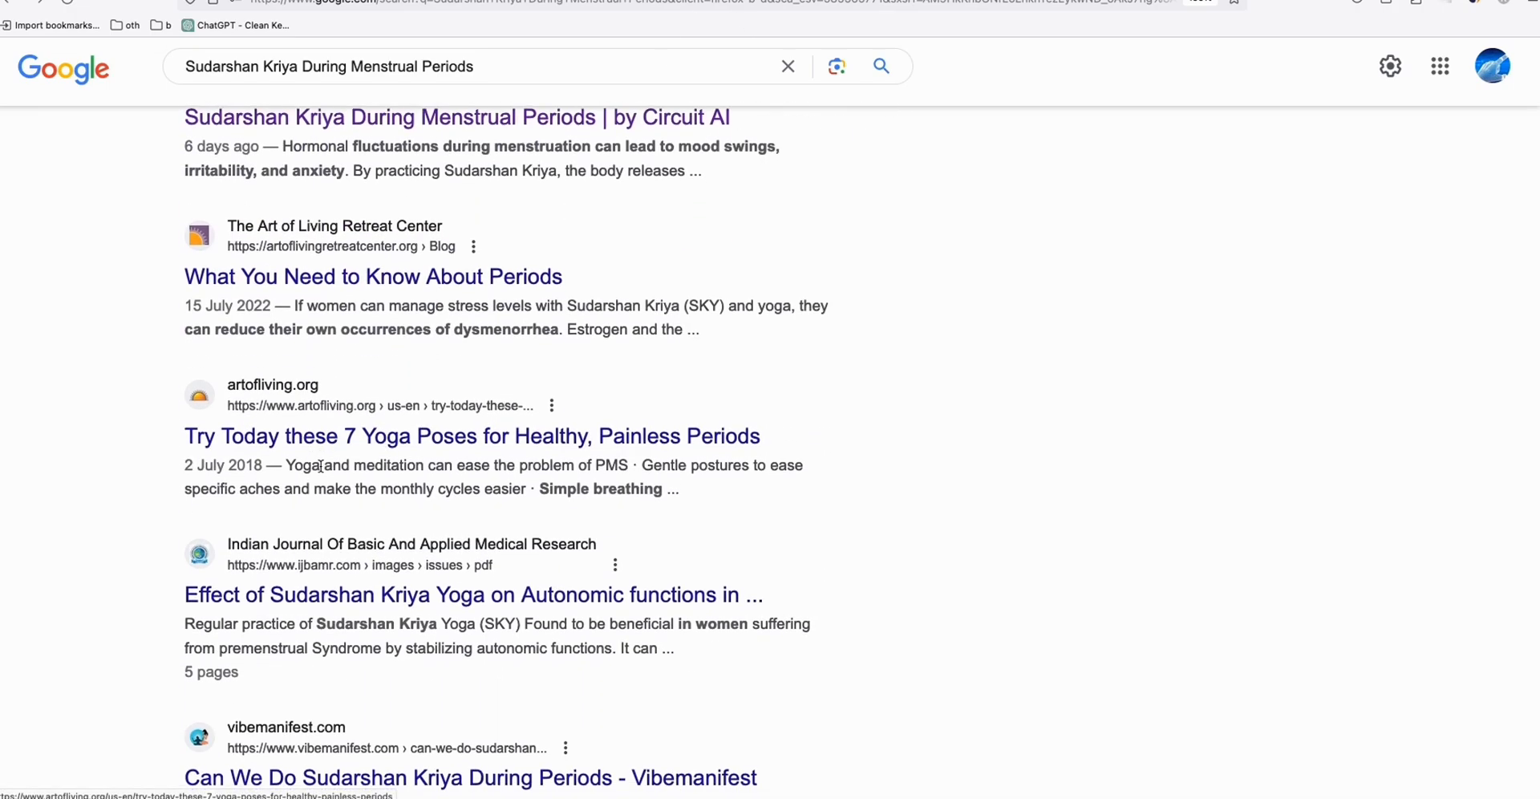
pyautogui.scroll(-3)
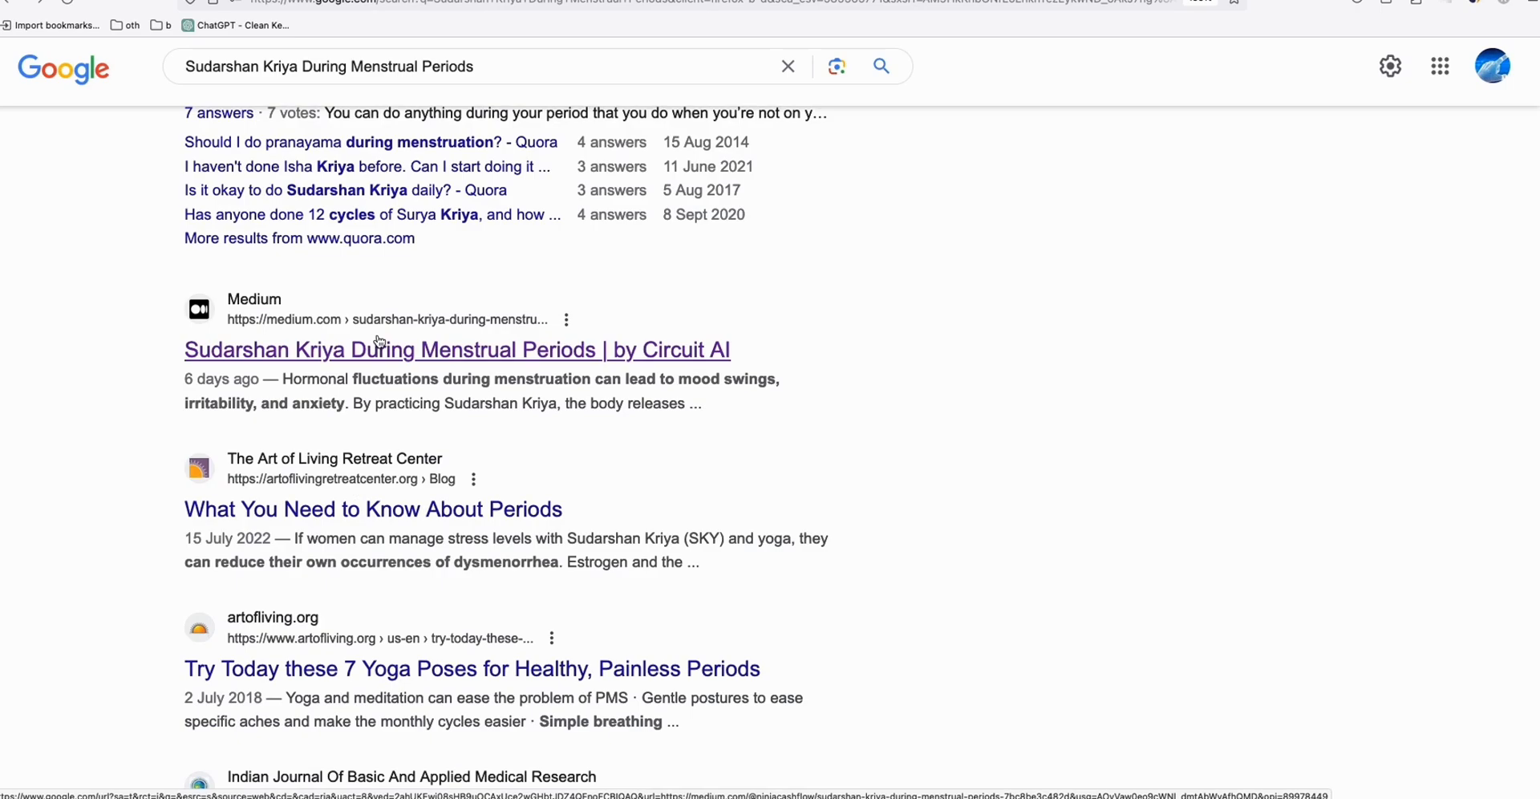
pyautogui.scroll(-3)
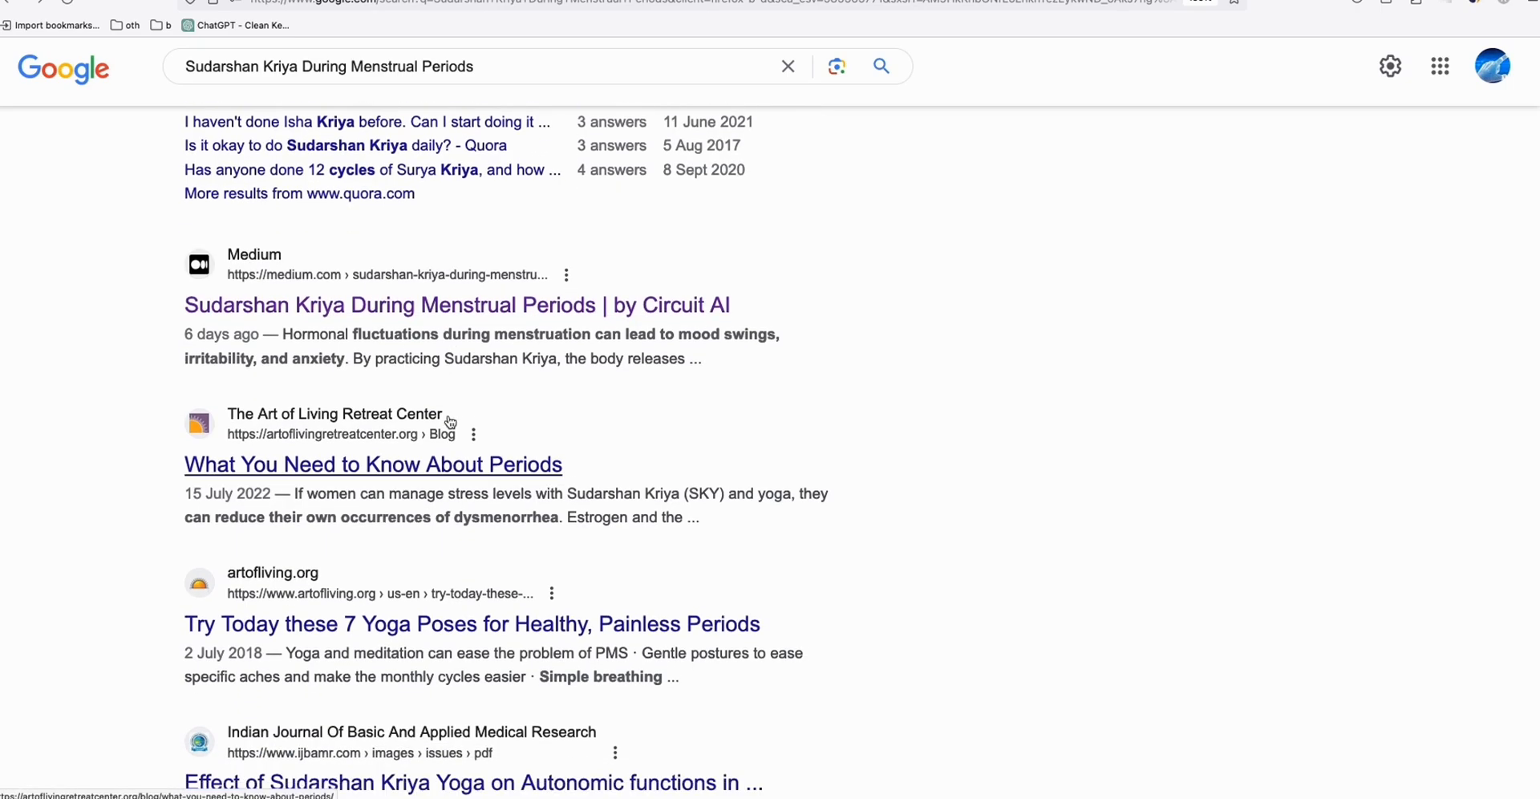
pyautogui.scroll(-3)
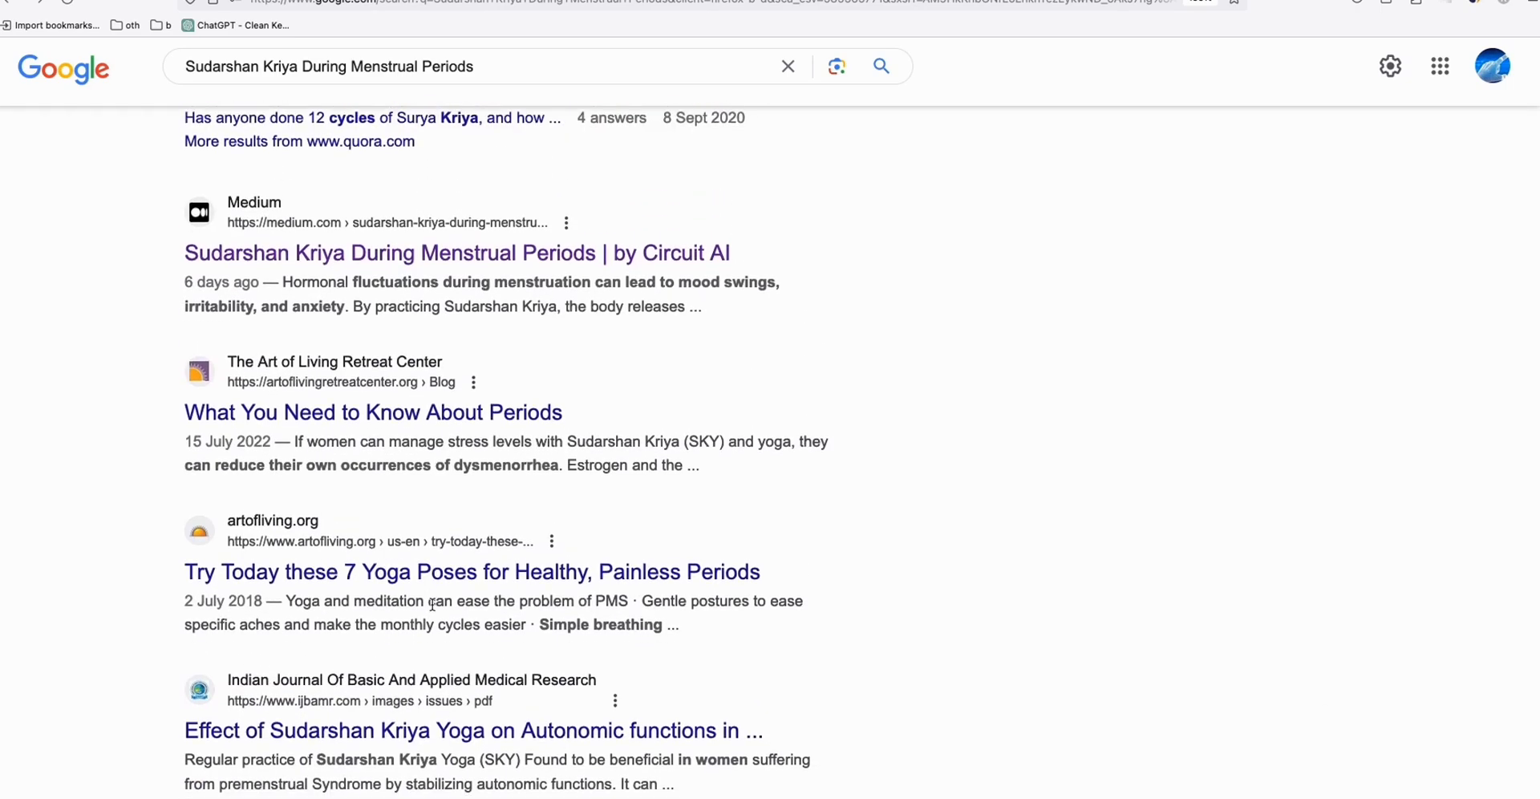
pyautogui.scroll(-3)
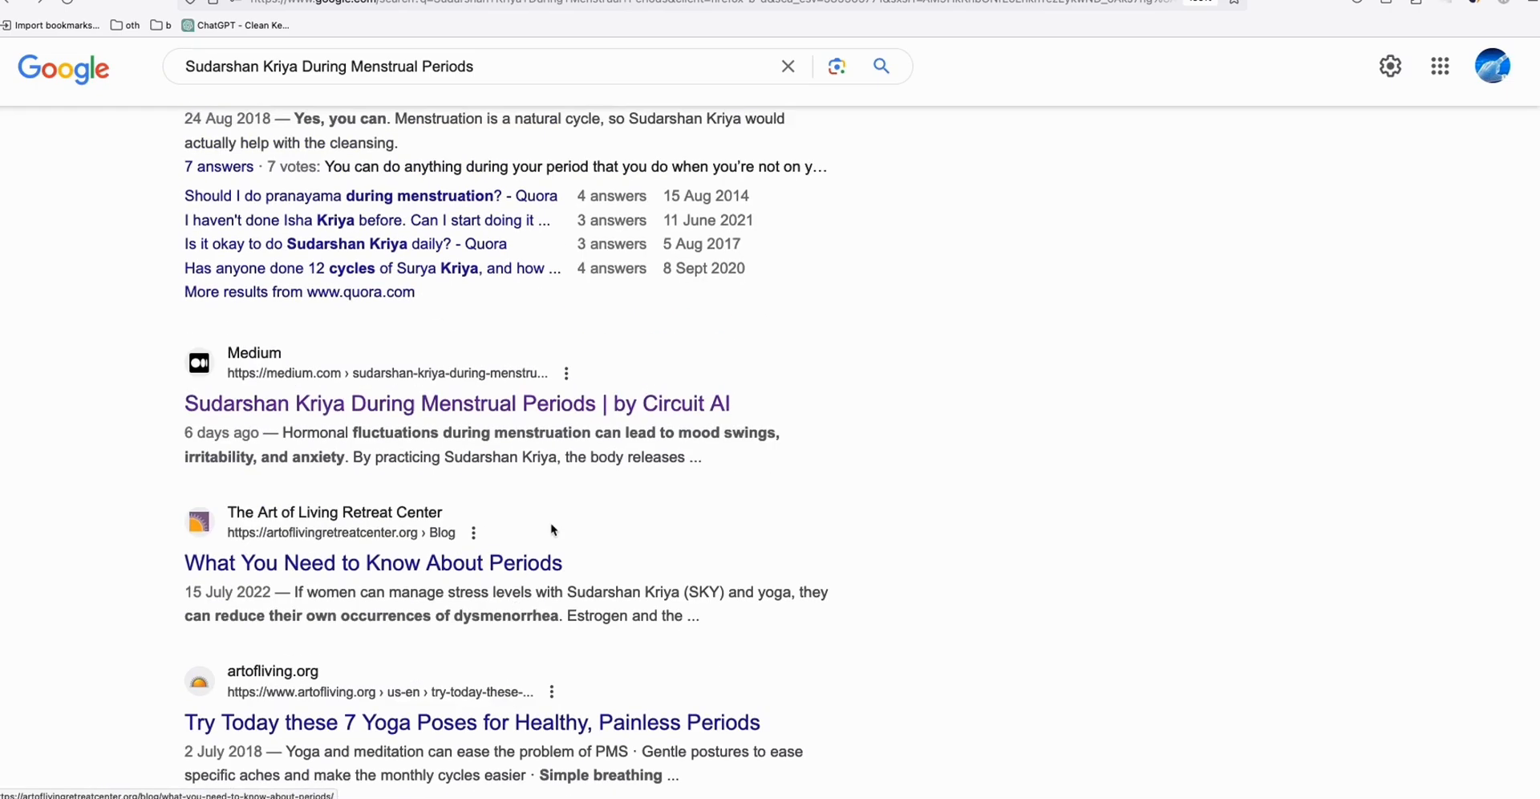
pyautogui.write('Moss Agate Affirmation')
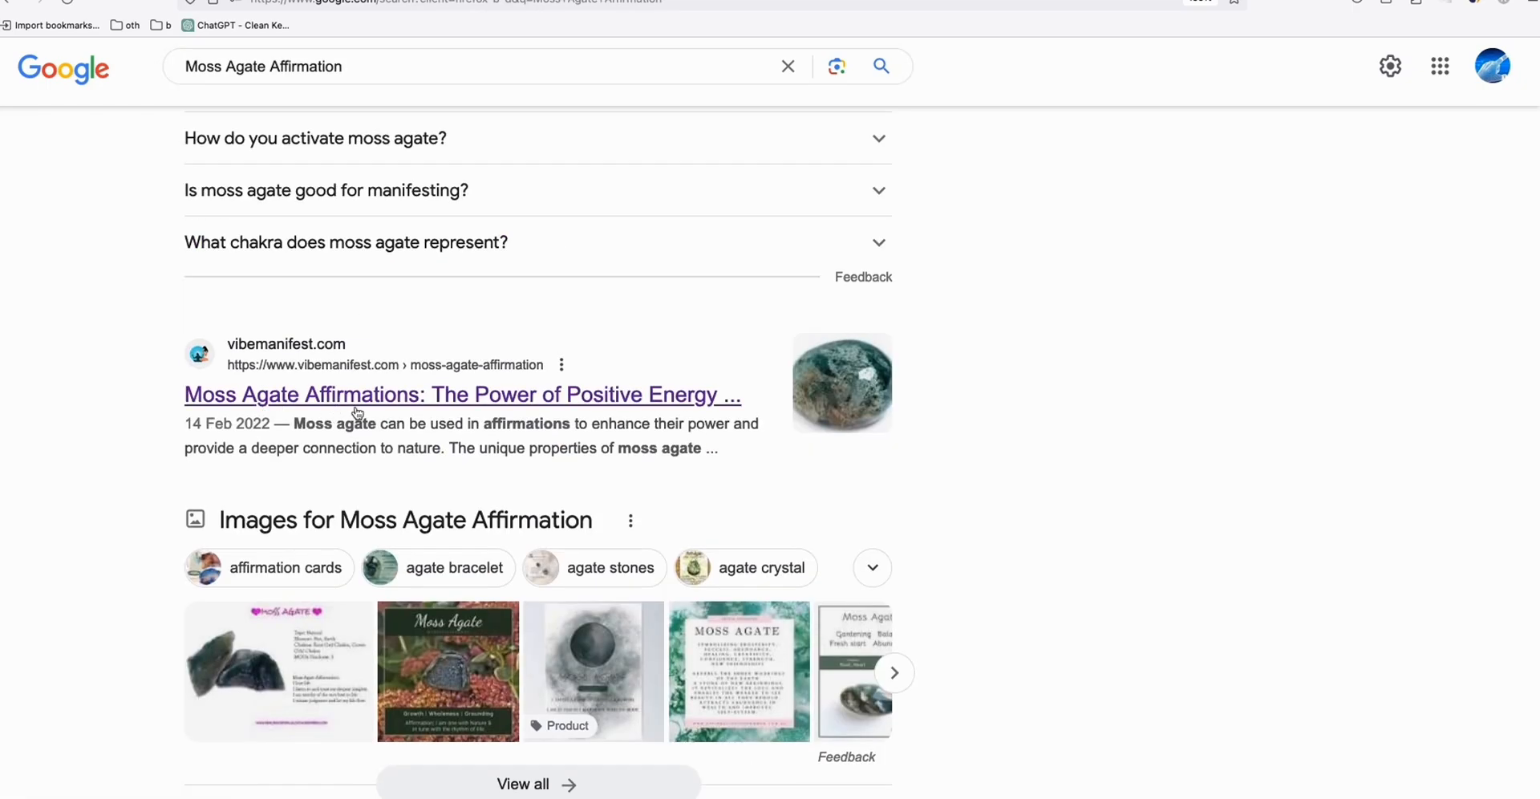
pyautogui.scroll(-3)
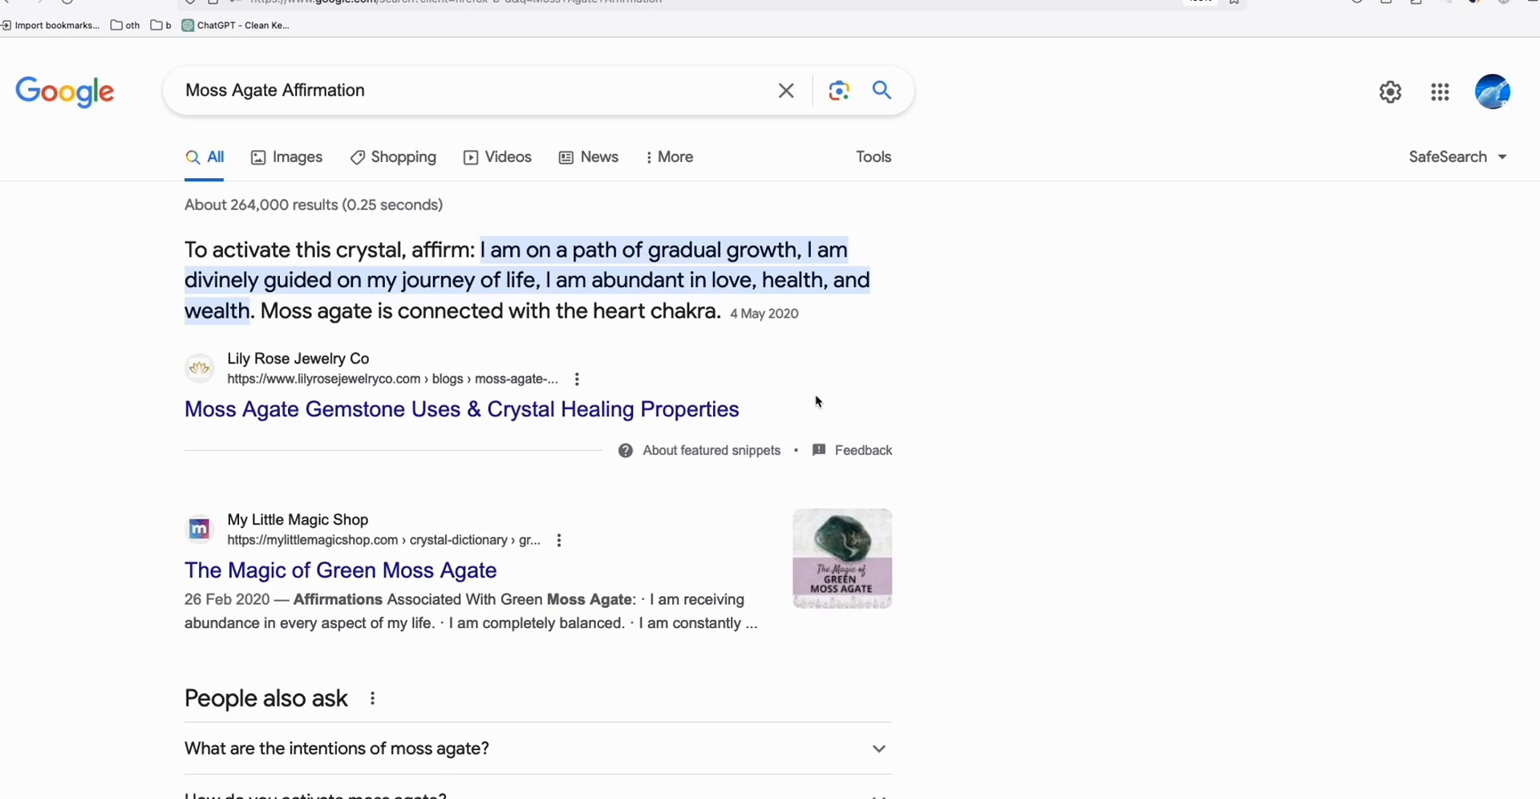
pyautogui.moveTo(895, 303)
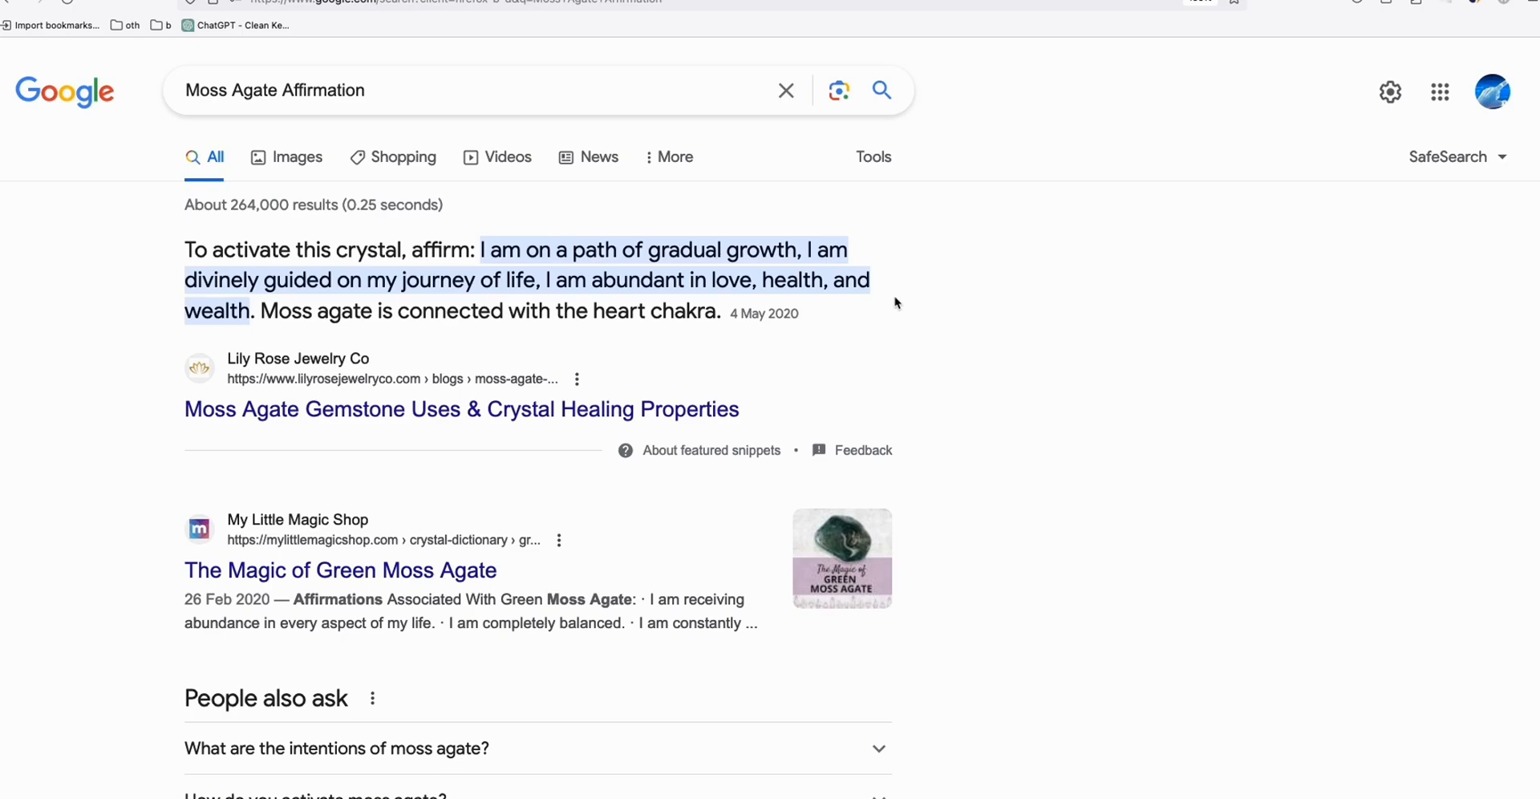
pyautogui.moveTo(917, 366)
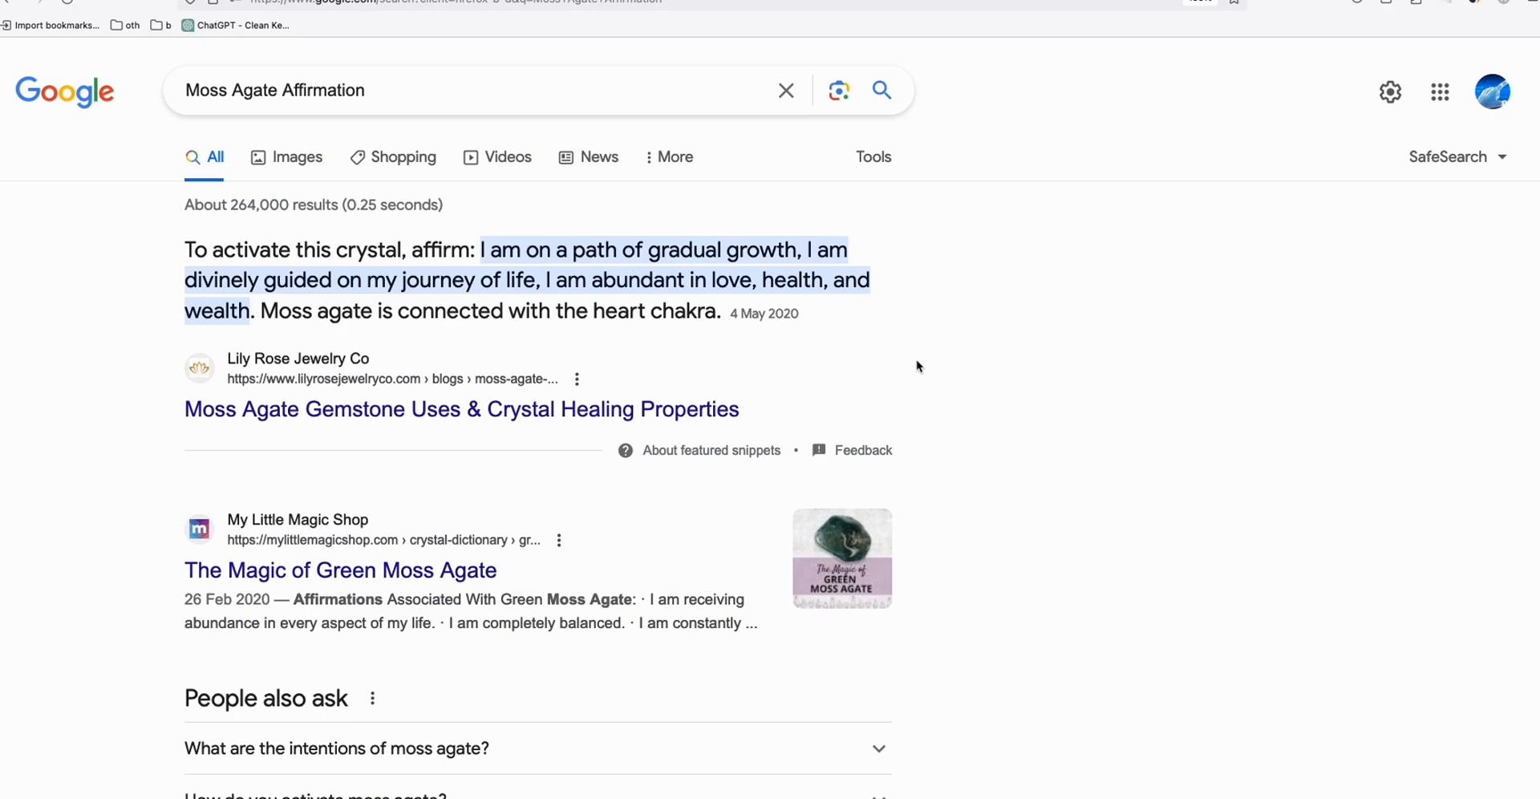